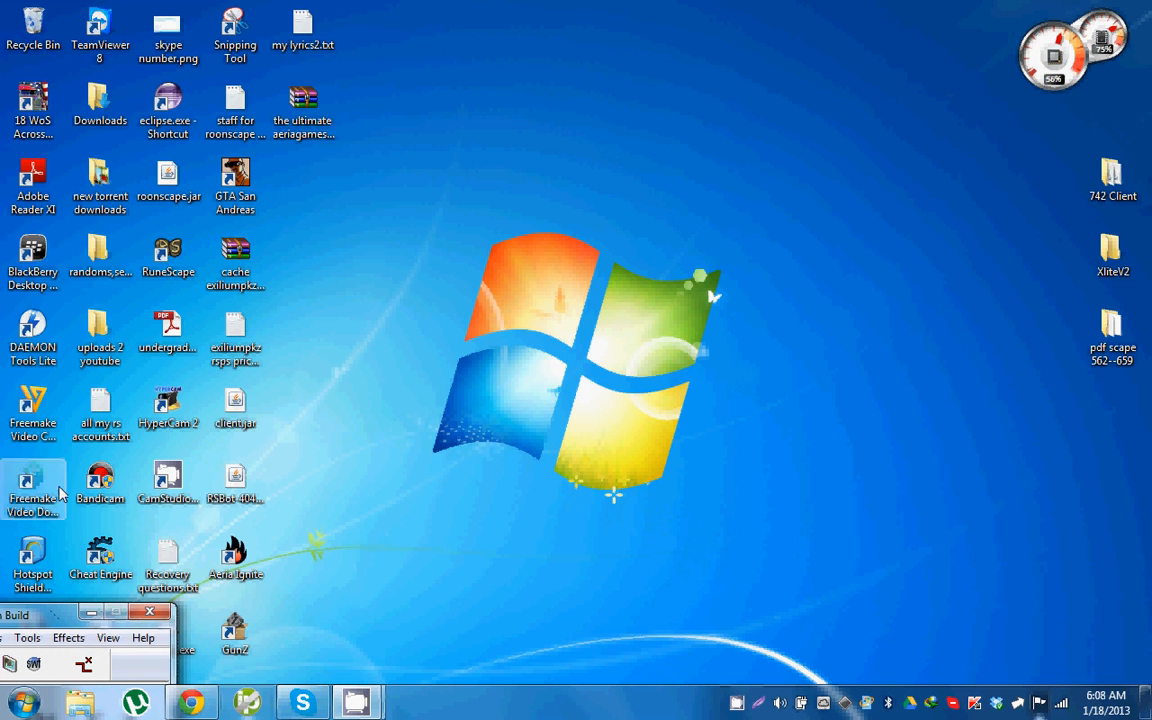
- Create a new empty text document on the desktop with the default name
left_click(304, 110)
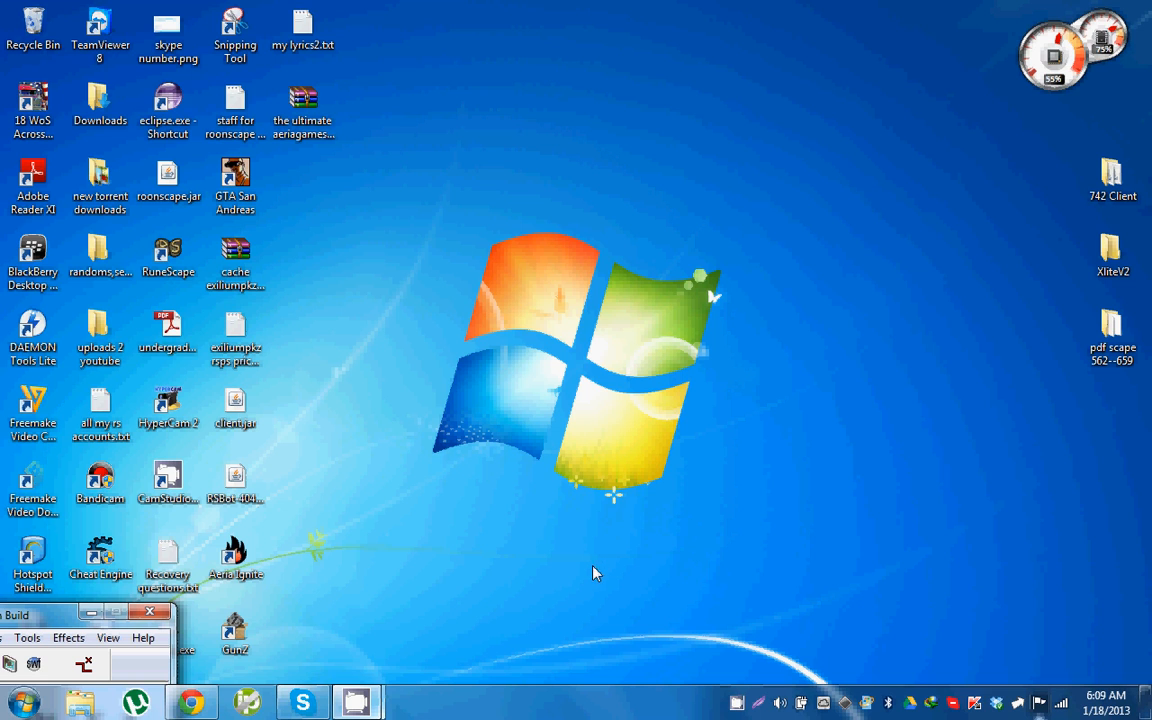
mouse_move(648, 608)
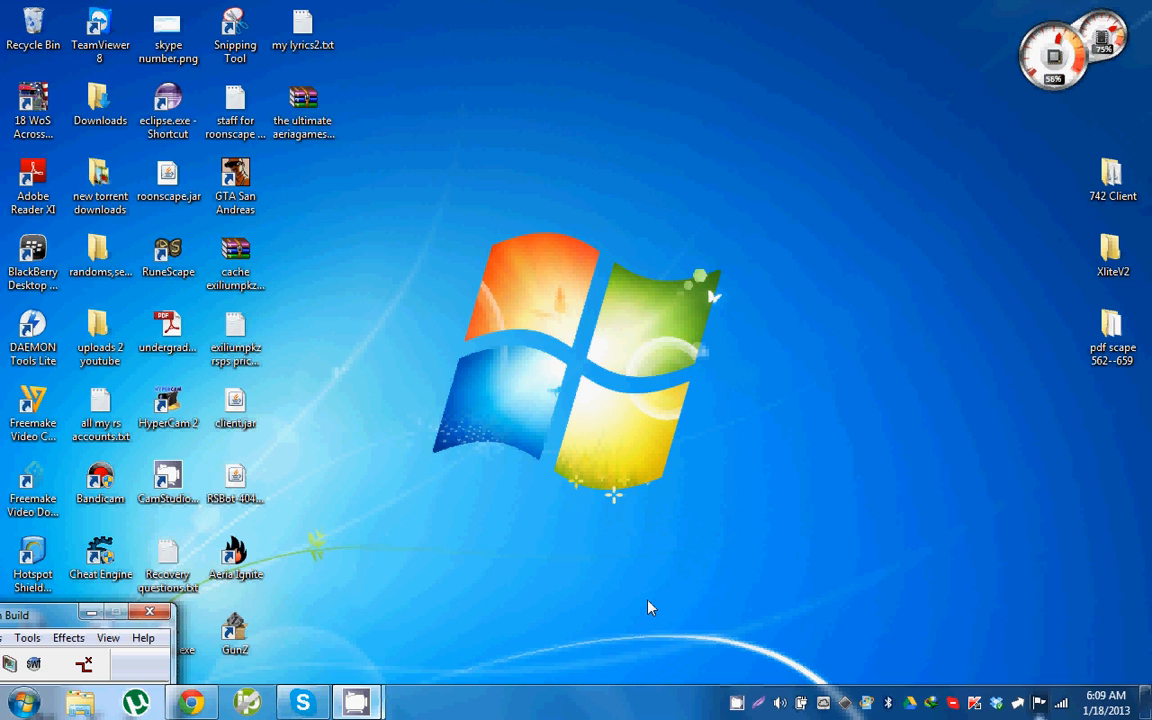
mouse_move(648, 608)
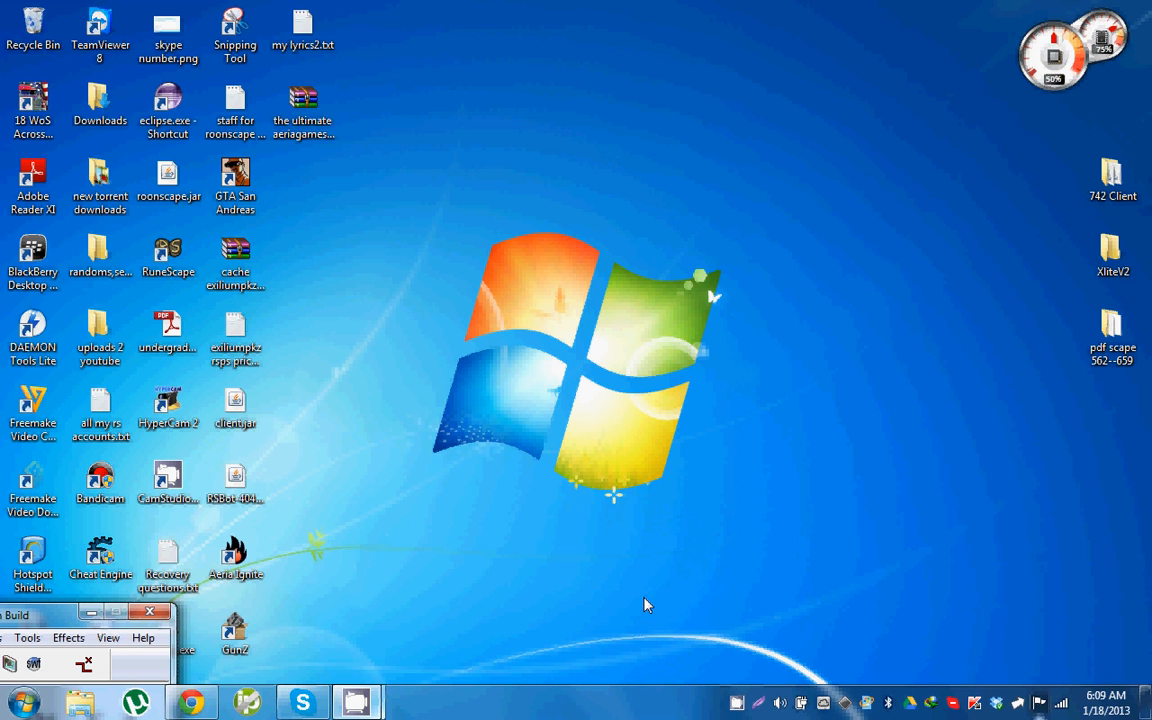
mouse_move(450, 200)
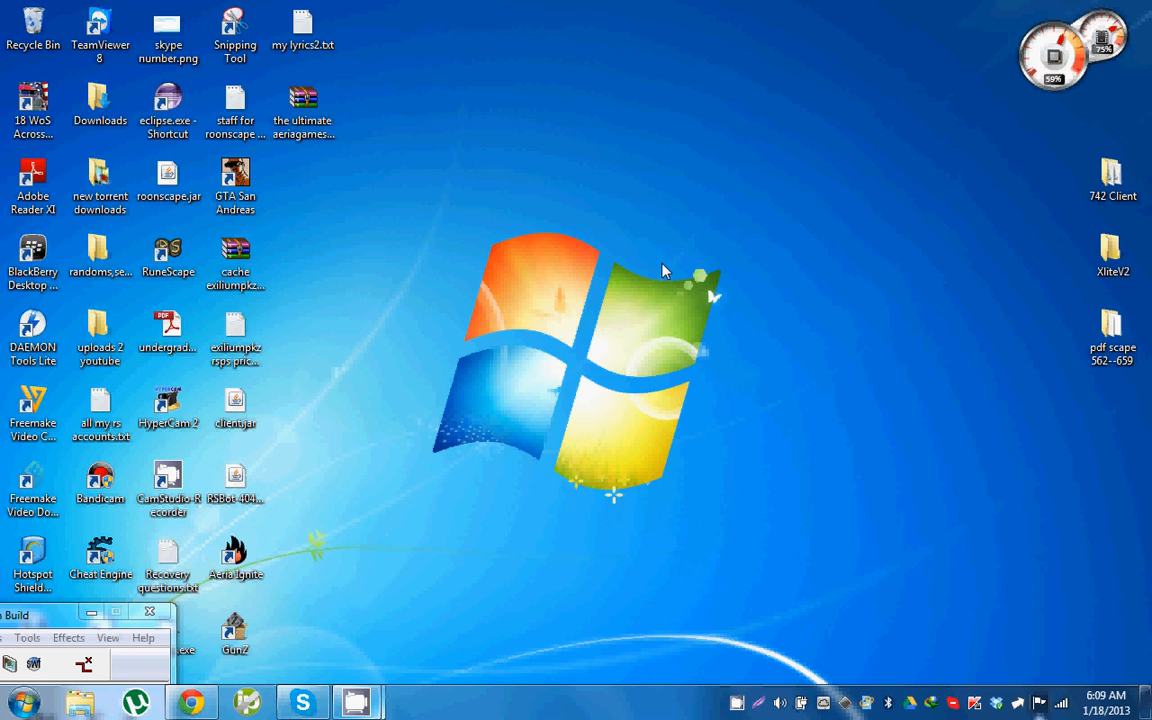
mouse_move(644, 252)
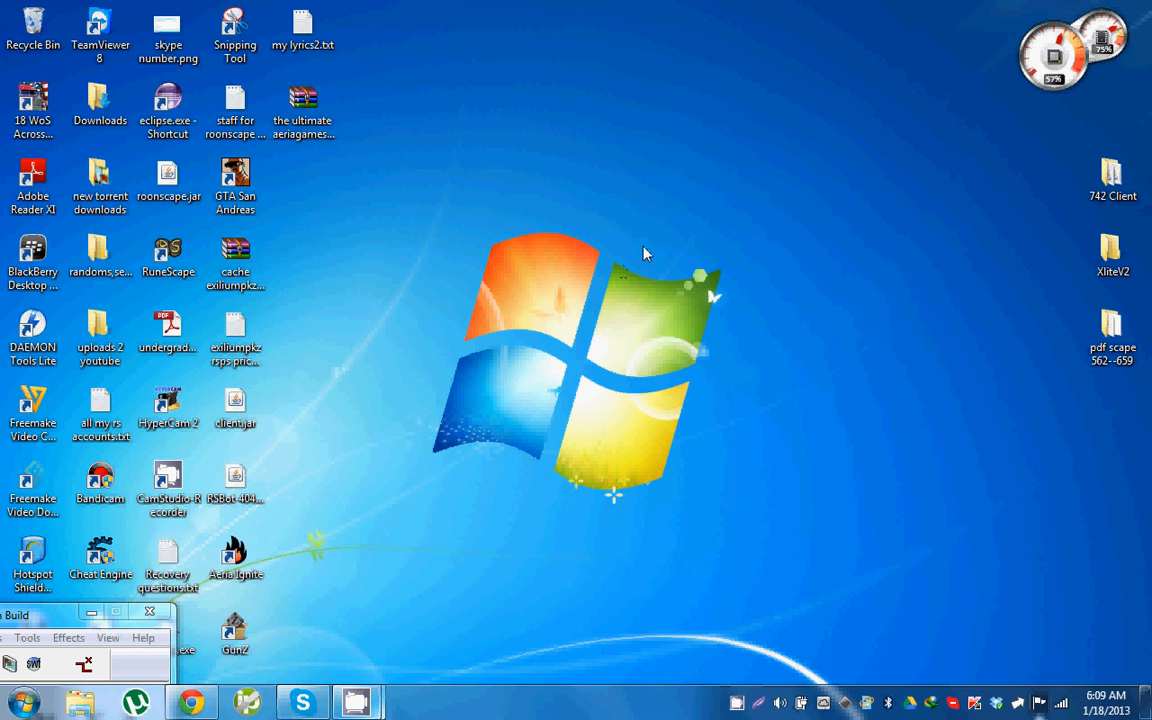
mouse_move(390, 204)
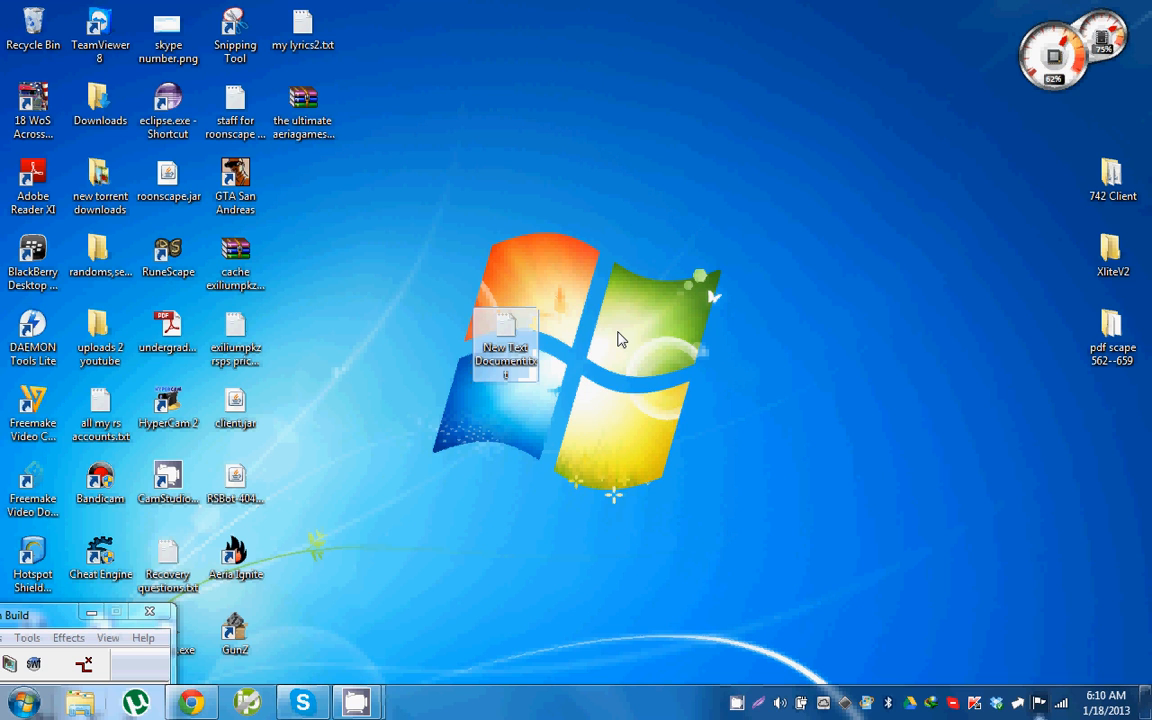
- Write moparscape.org and rune-server.org into the new text document
double_click(506, 344)
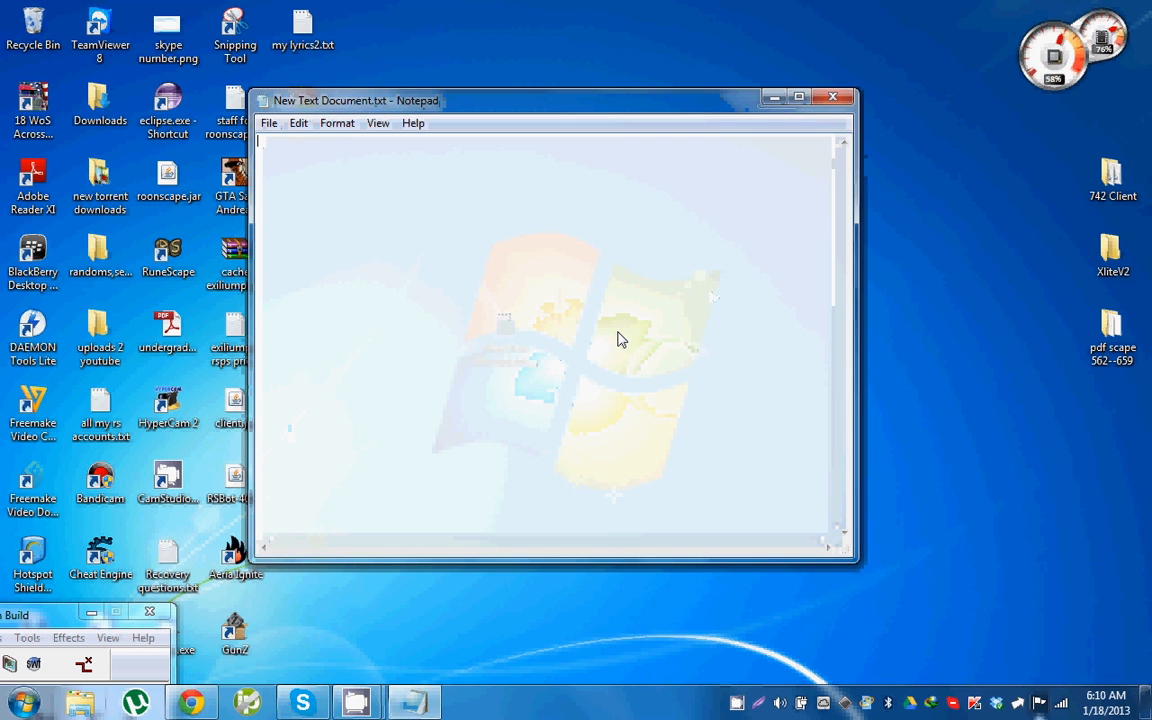
type("mopal")
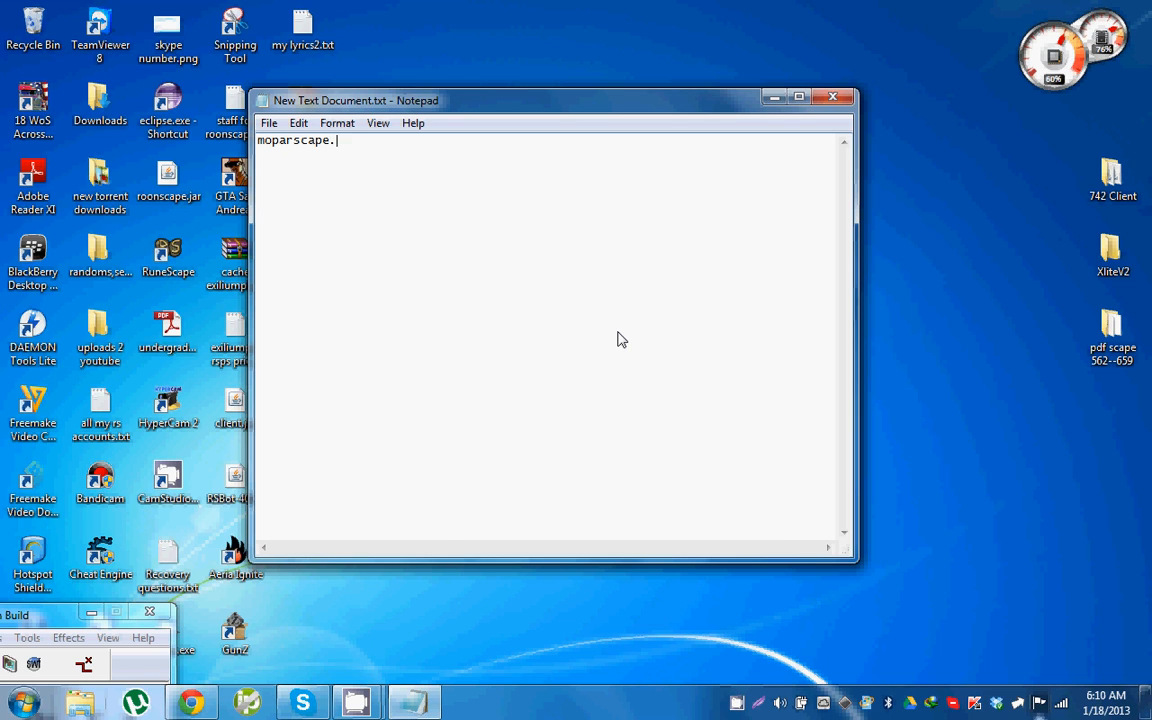
type("org")
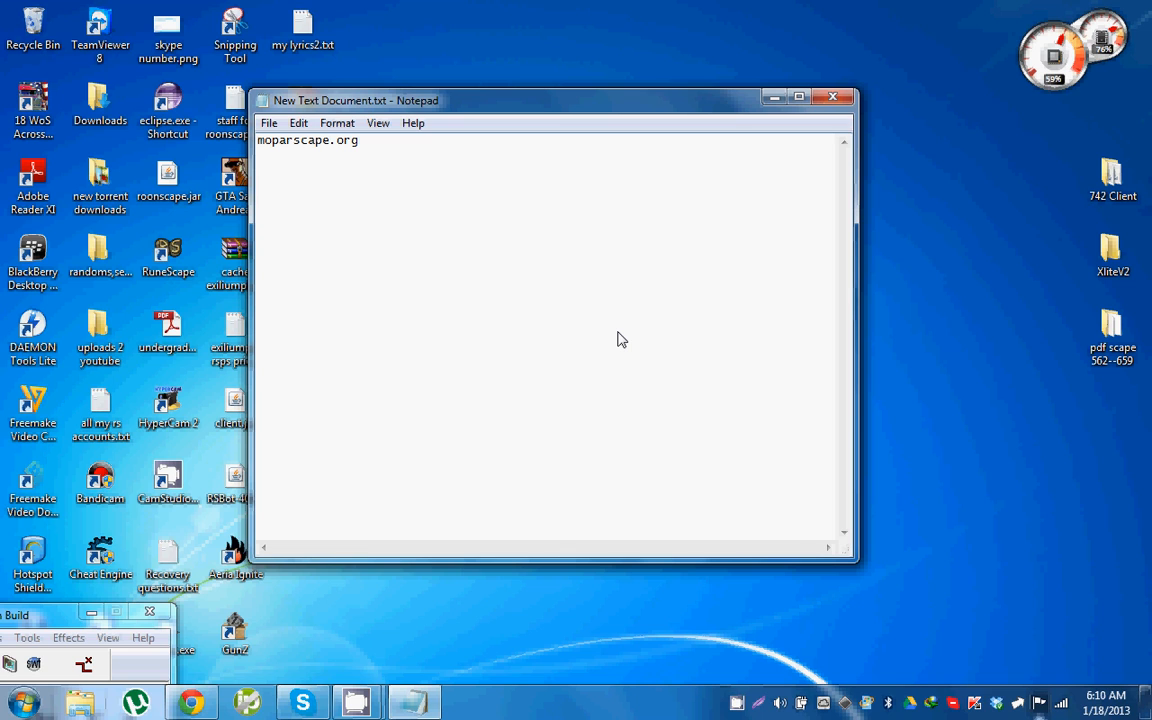
type("rune")
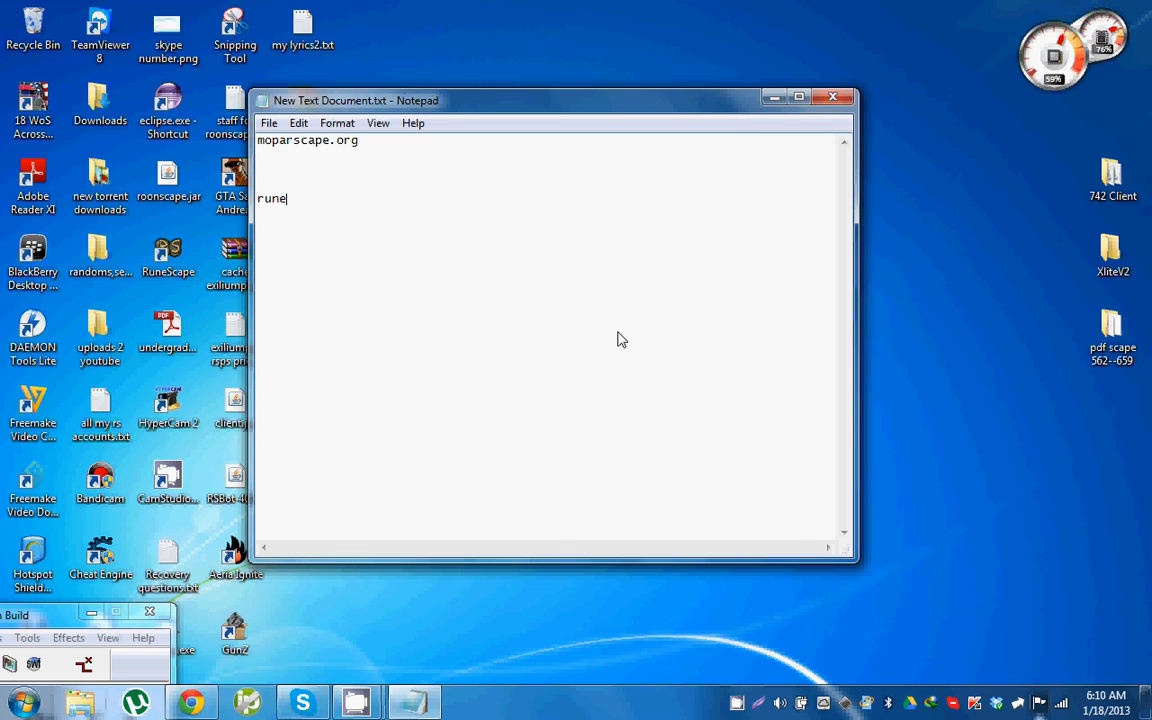
type("-server")
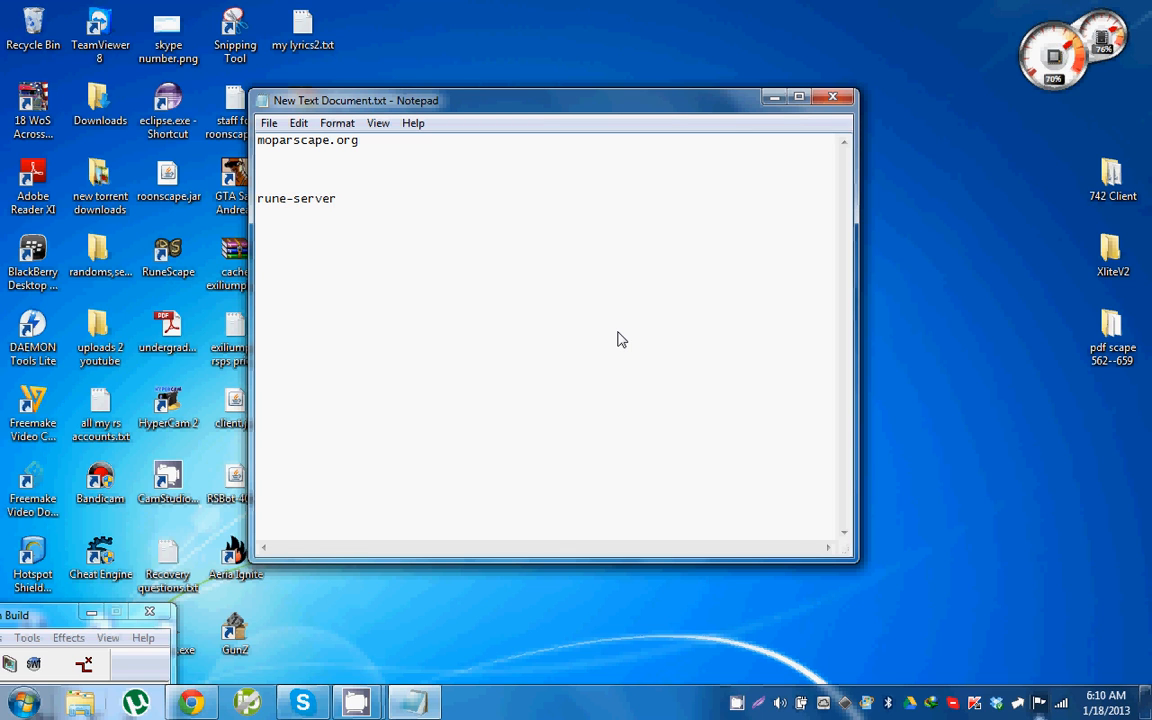
type(".org")
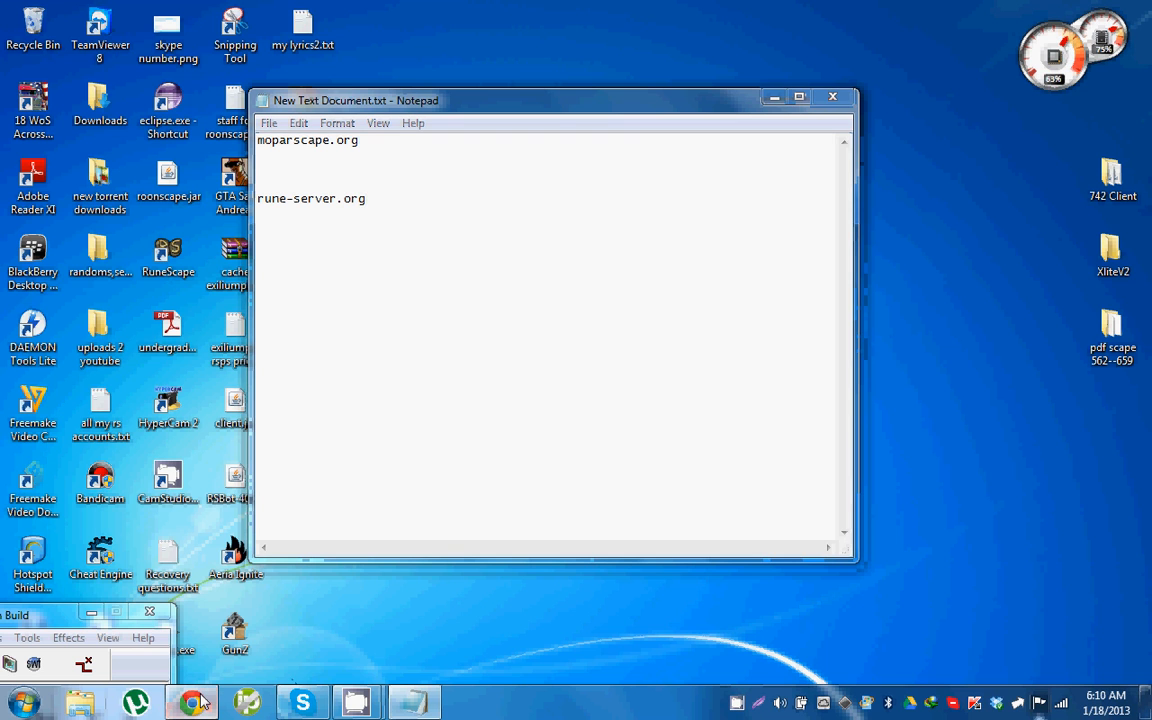
left_click(184, 696)
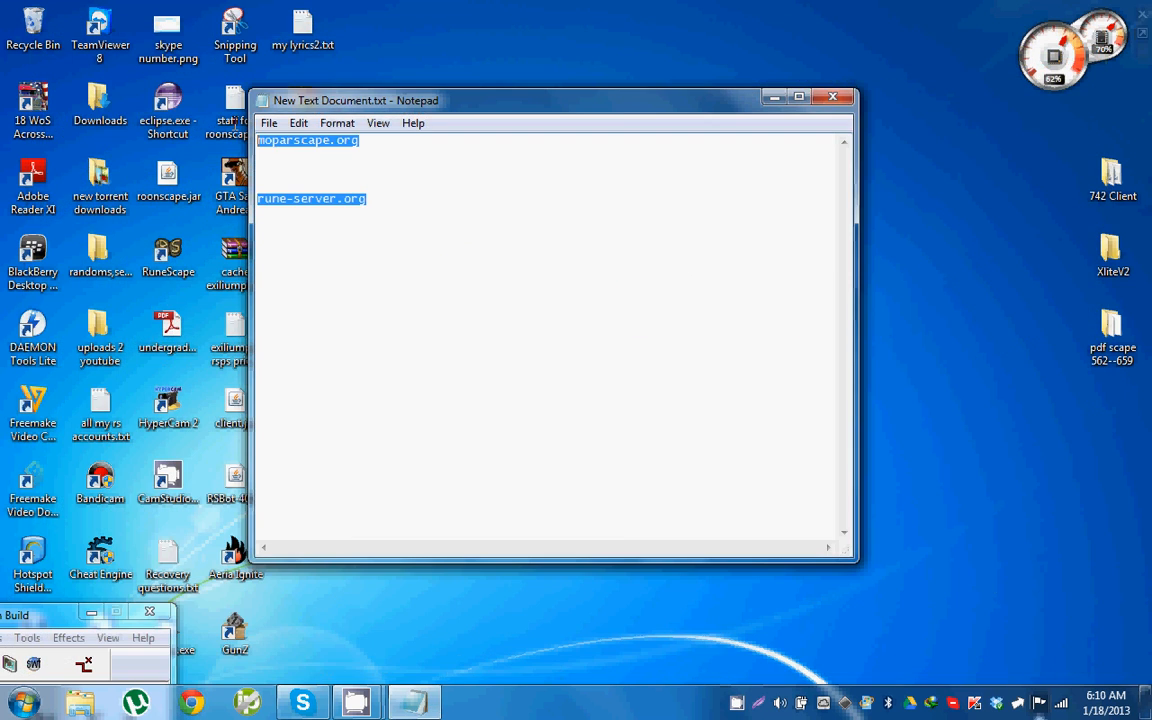
- Add runelocus on a new line, then close Notepad and answer the save prompt
left_click(500, 228)
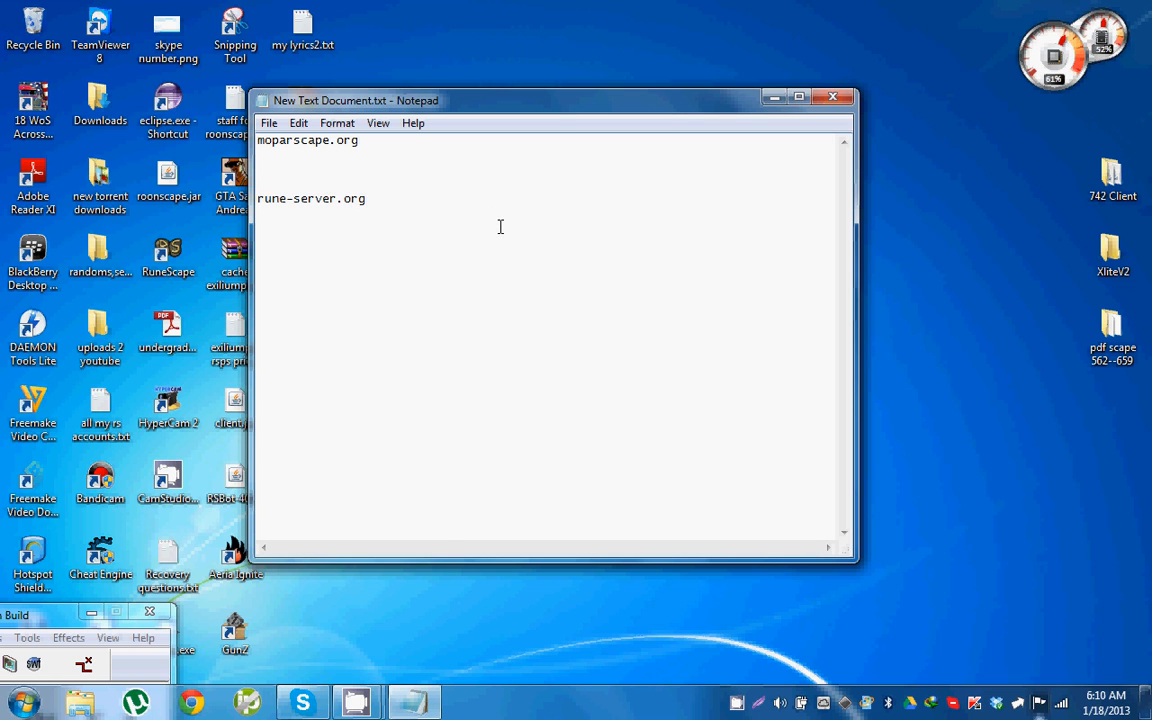
type("runelocus")
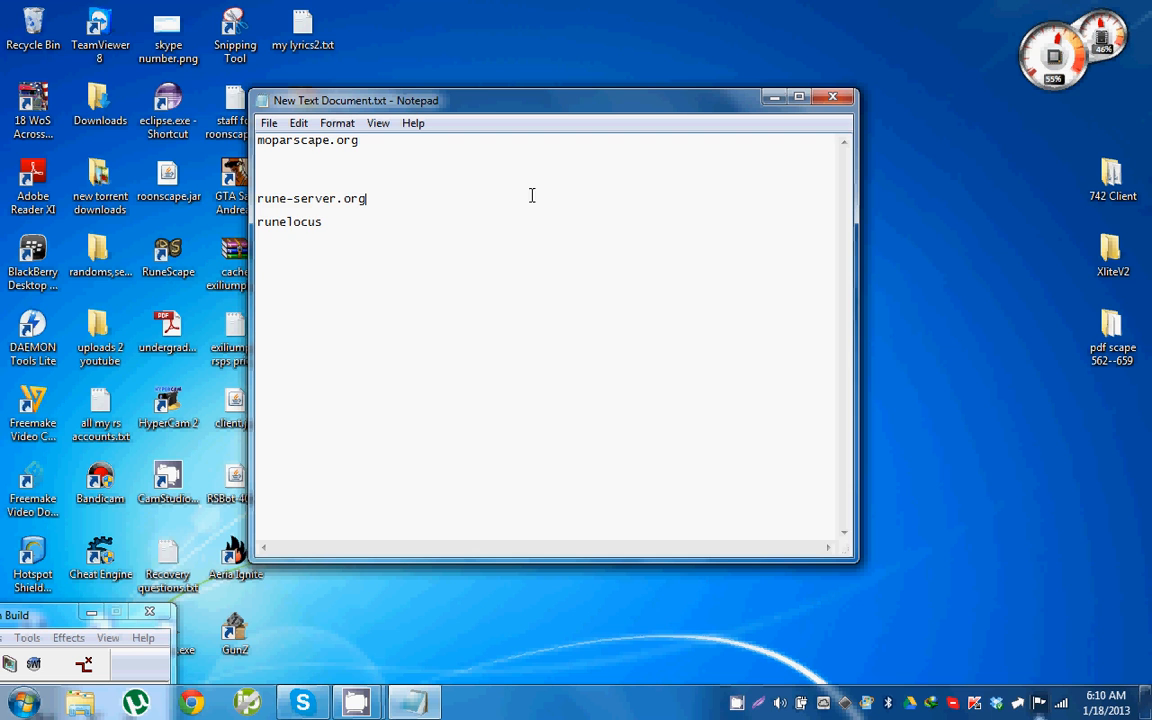
left_click(832, 94)
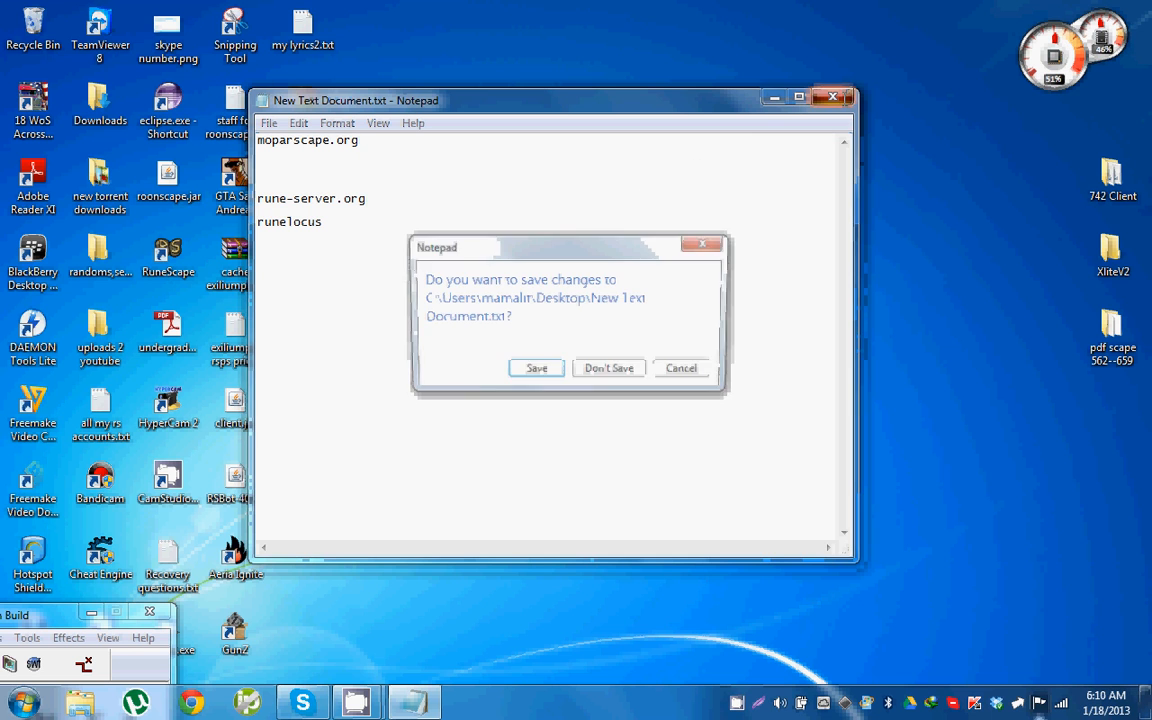
left_click(608, 368)
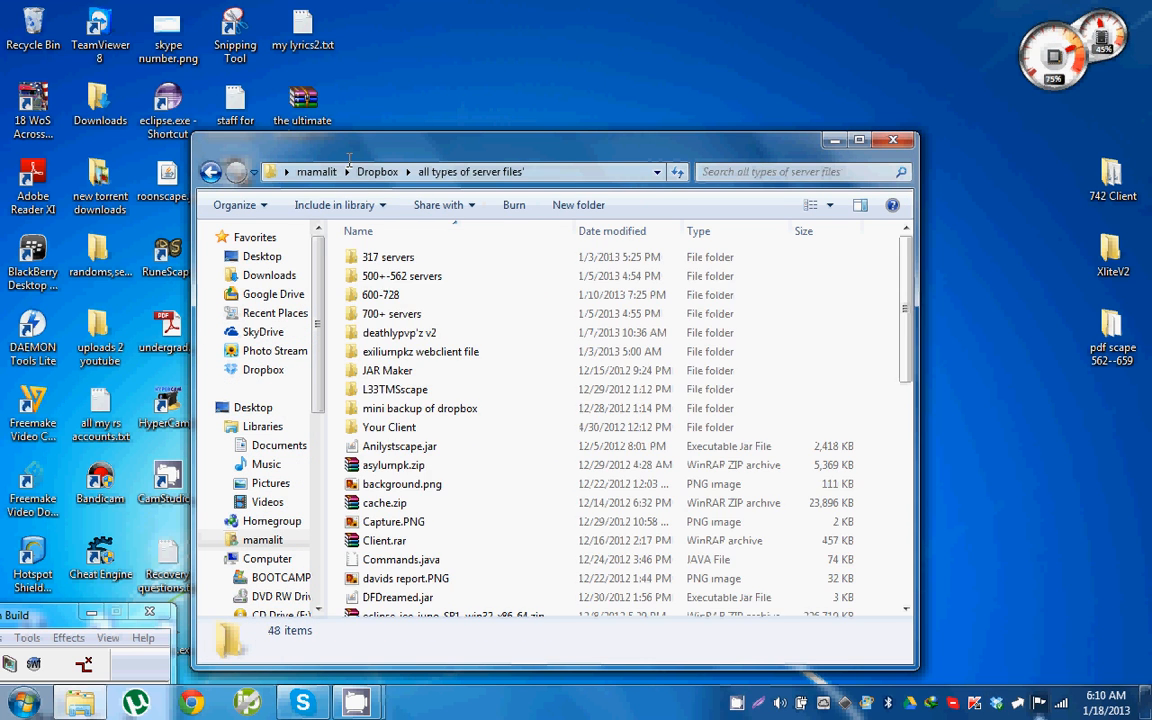
- Browse the 500+ ~562 servers folder holding the 562 client archives and insidia source
double_click(406, 276)
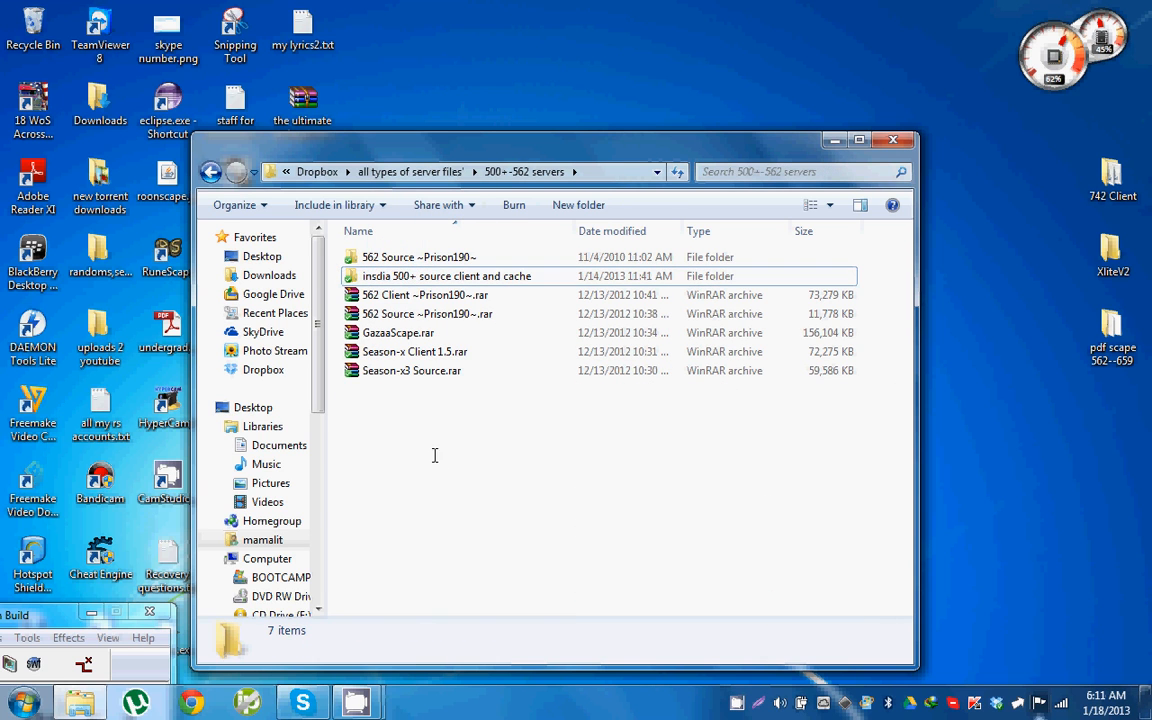
left_click(424, 294)
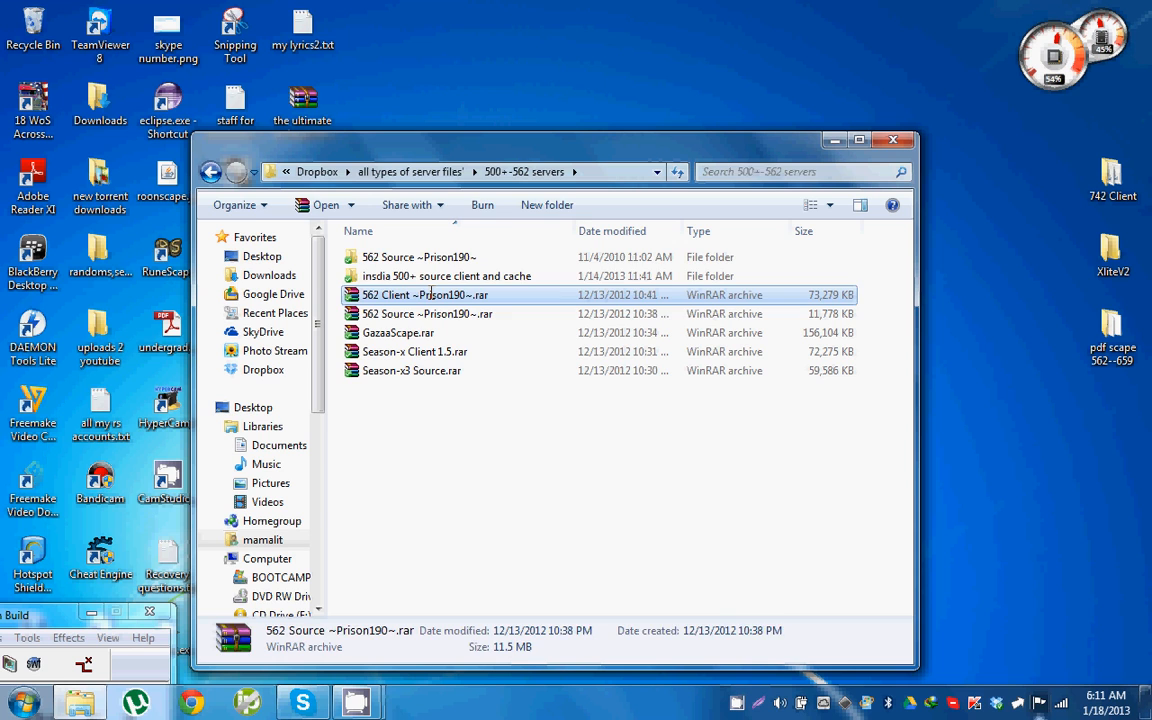
double_click(444, 276)
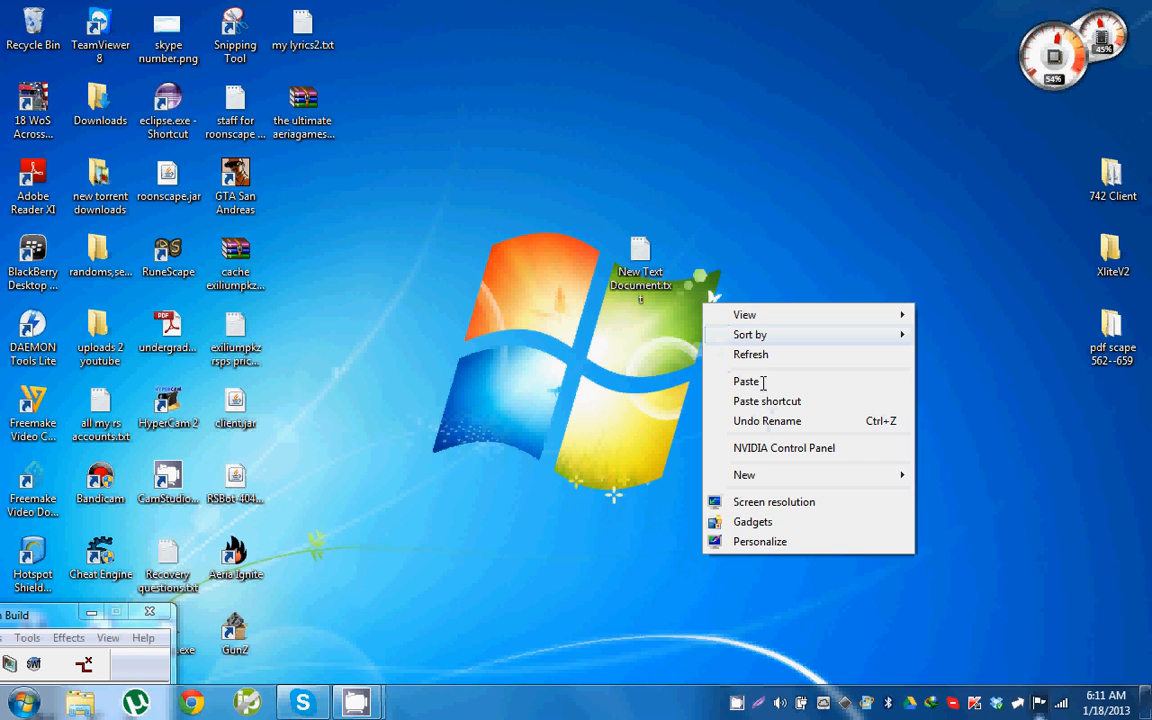
- Paste the copied insidia server folder onto the desktop and wait for the 1,488-item copy
left_click(514, 360)
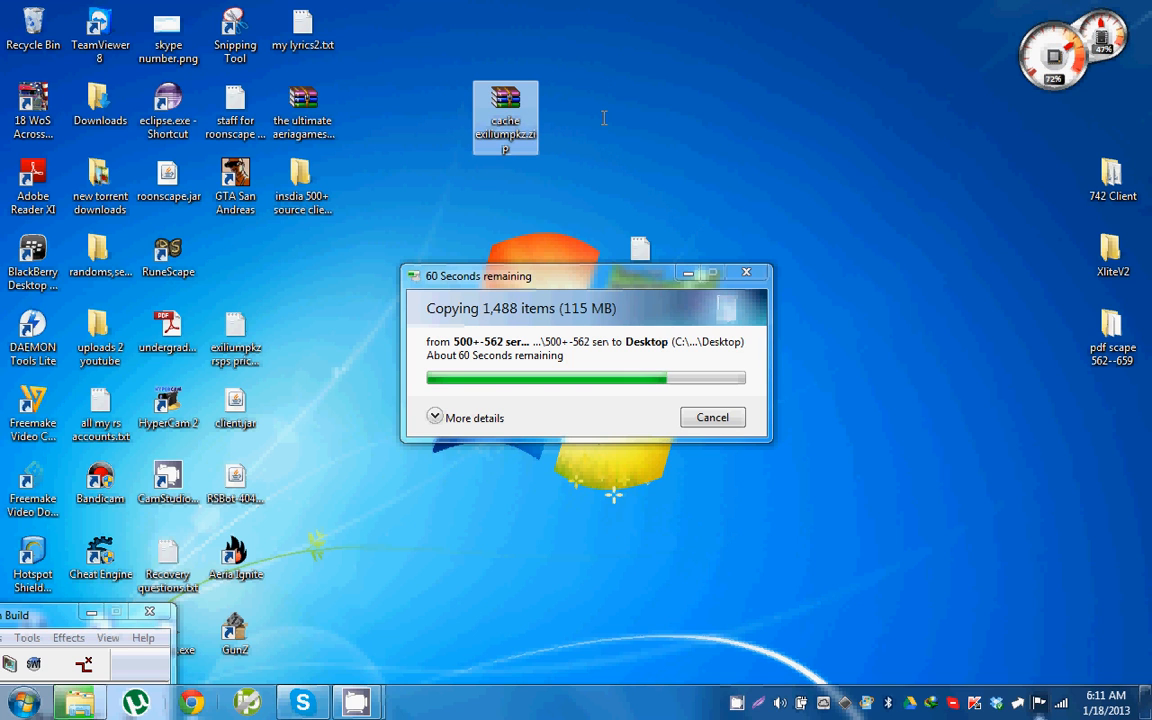
right_click(504, 108)
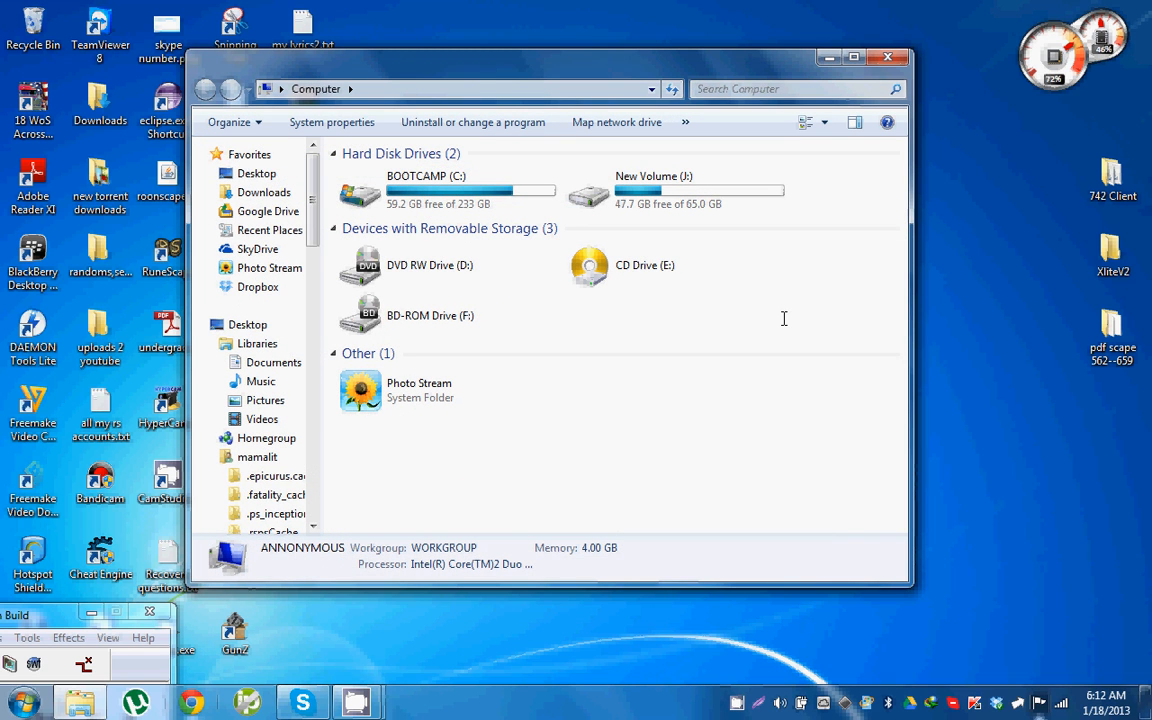
mouse_move(616, 374)
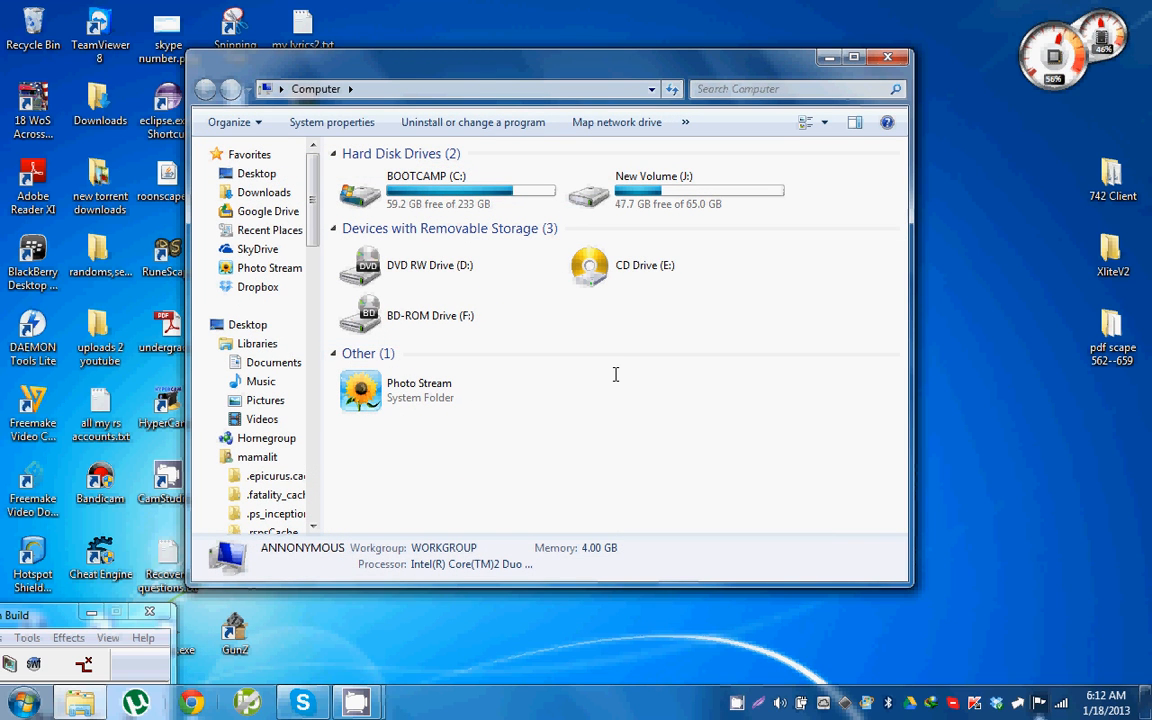
mouse_move(672, 408)
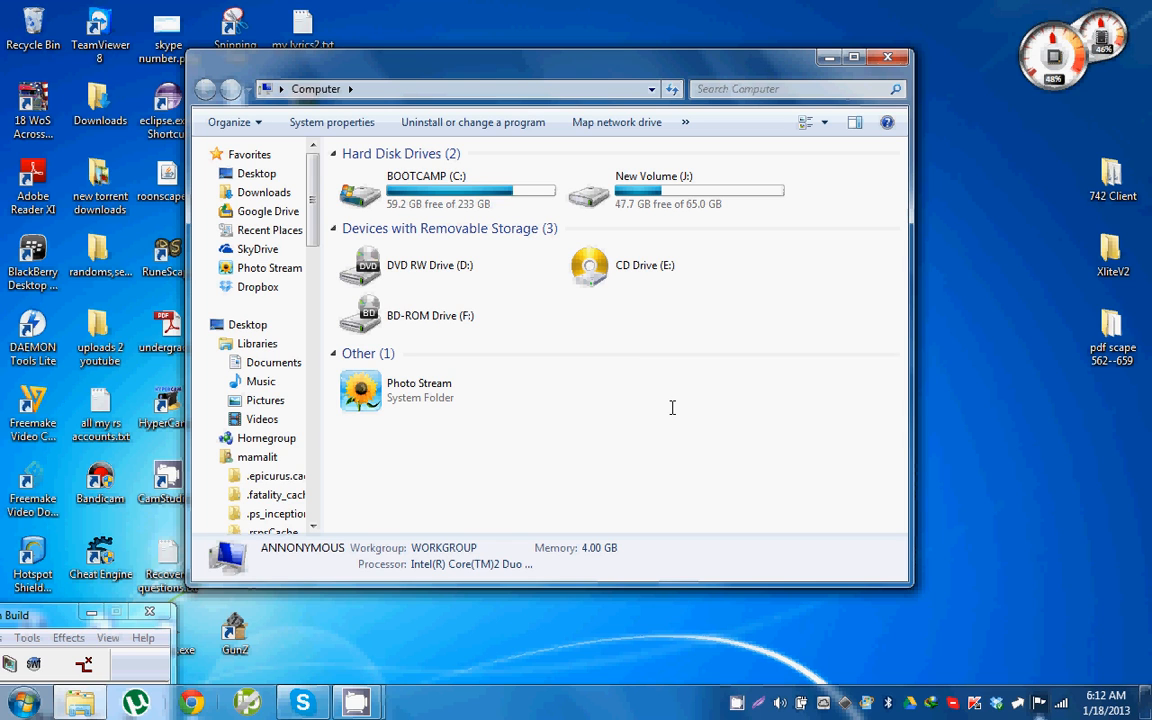
- Check the System page showing Windows 7 Ultimate 64-bit with 4 GB RAM, then return to the desktop
right_click(672, 408)
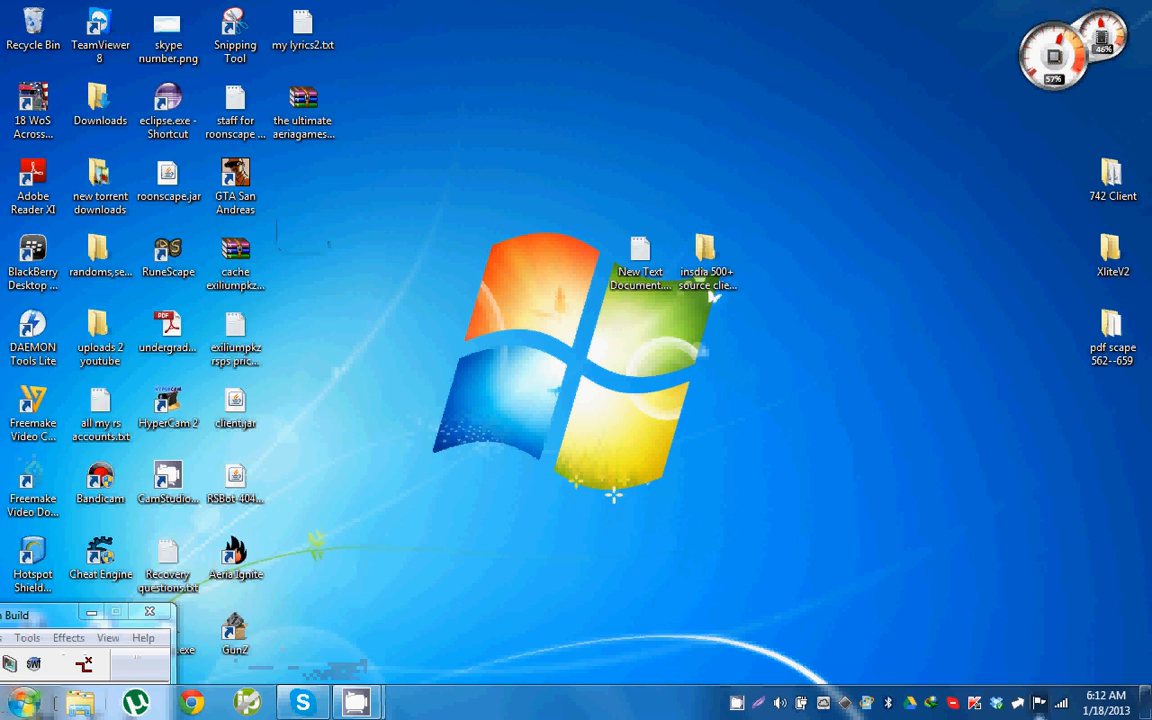
left_click(20, 710)
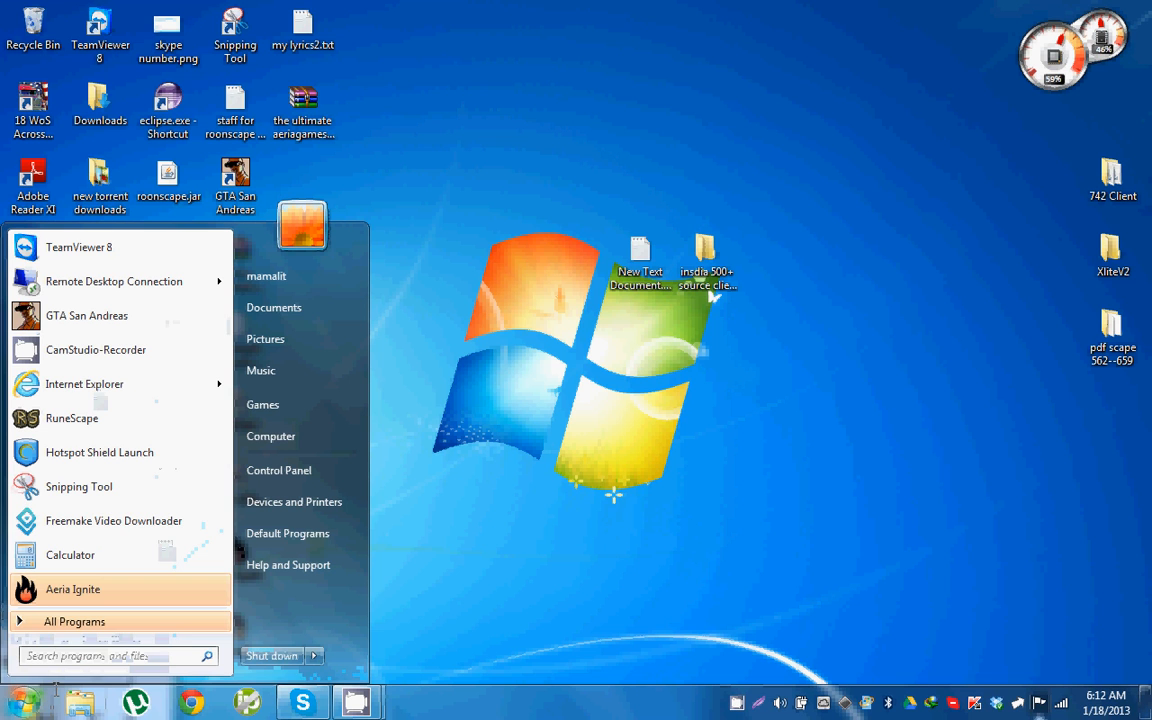
mouse_move(272, 436)
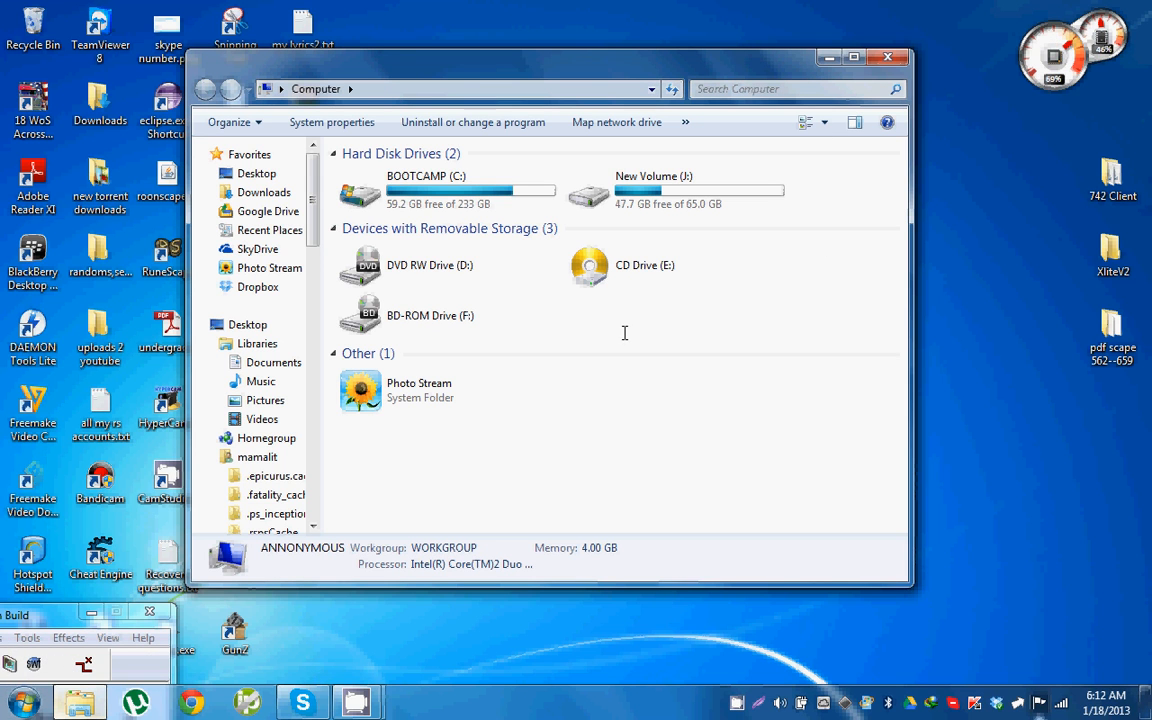
mouse_move(780, 328)
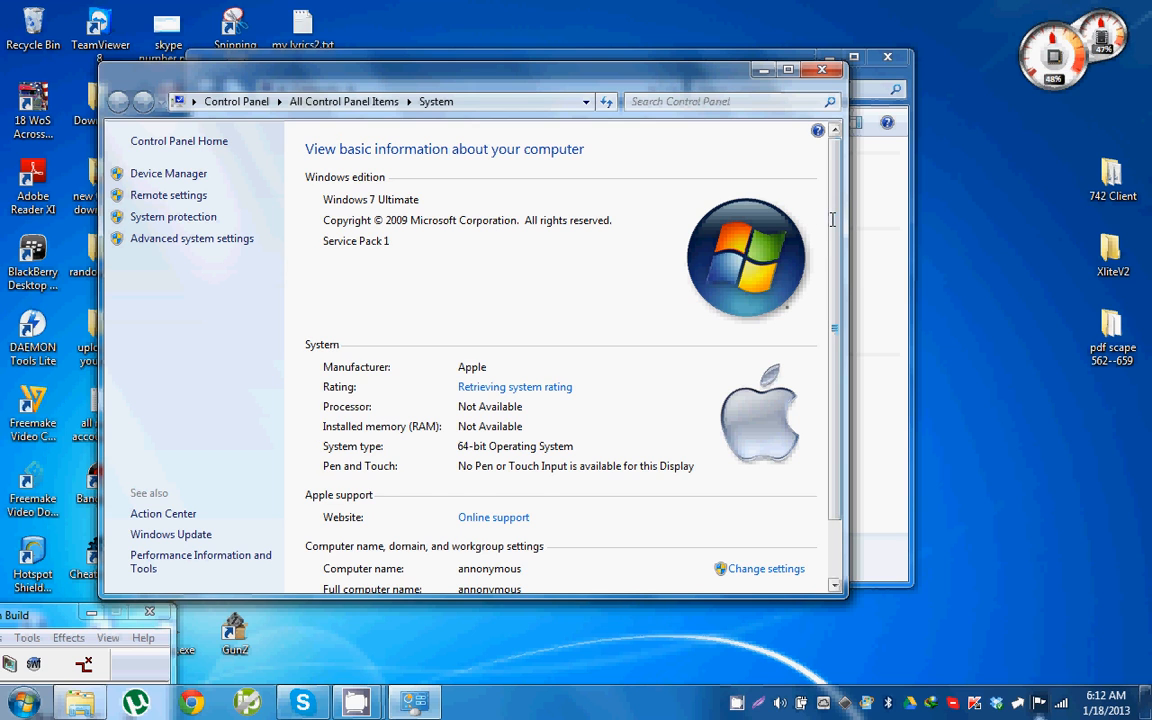
scroll("down", 3)
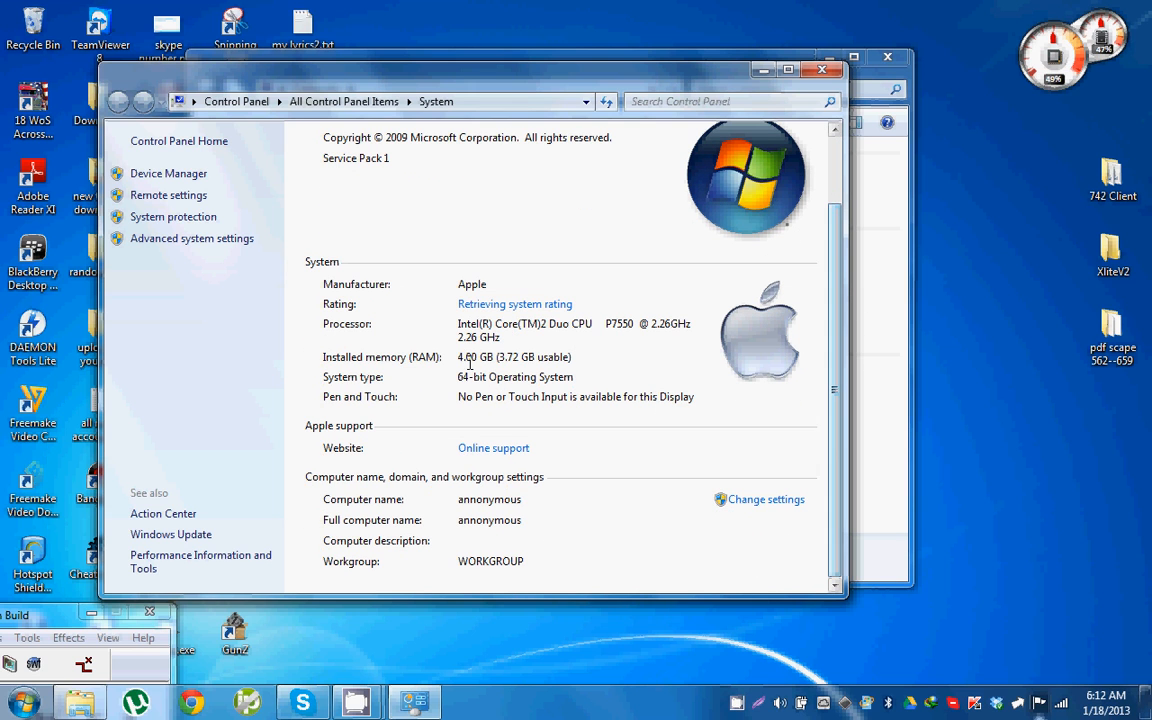
mouse_move(656, 324)
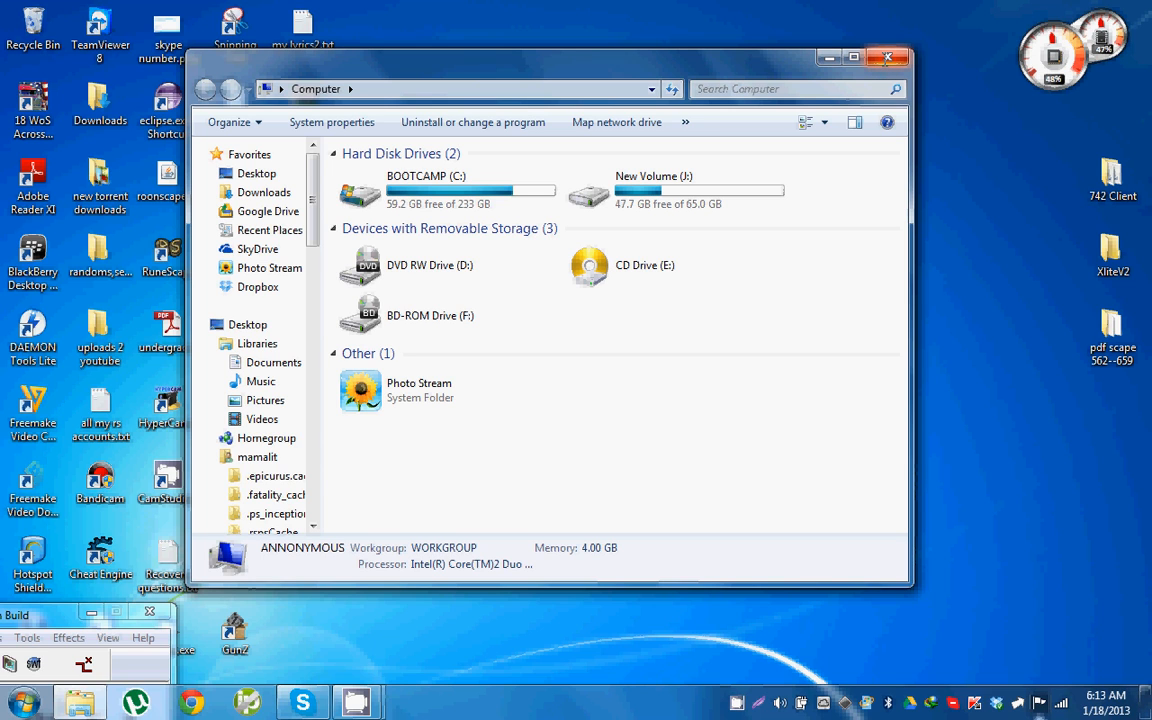
mouse_move(880, 444)
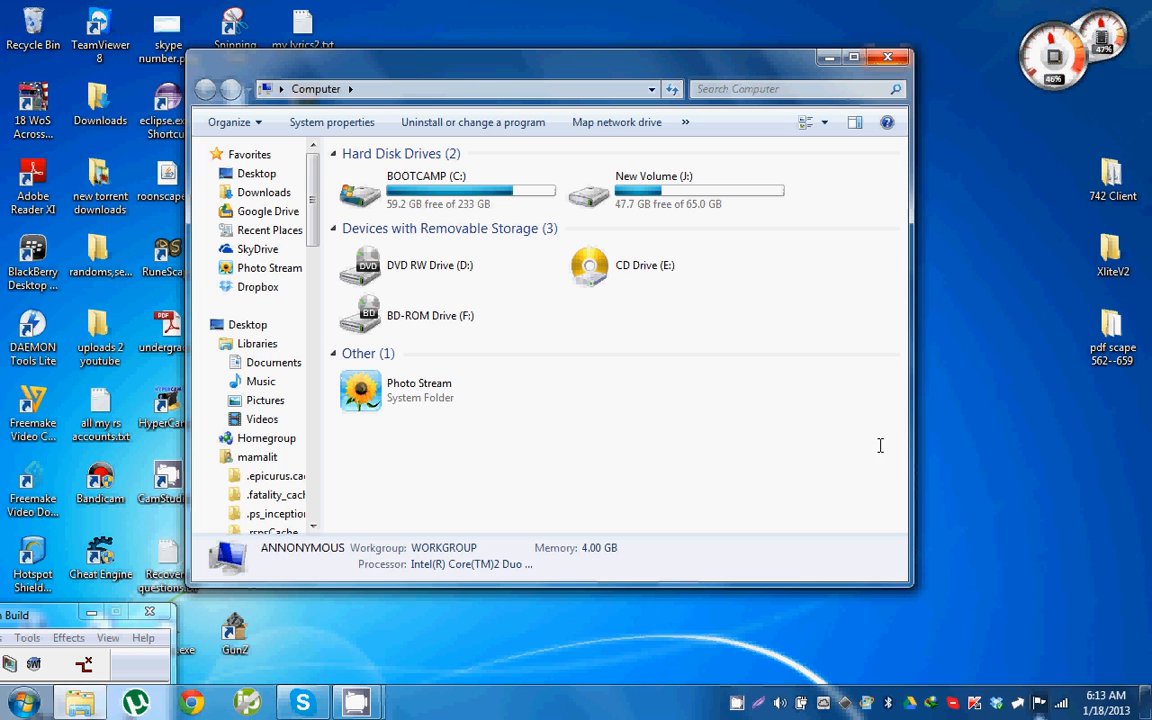
right_click(880, 446)
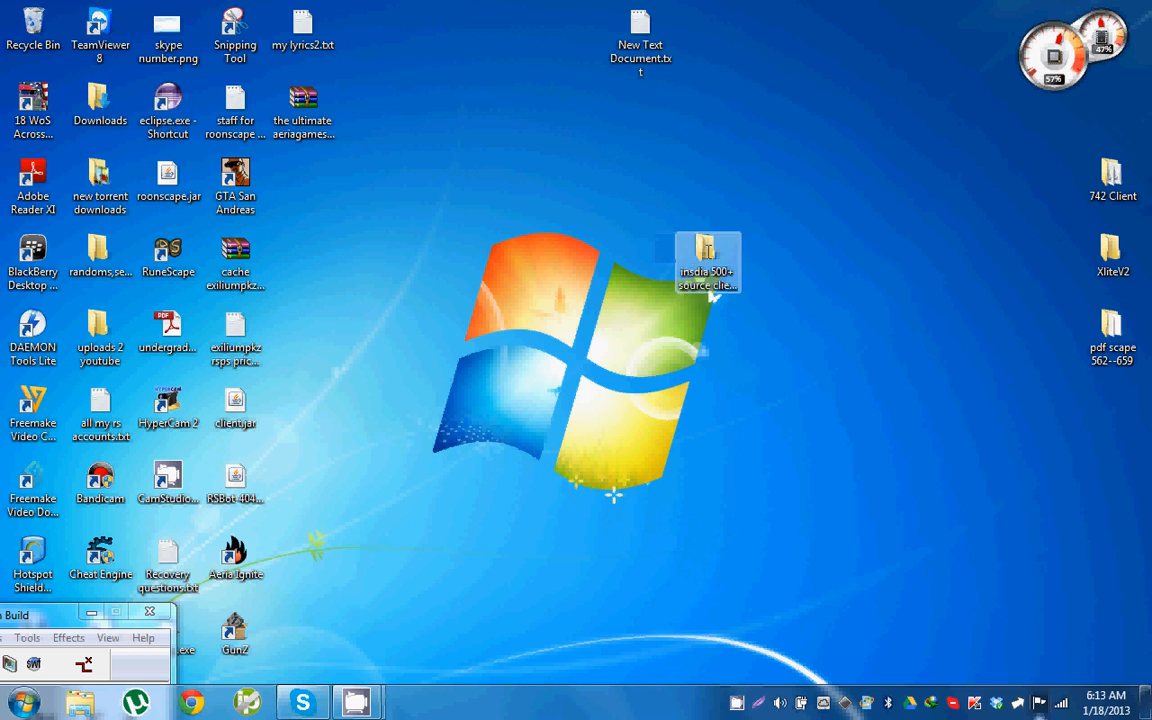
- Inspect the Insidia 2 Package rar in WinRAR, browsing to its InsidiaX 2 folder
double_click(710, 250)
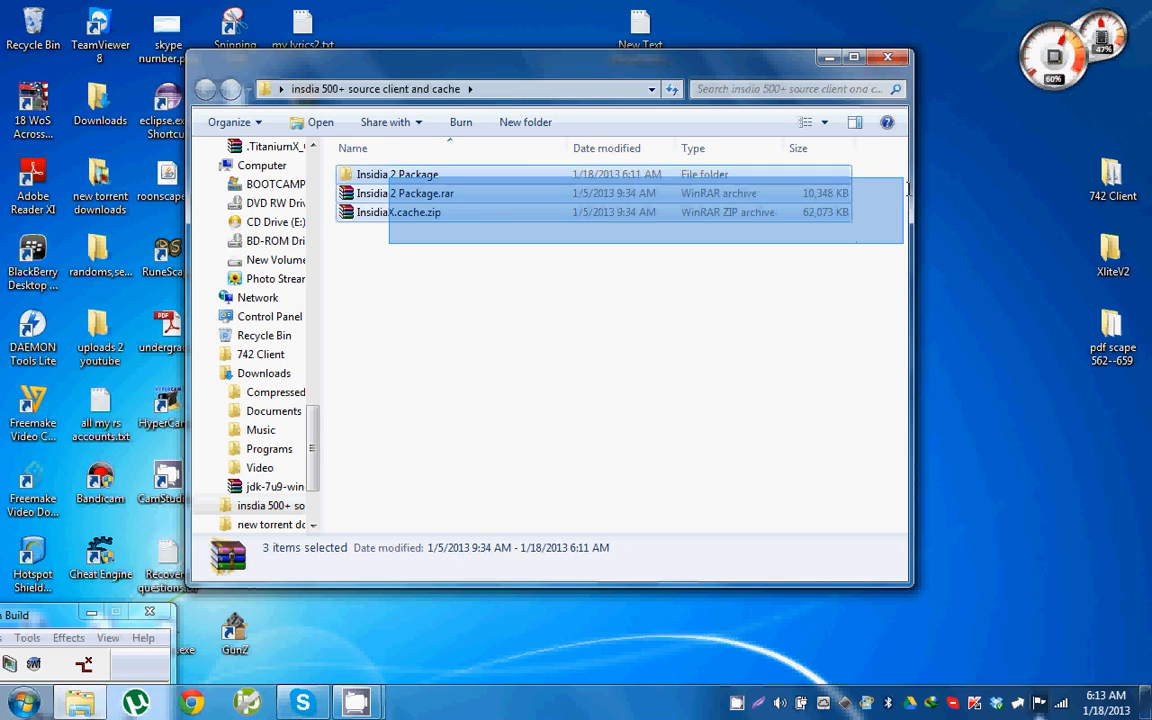
left_click(408, 192)
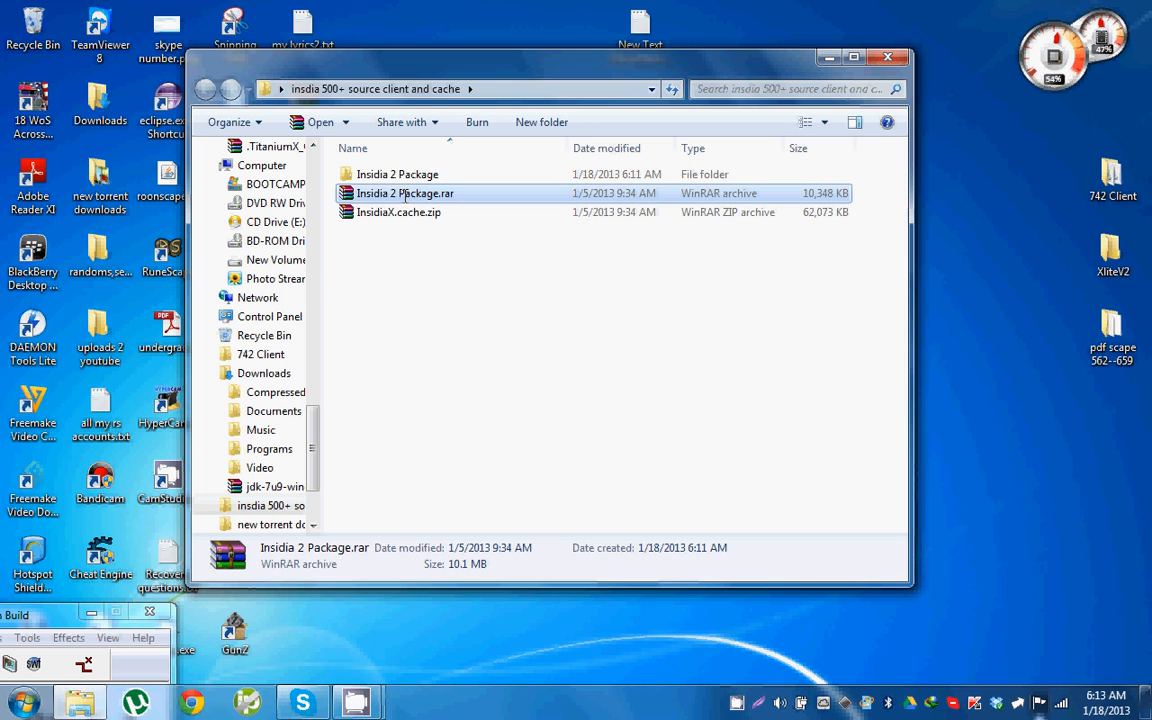
left_click(400, 192)
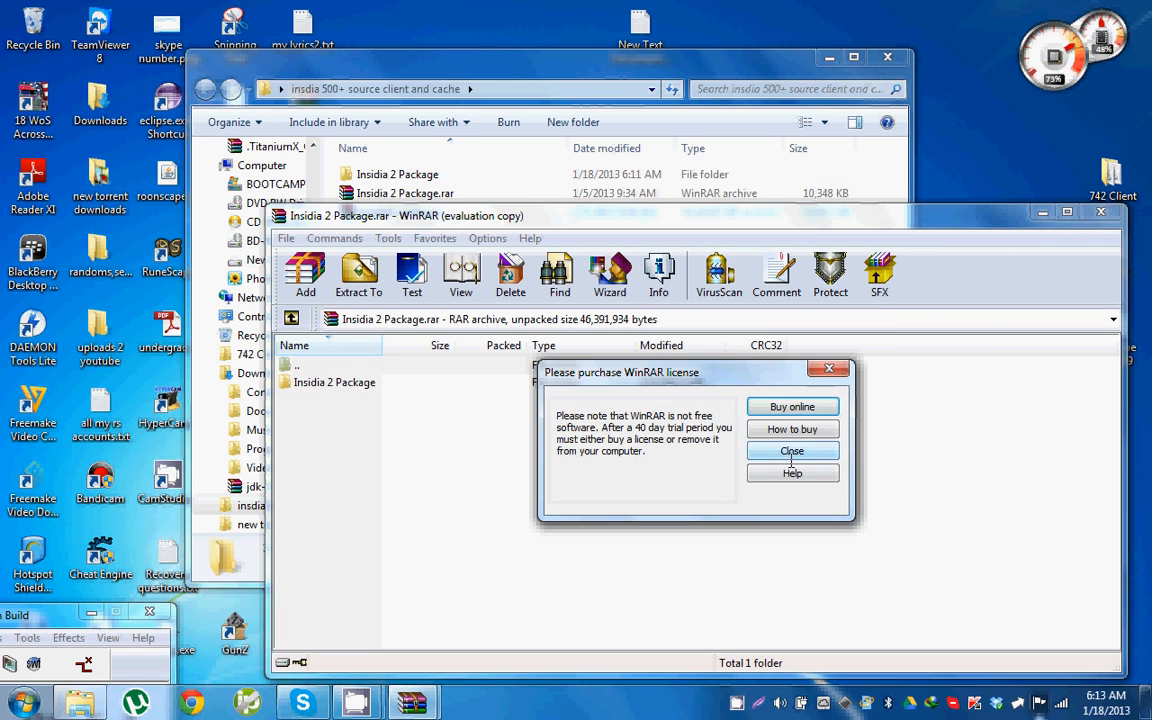
left_click(792, 452)
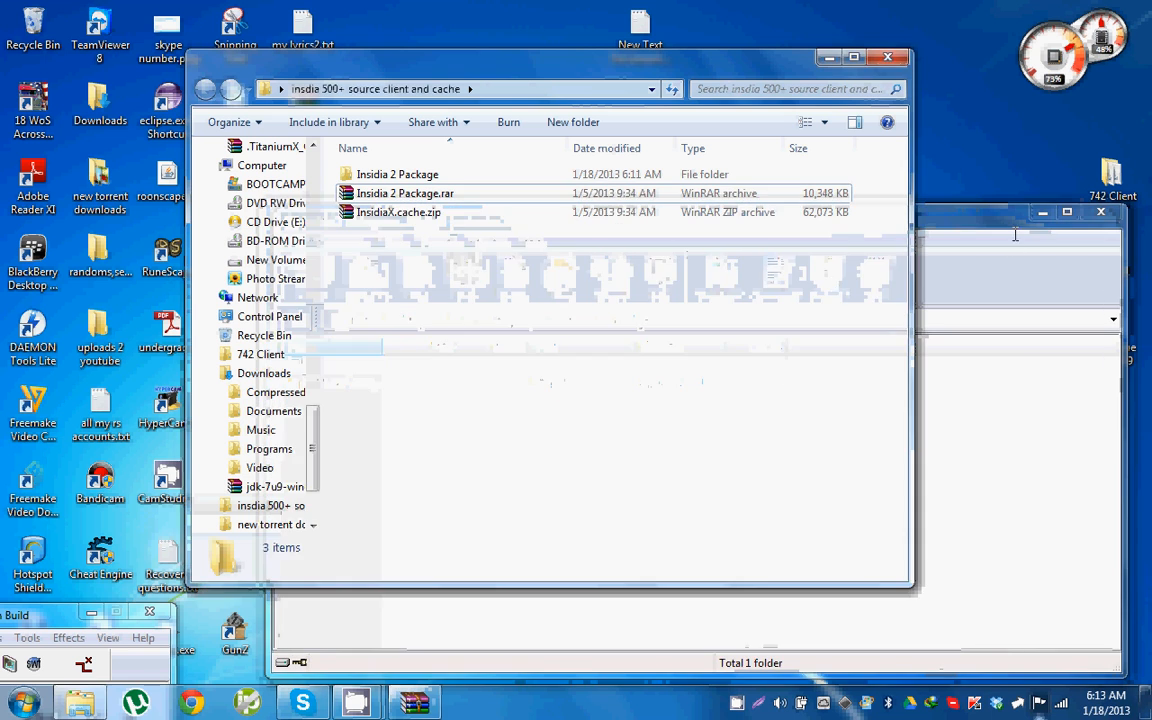
double_click(404, 192)
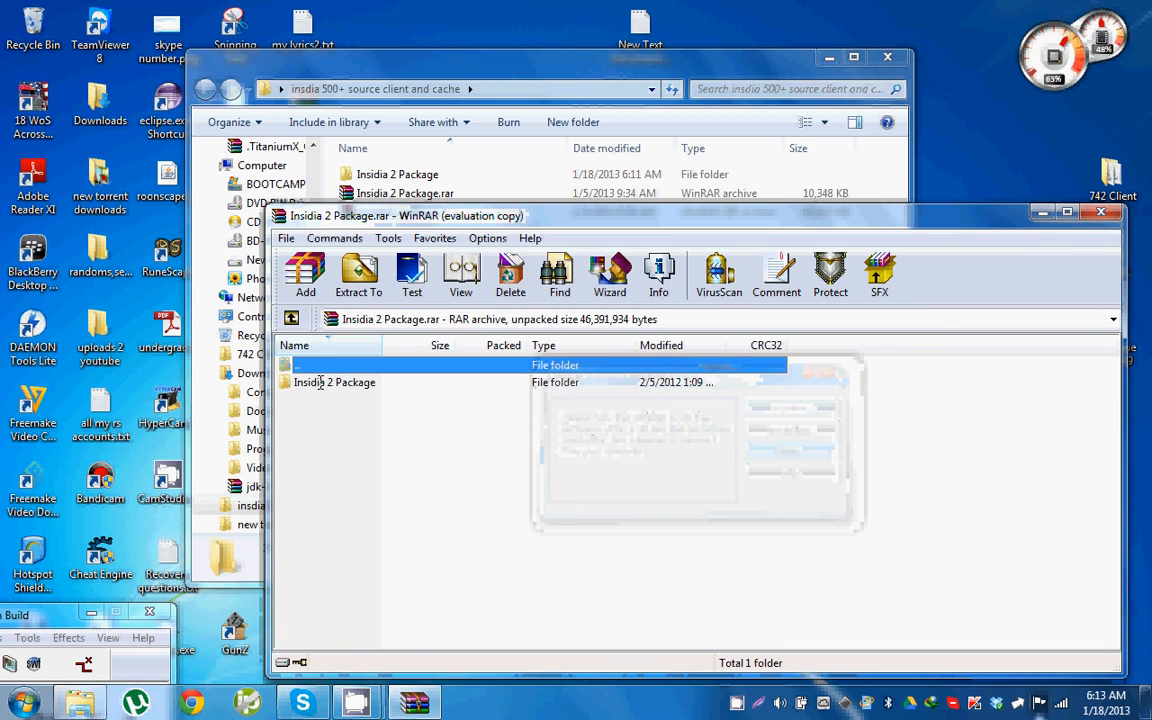
double_click(334, 382)
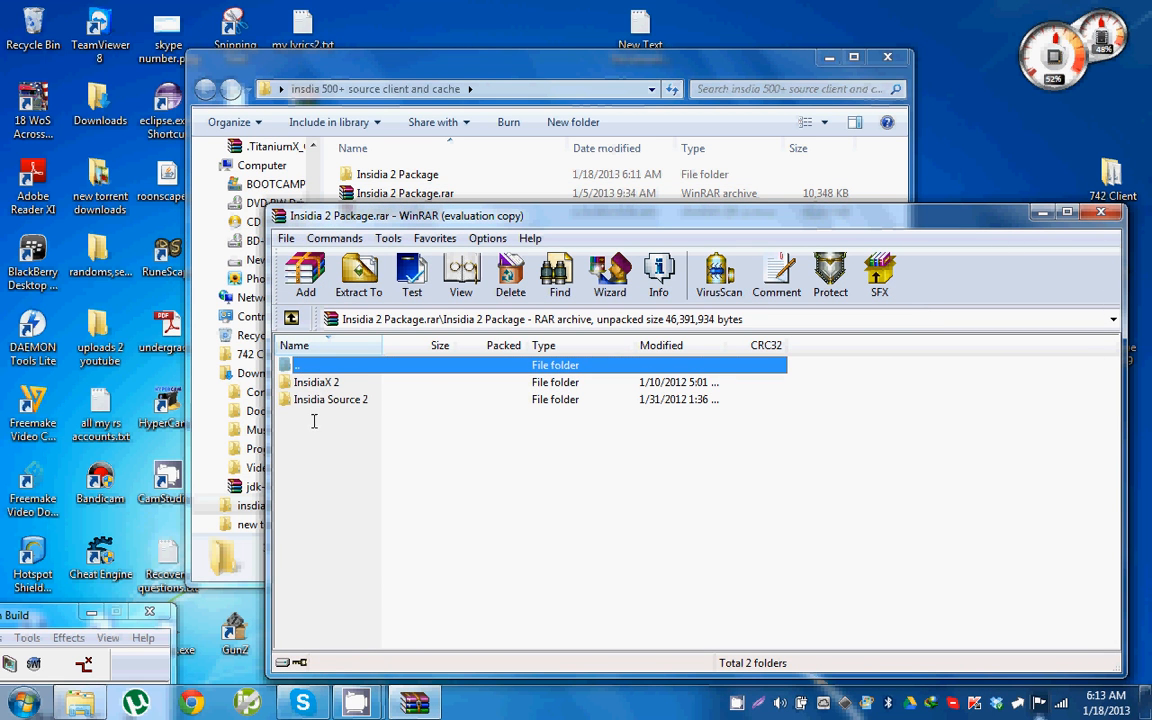
left_click(316, 382)
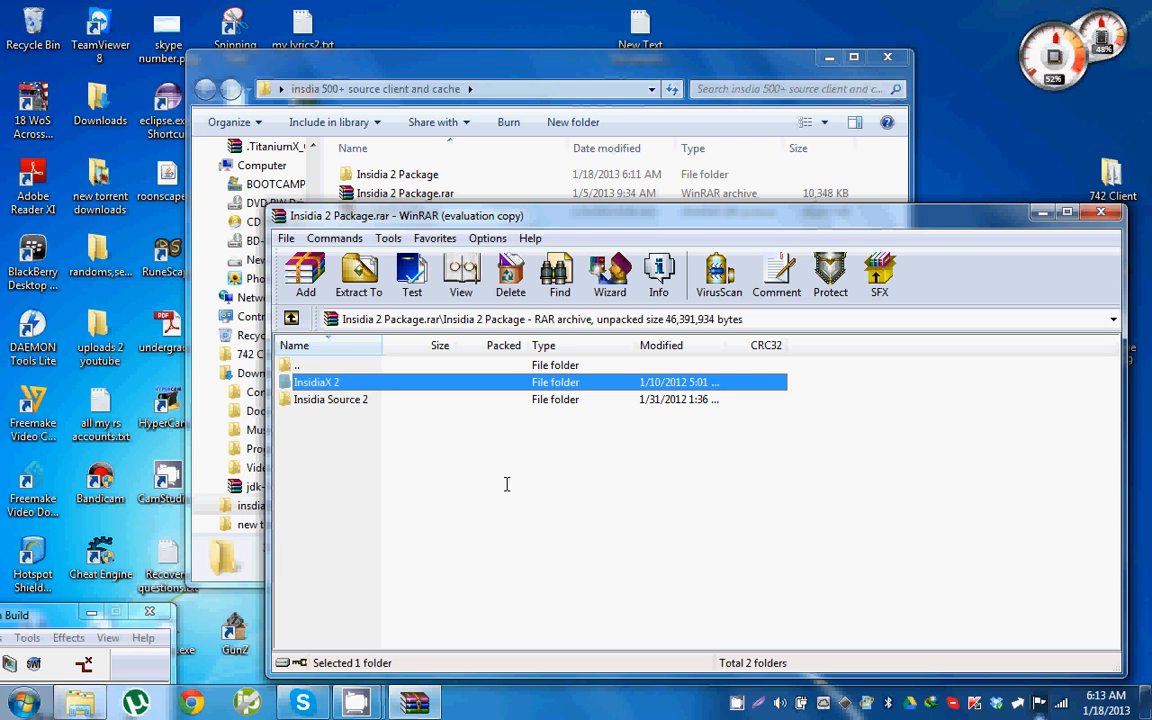
mouse_move(506, 484)
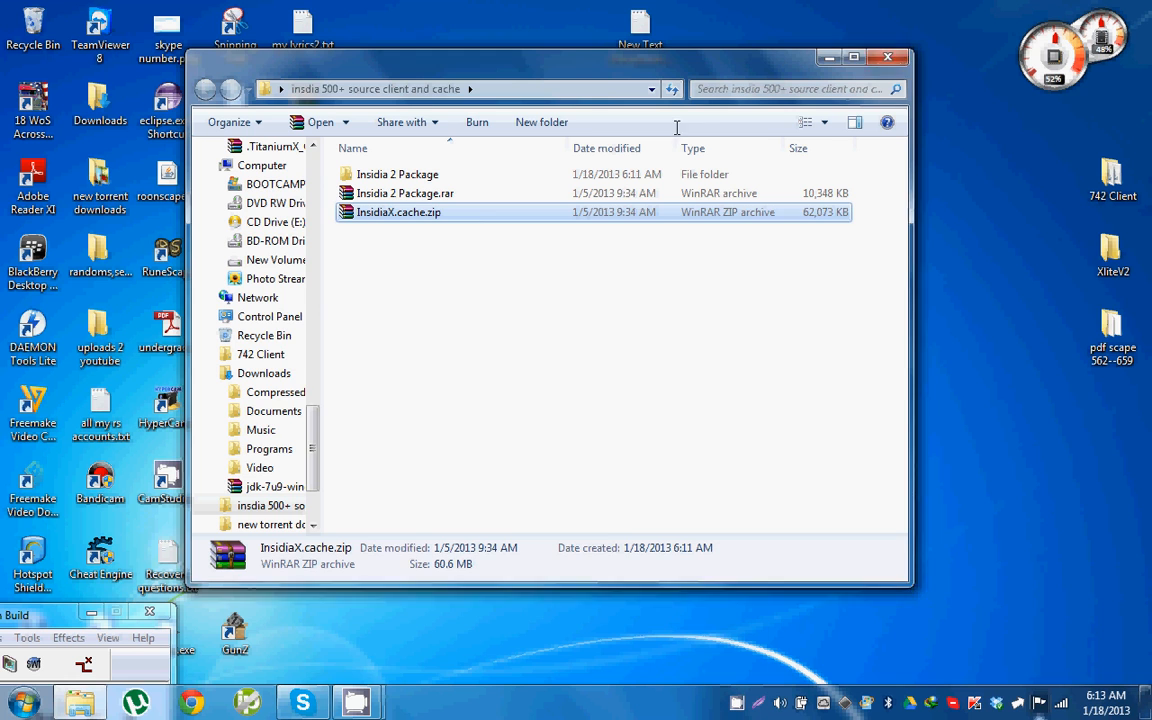
- Inspect the InsidiaX.cache.zip archive's InsidiaX.cache folder in WinRAR
double_click(400, 212)
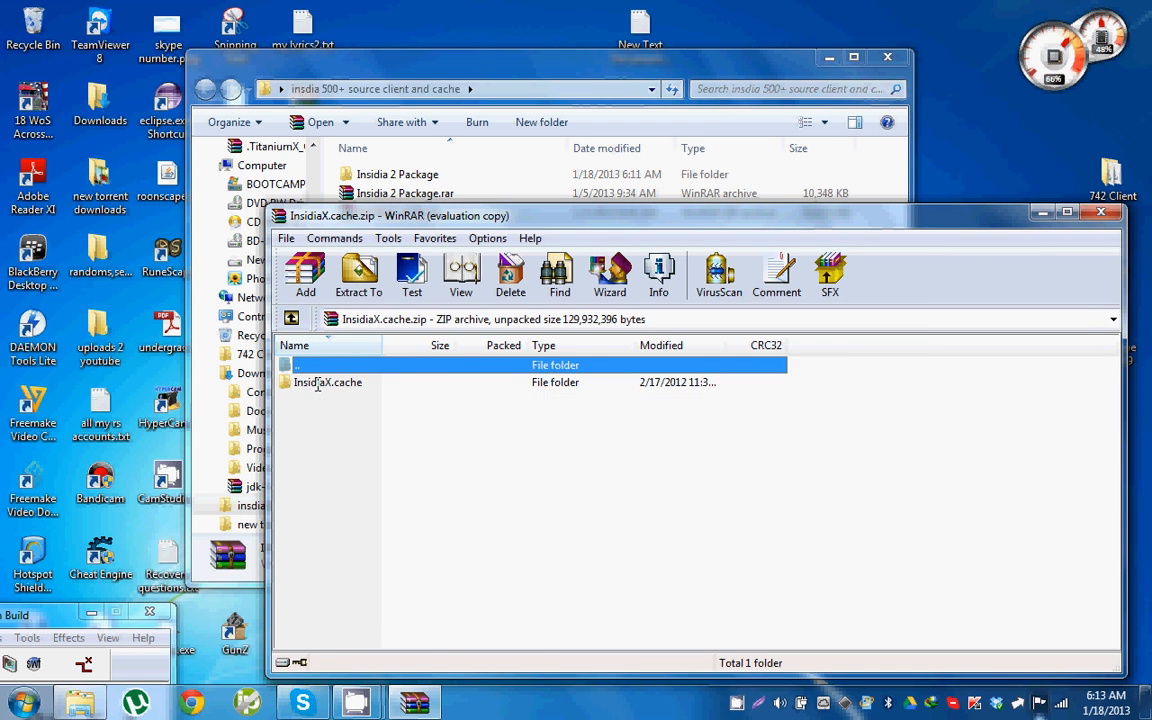
double_click(328, 382)
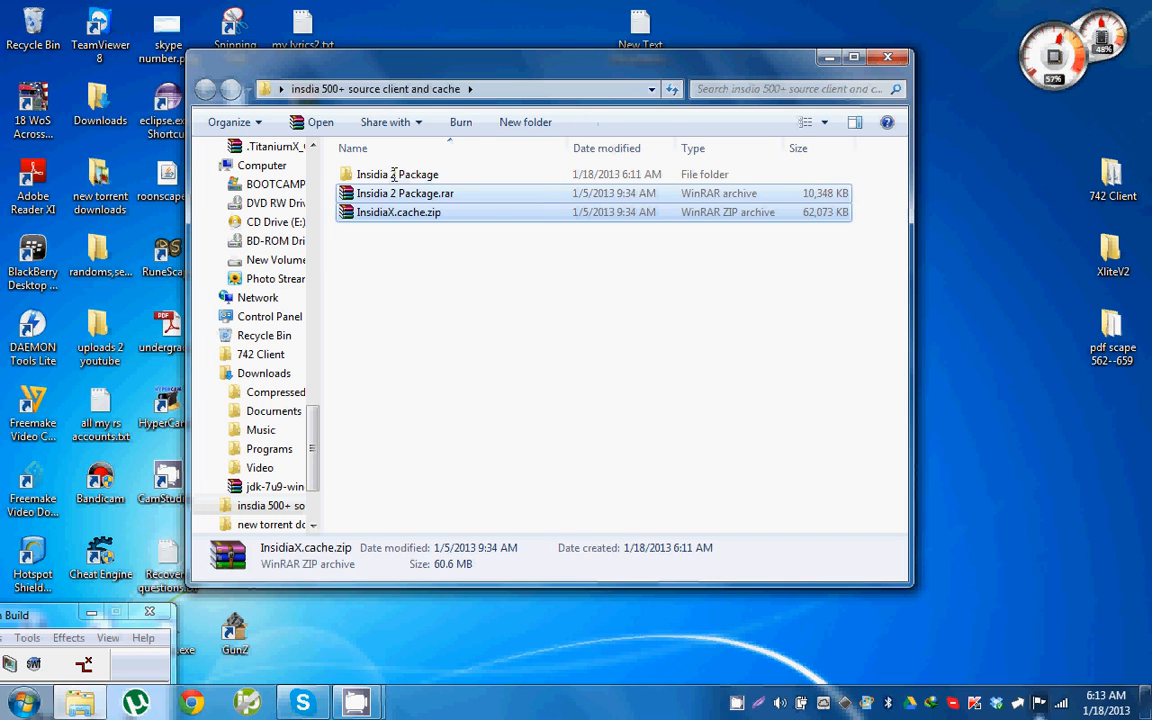
- Browse into the extracted Insidia 2 Package folder and its InsidiaX 2 folder of 179 client files
left_click(394, 174)
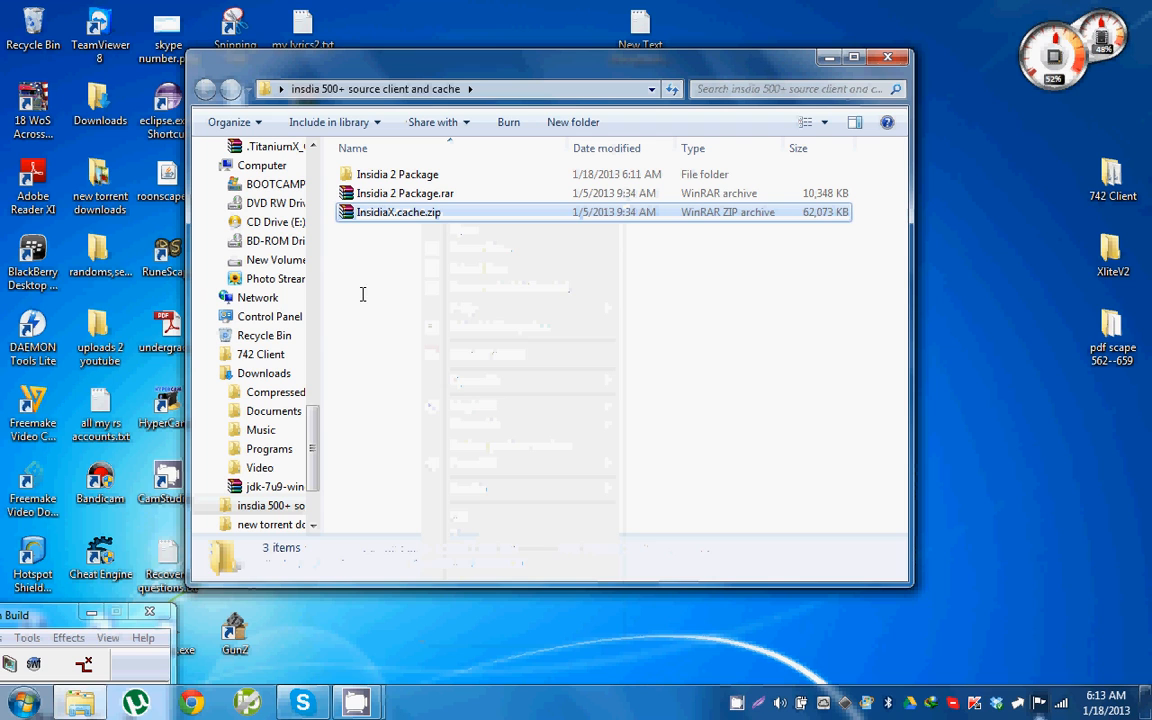
left_click(404, 220)
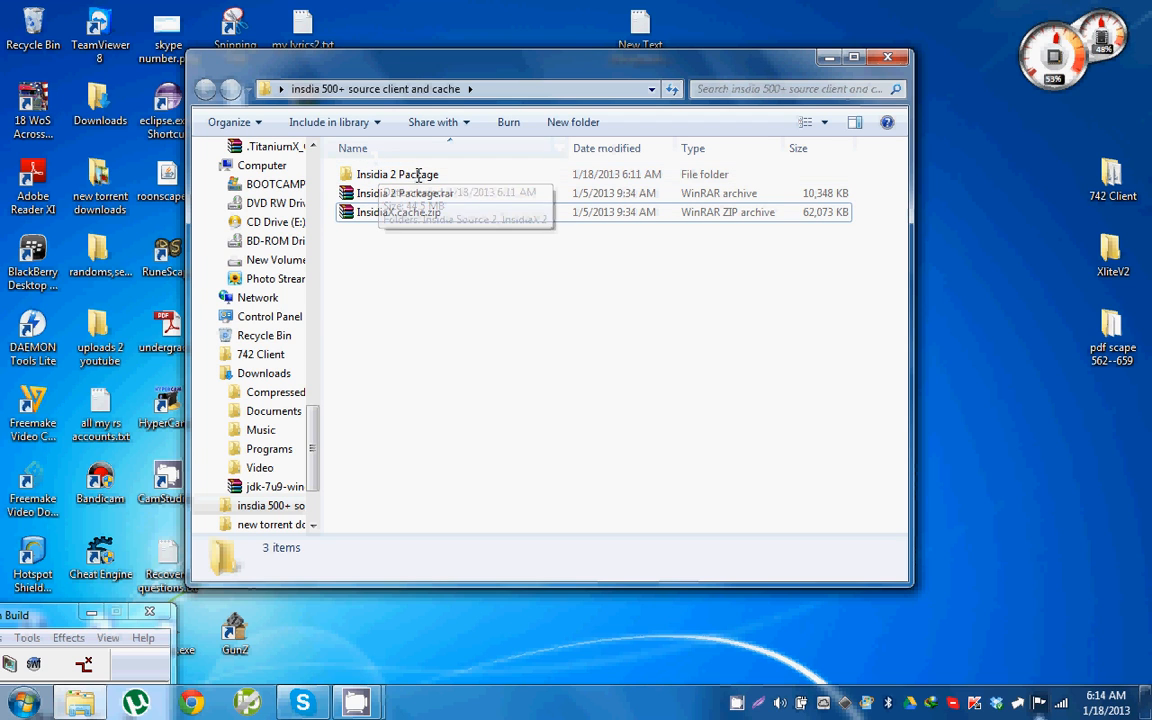
double_click(396, 174)
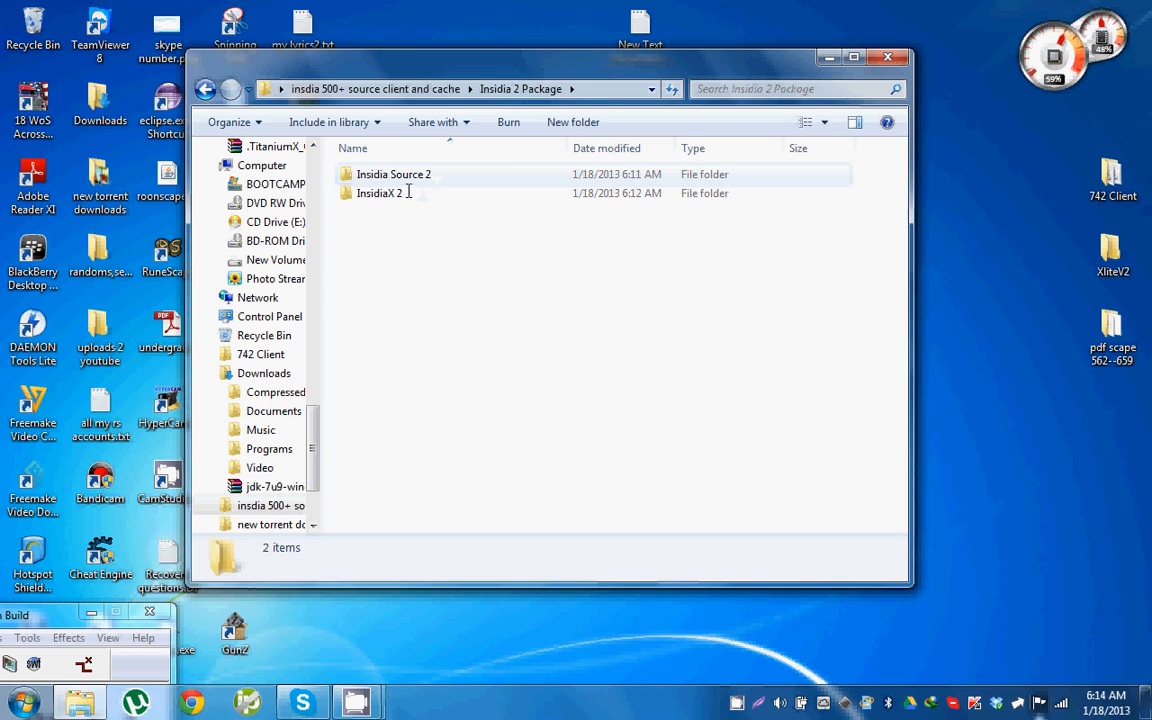
double_click(380, 192)
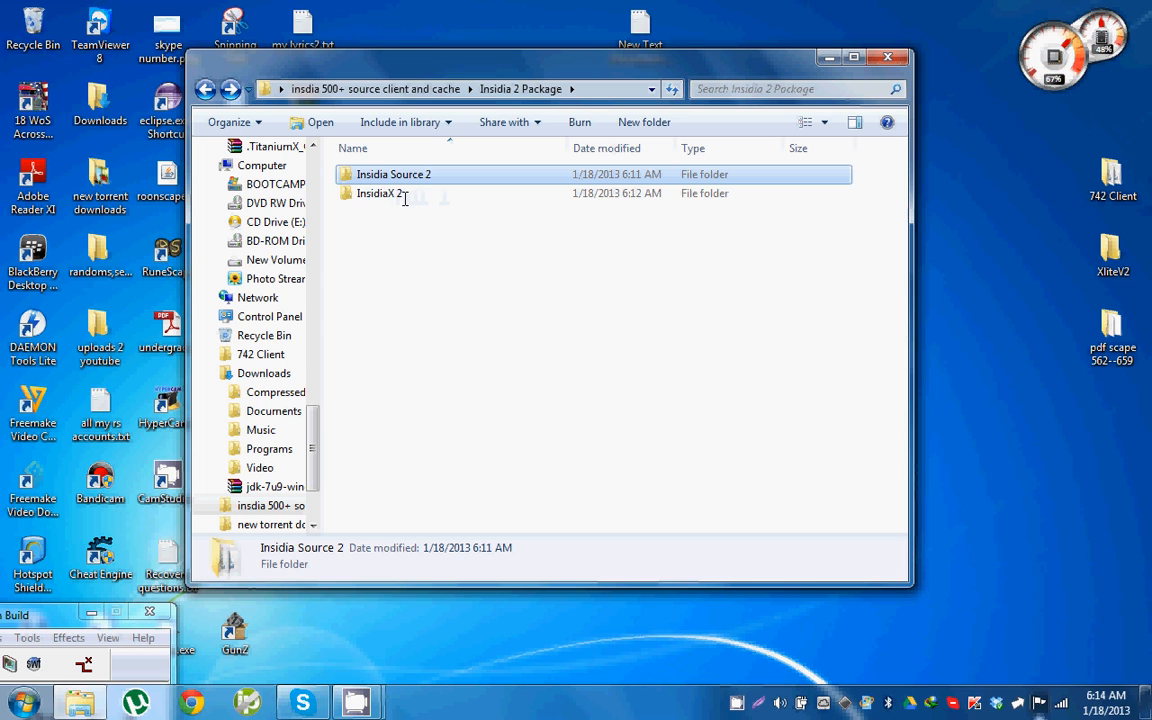
mouse_move(402, 198)
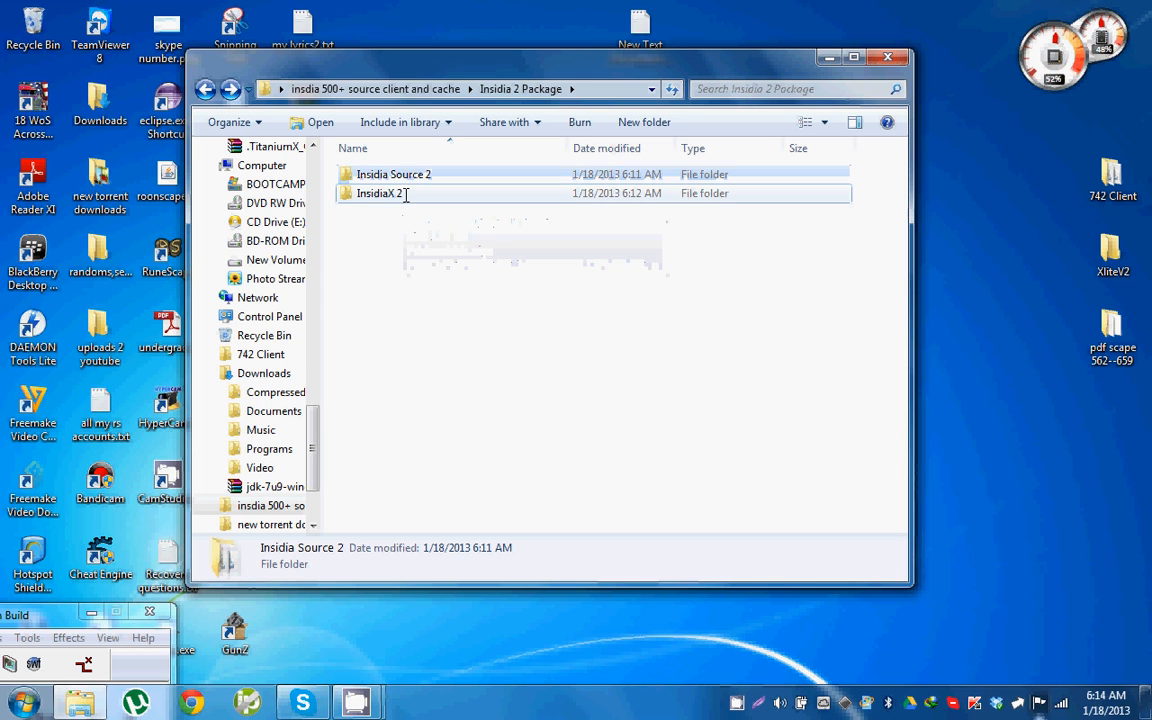
double_click(380, 192)
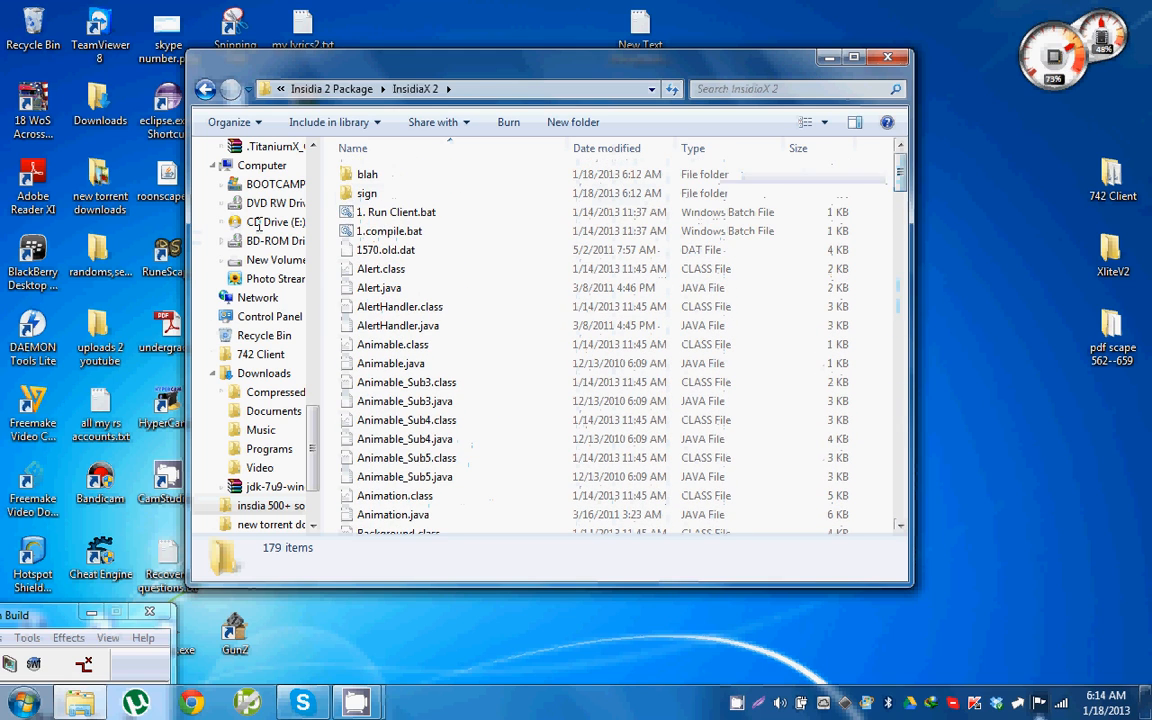
- Run the 1.compile.bat batch file from the InsidiaX 2 folder to launch the client
left_click(396, 212)
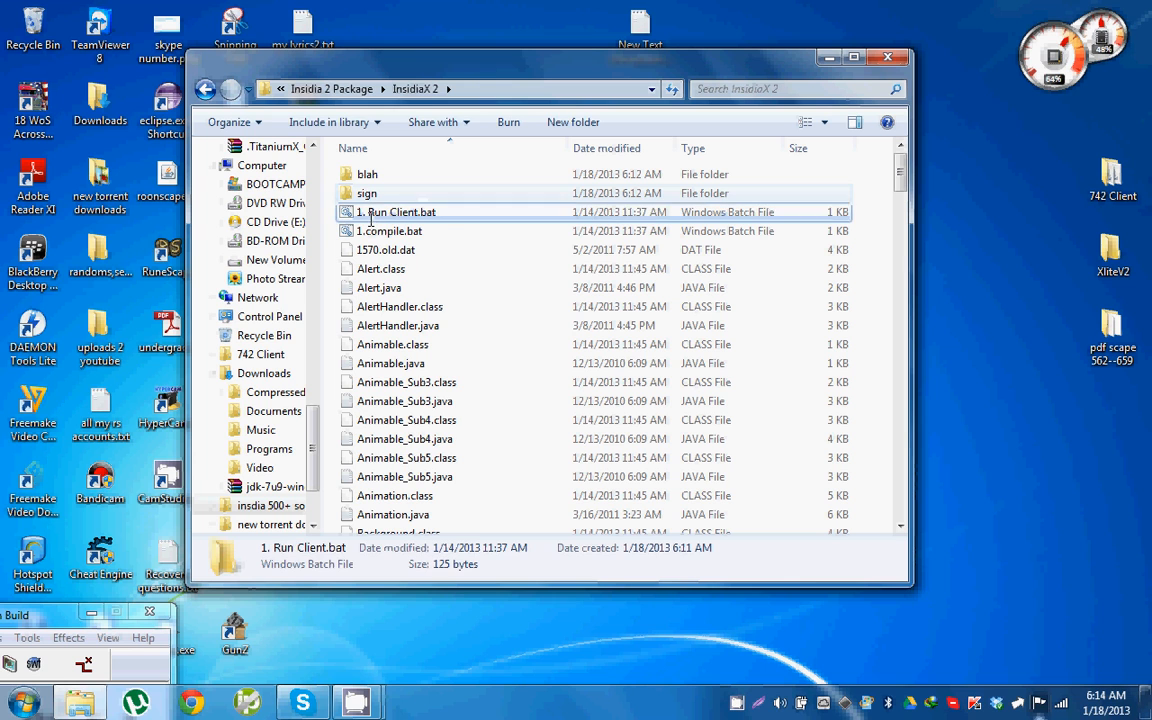
left_click(396, 212)
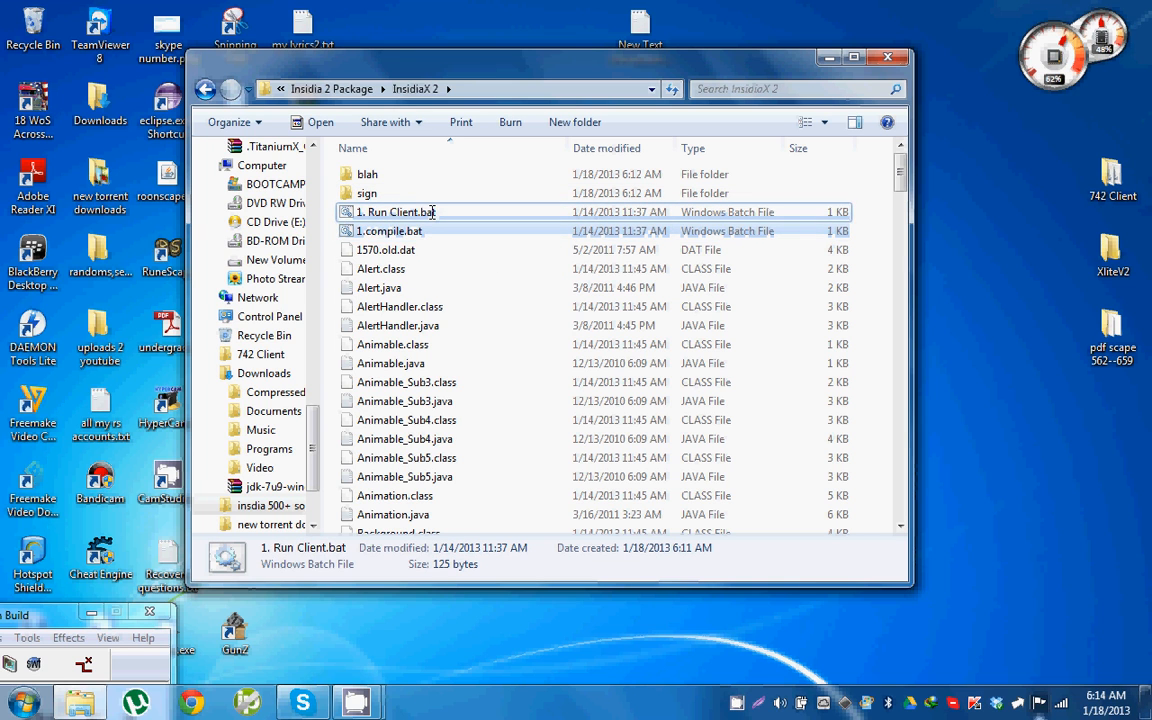
right_click(396, 212)
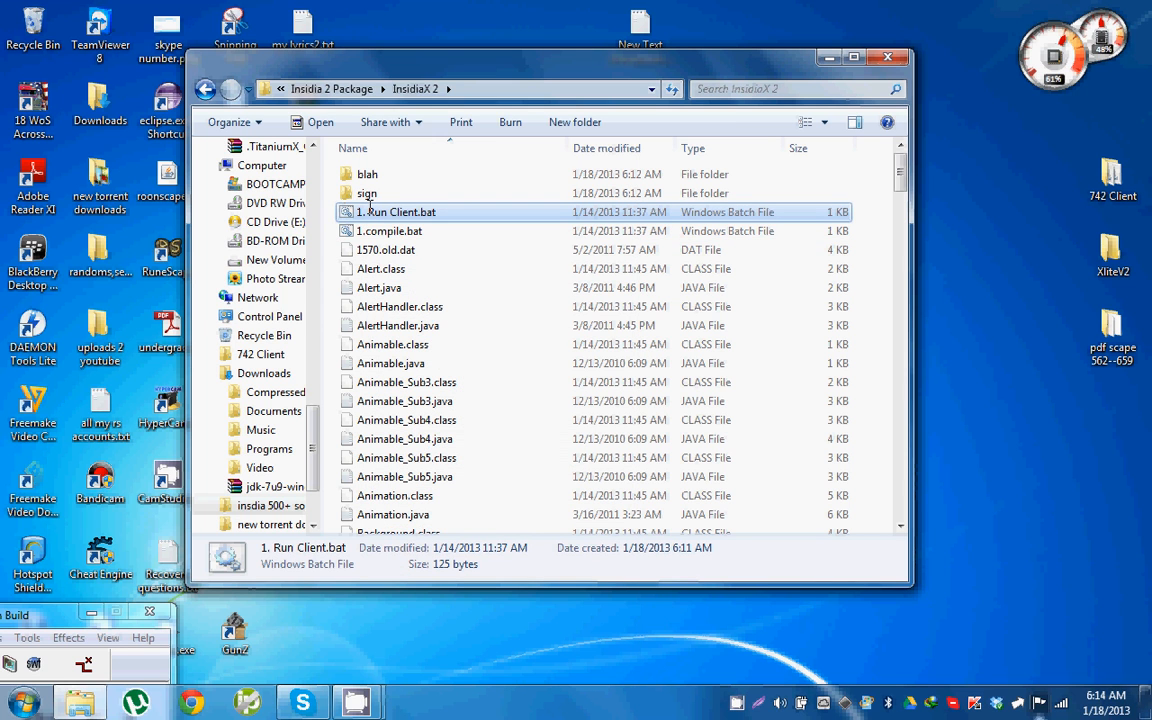
mouse_move(410, 212)
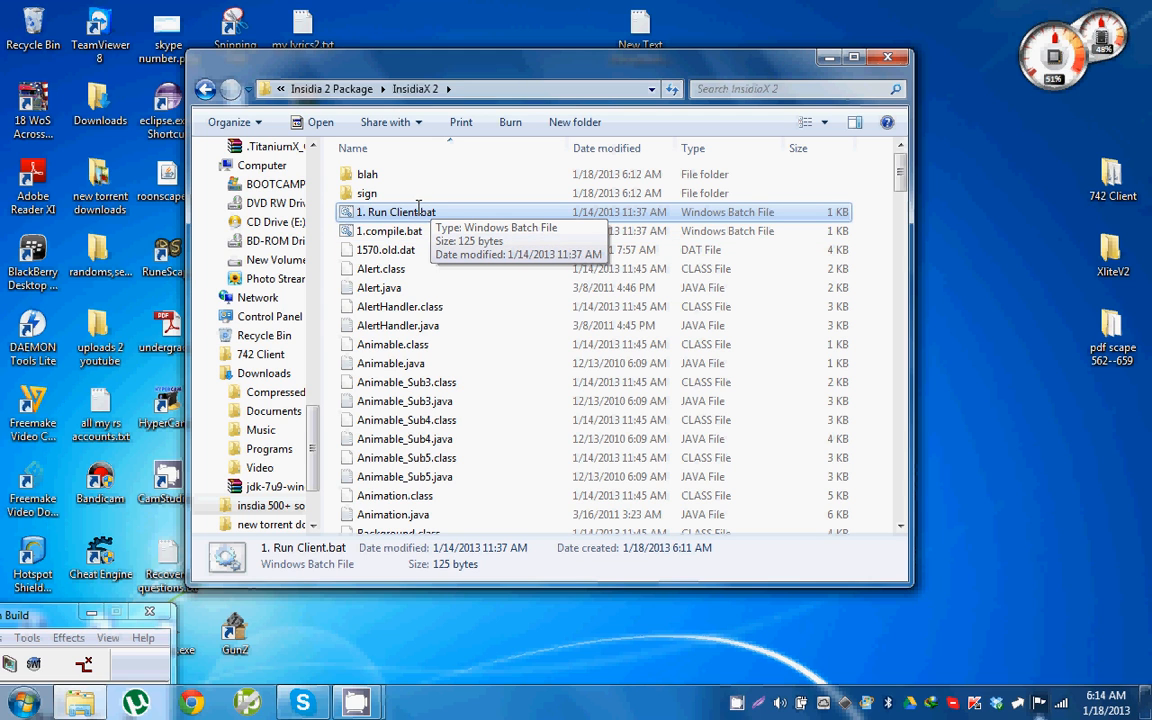
left_click(384, 232)
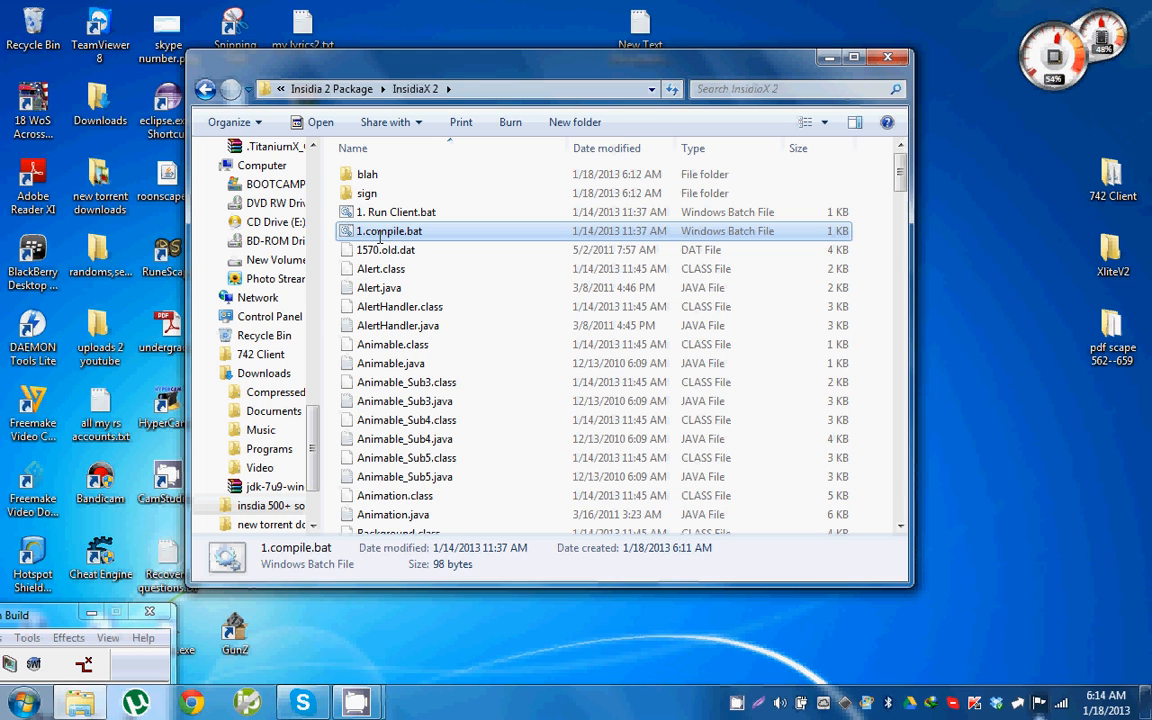
mouse_move(380, 232)
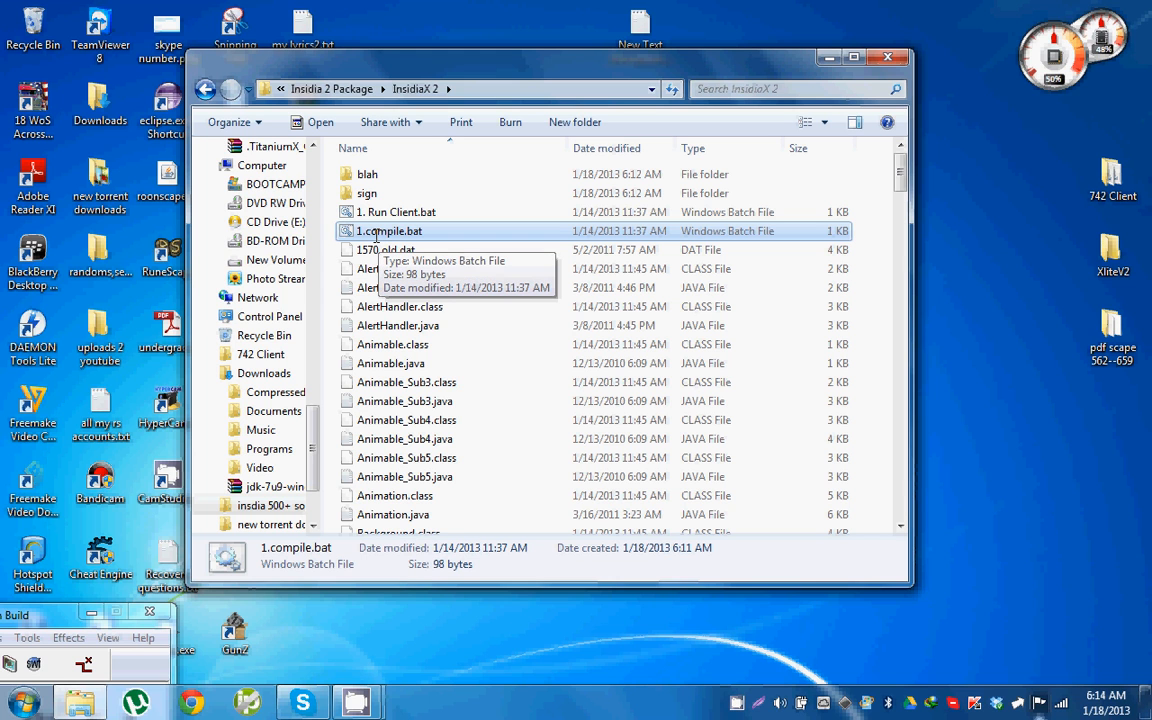
double_click(392, 230)
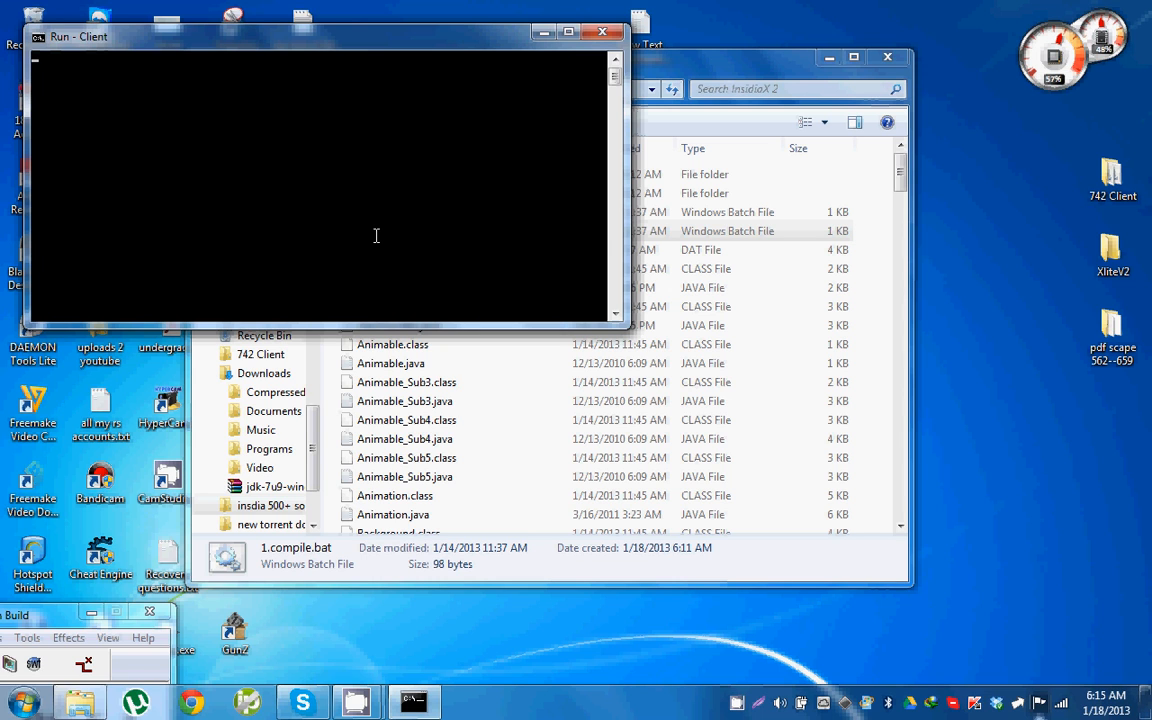
mouse_move(340, 240)
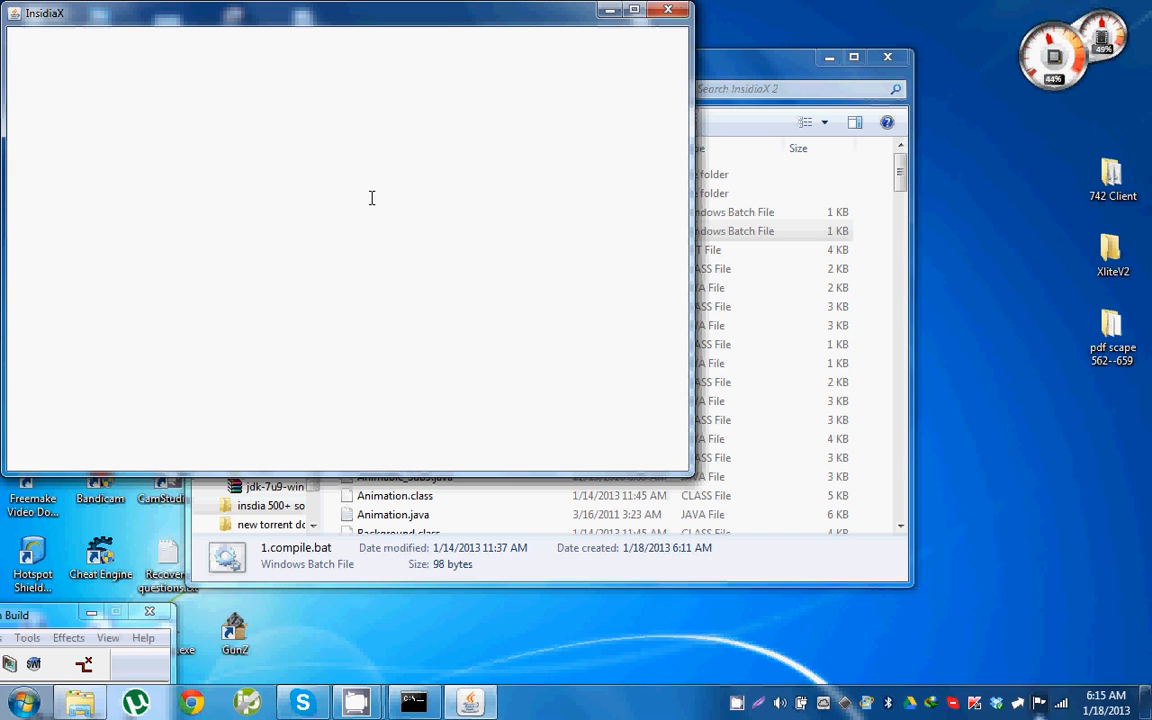
mouse_move(316, 30)
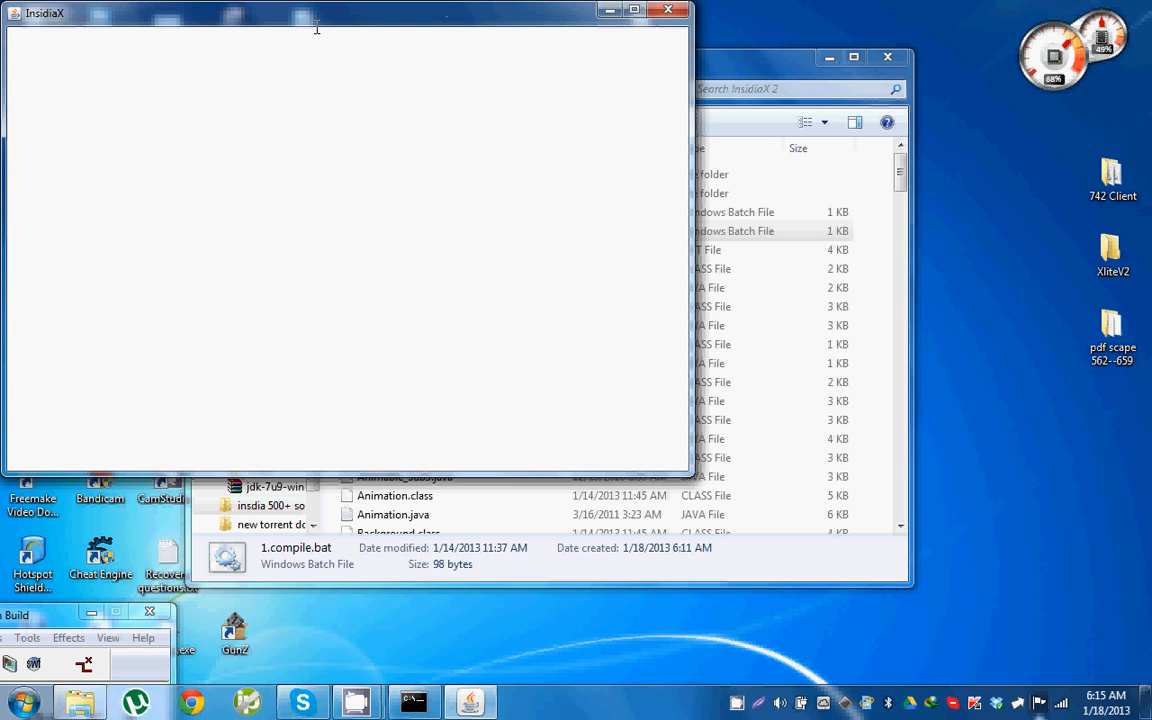
mouse_move(372, 16)
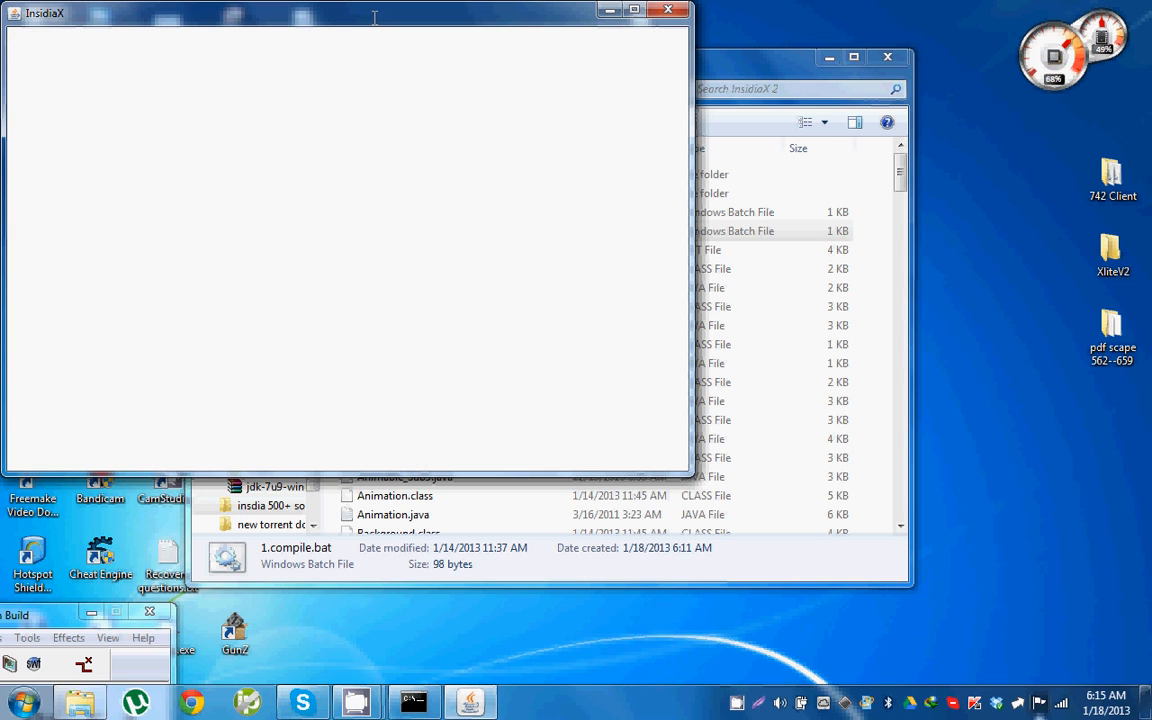
mouse_move(256, 32)
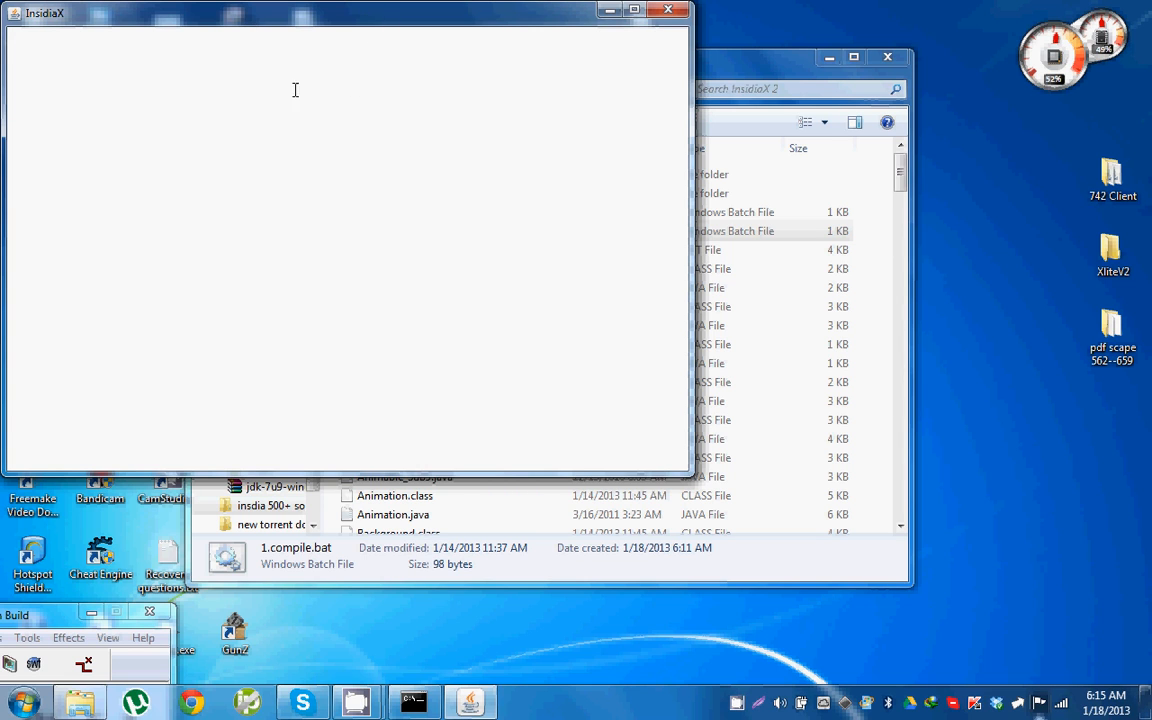
mouse_move(534, 32)
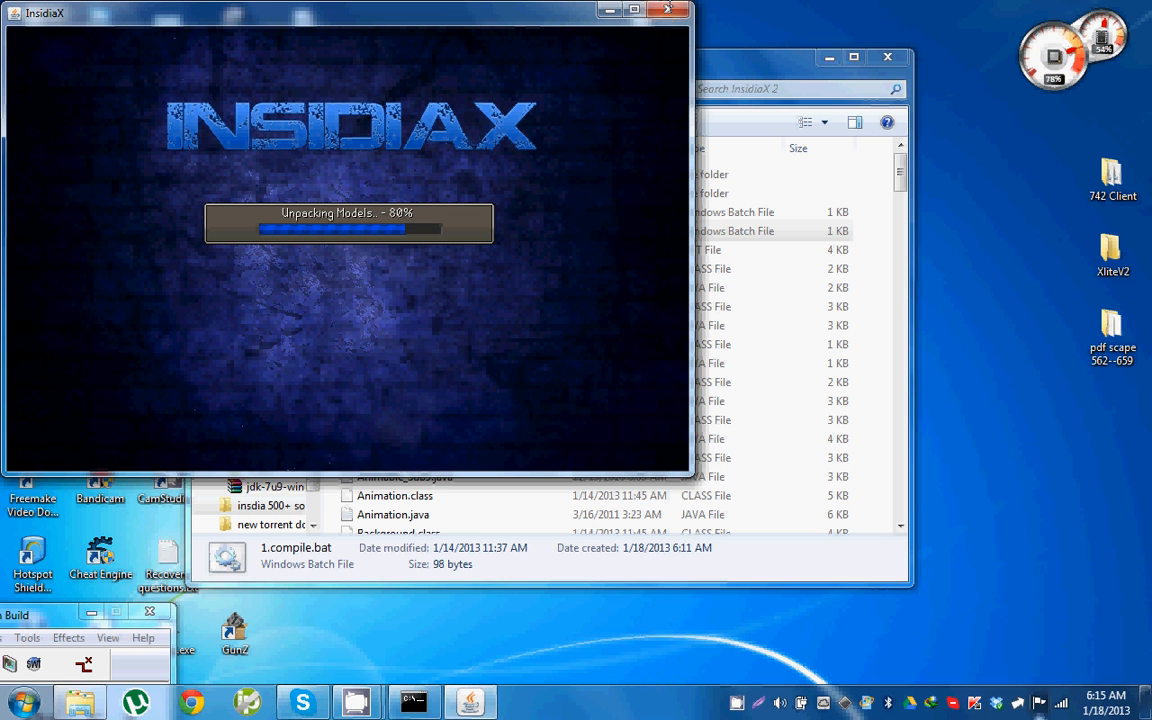
- Close the loading InsidiaX client from the taskbar while models unpack
right_click(412, 700)
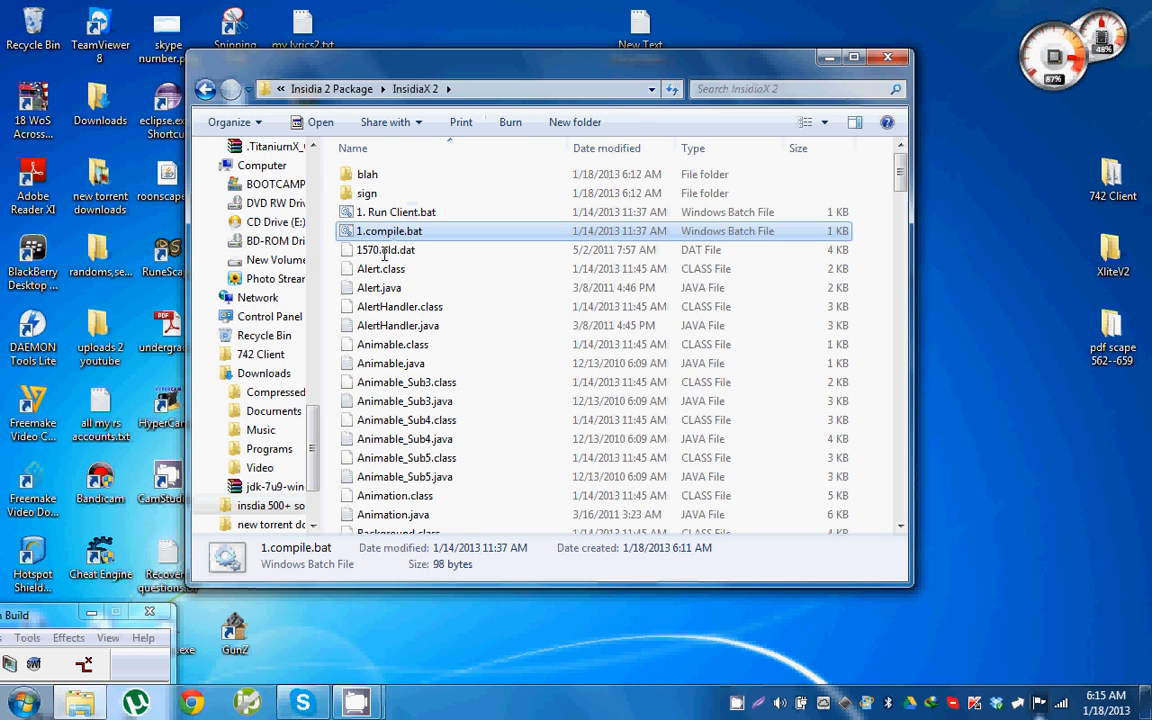
- Cancel the accidental Run Client rename and open 1.compile.bat in Notepad for editing
left_click(396, 212)
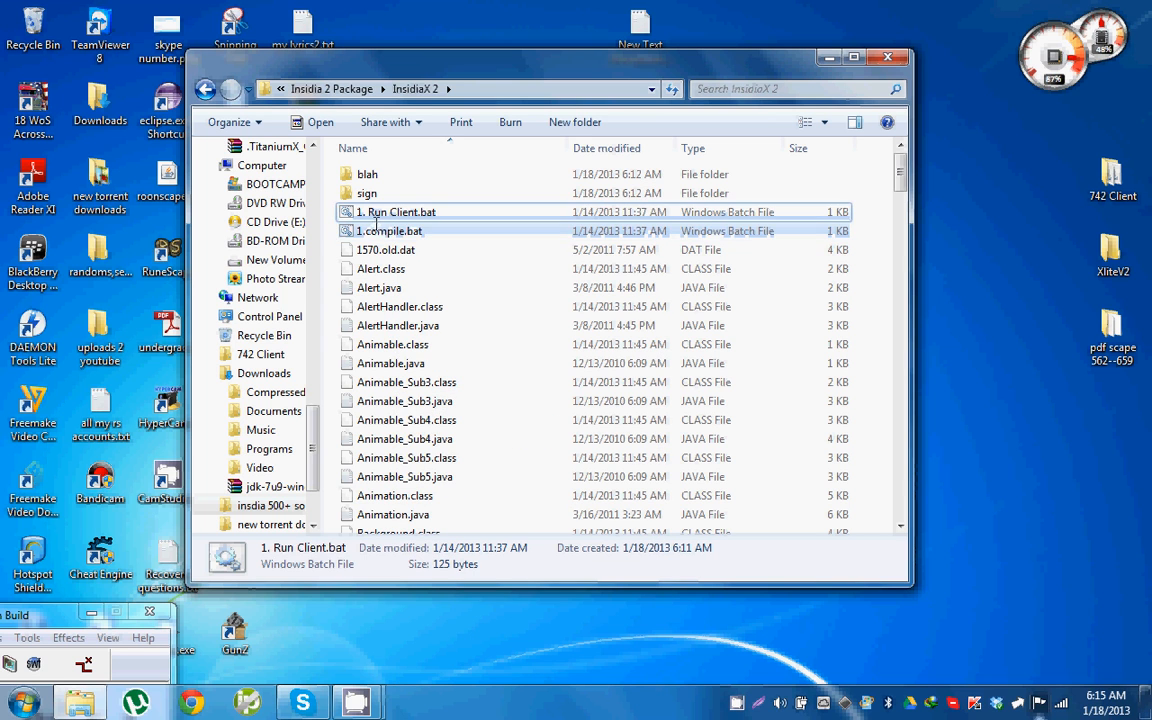
left_click(394, 232)
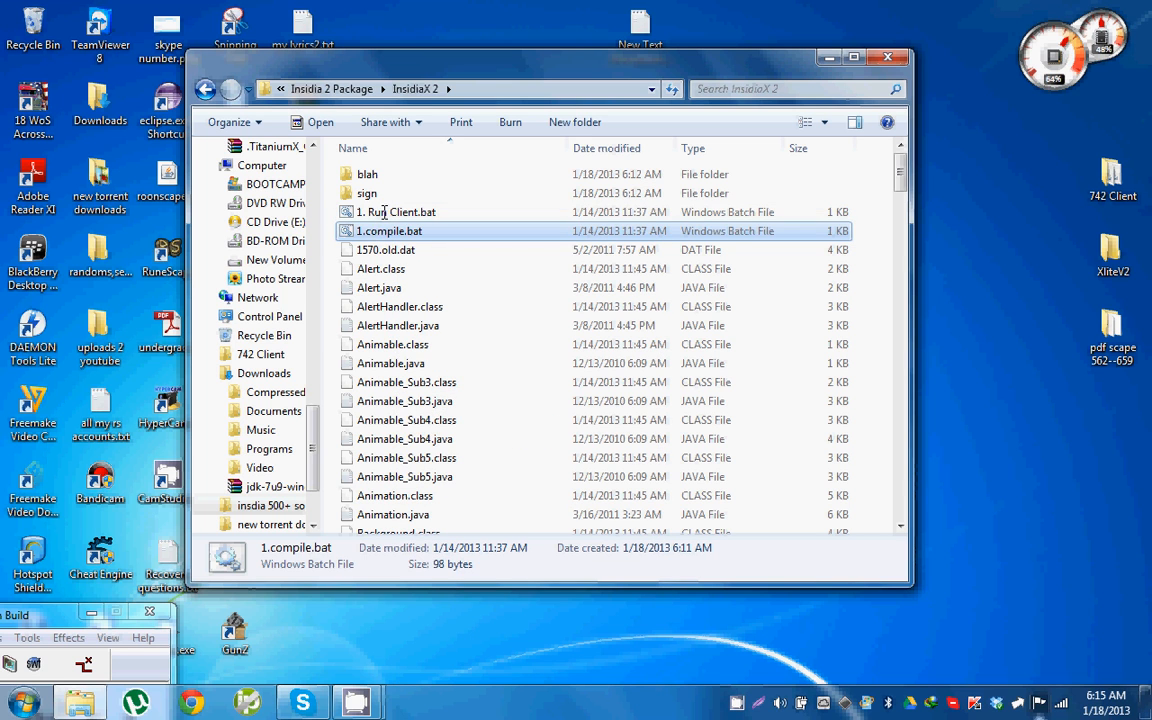
double_click(396, 212)
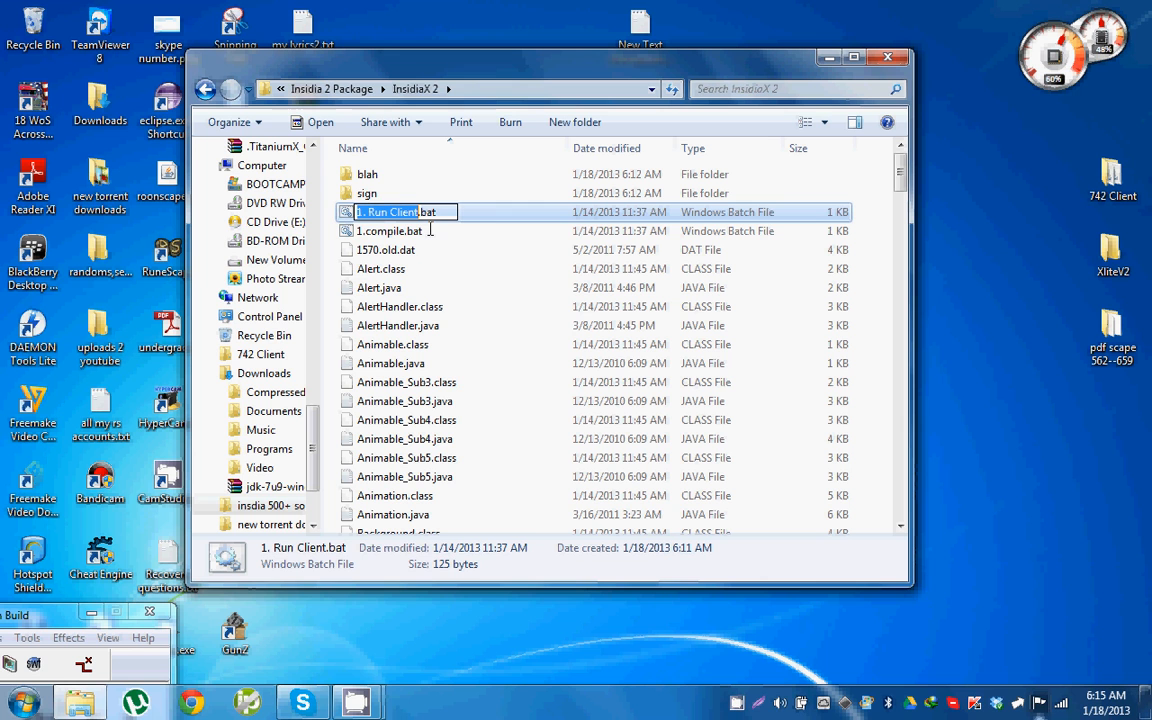
left_click(394, 232)
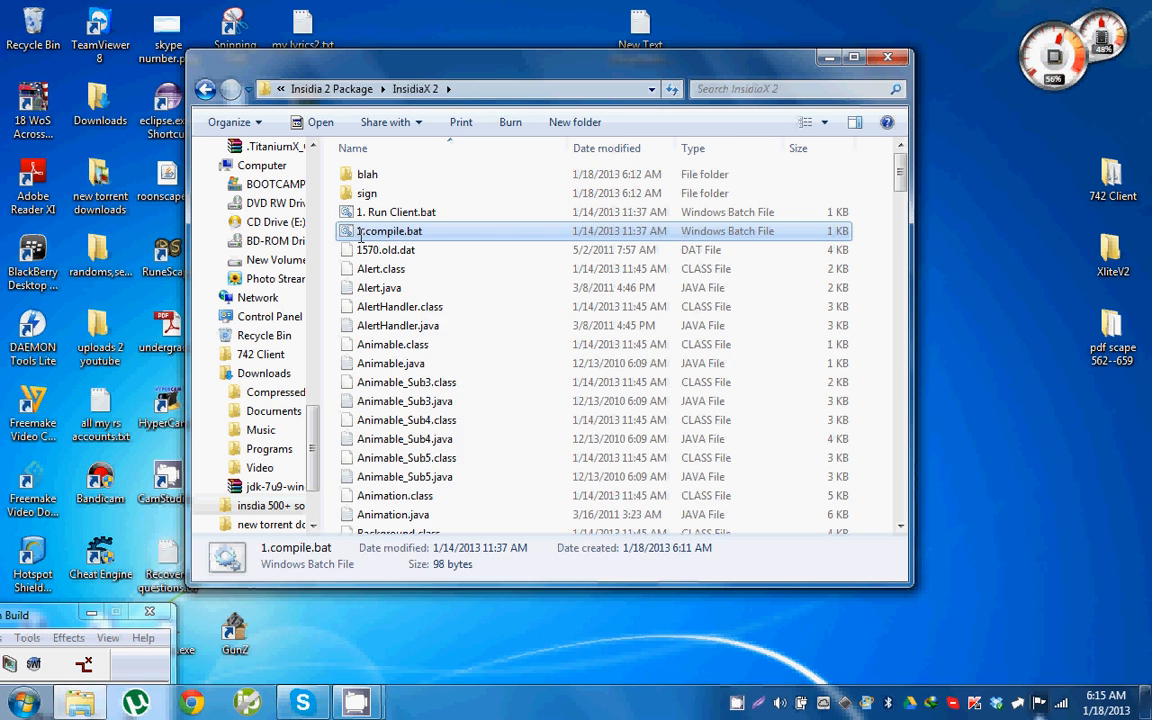
double_click(390, 230)
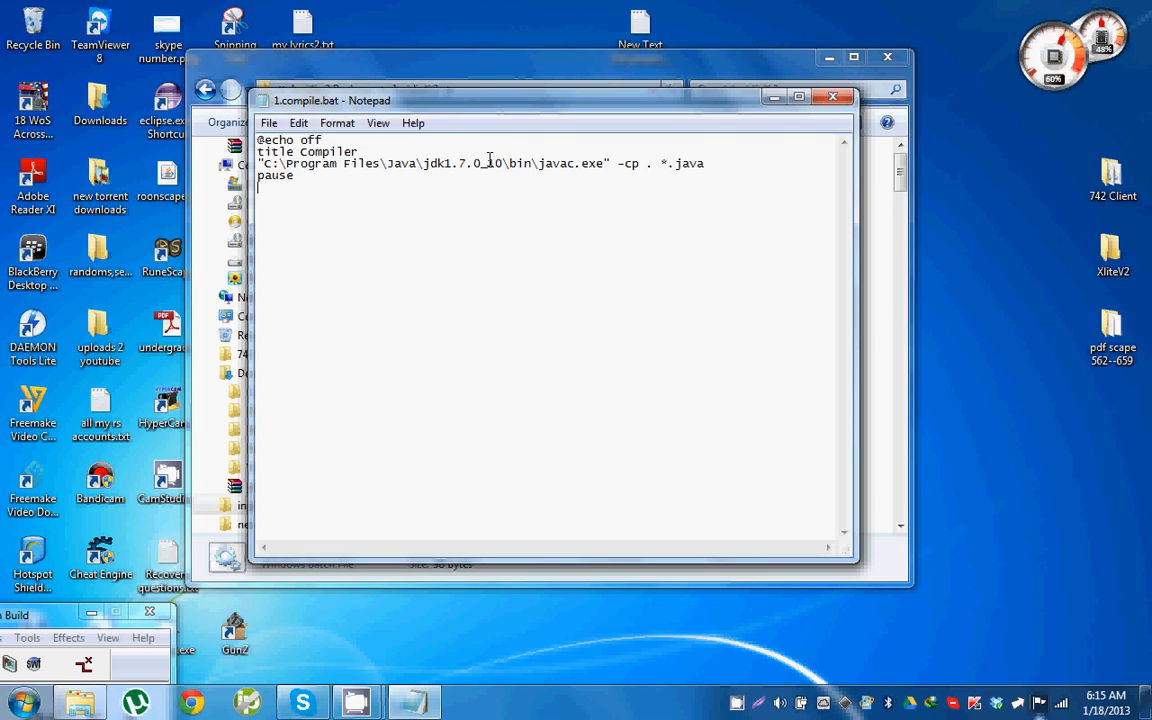
double_click(456, 164)
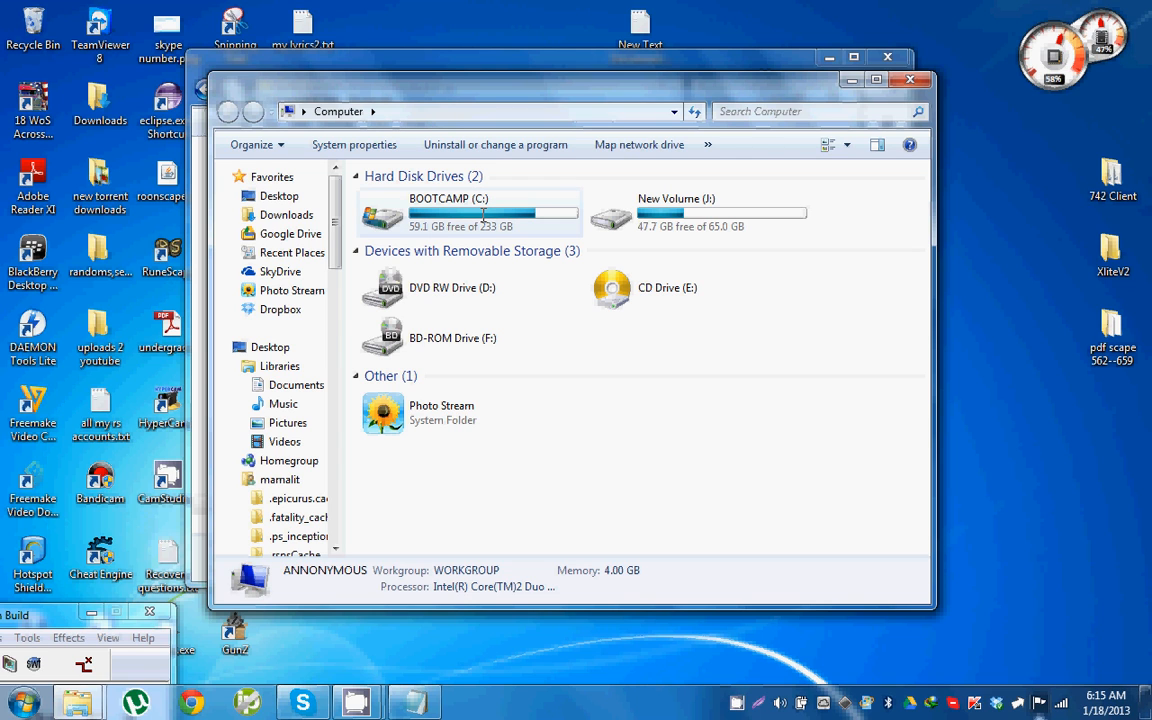
mouse_move(484, 212)
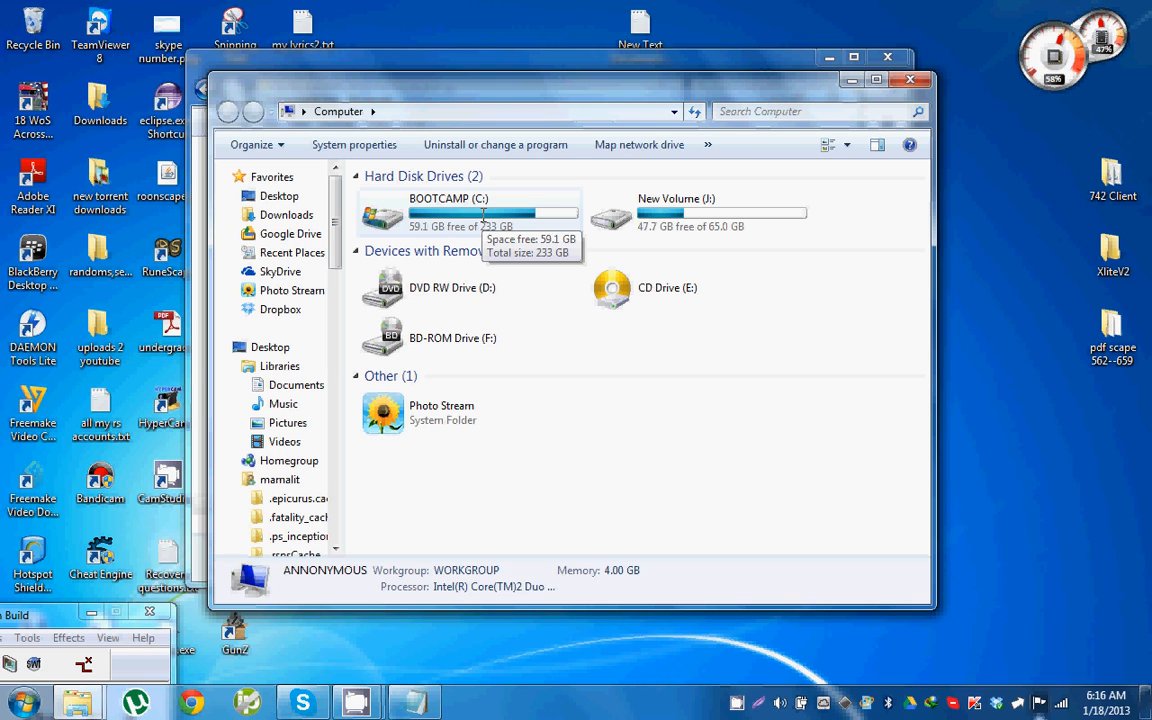
- Browse the C: drive's Program Files and Program Files (x86) folders
double_click(438, 210)
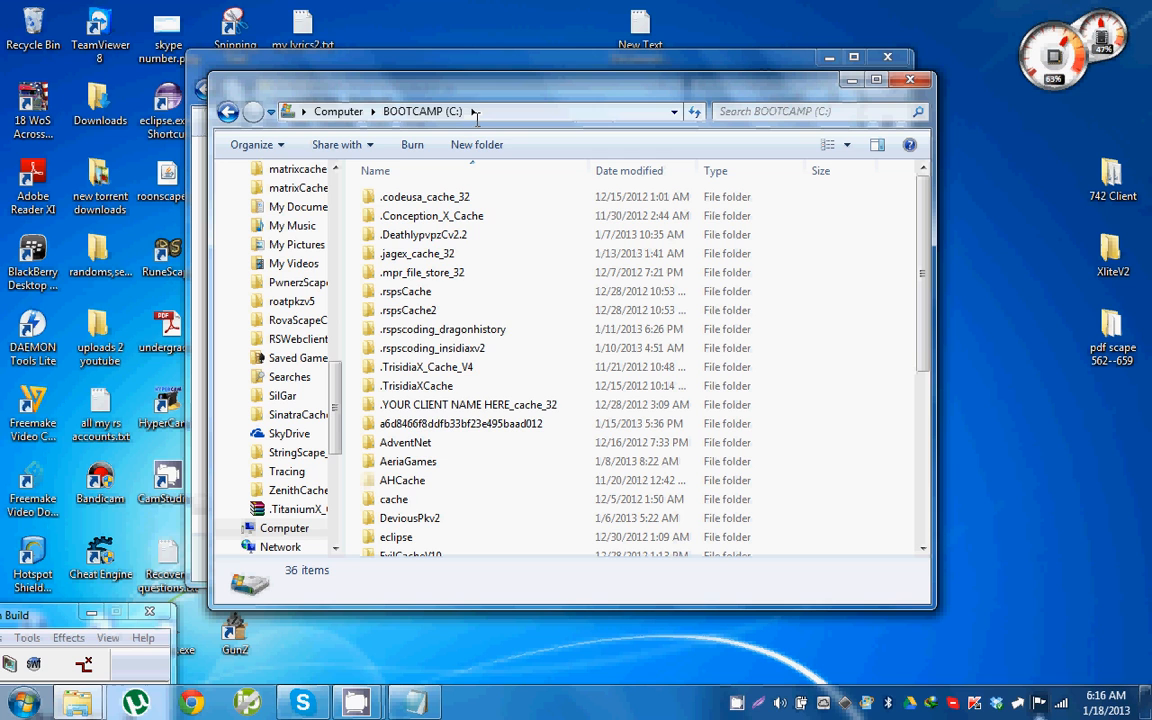
scroll("down", 3)
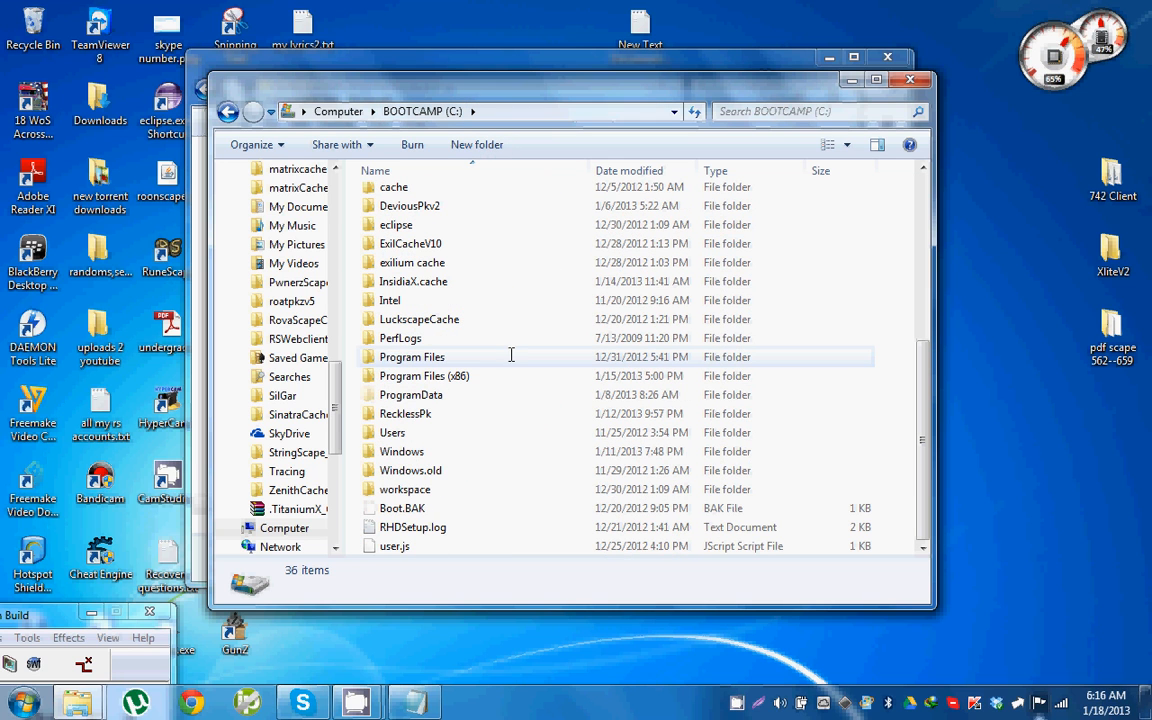
mouse_move(356, 376)
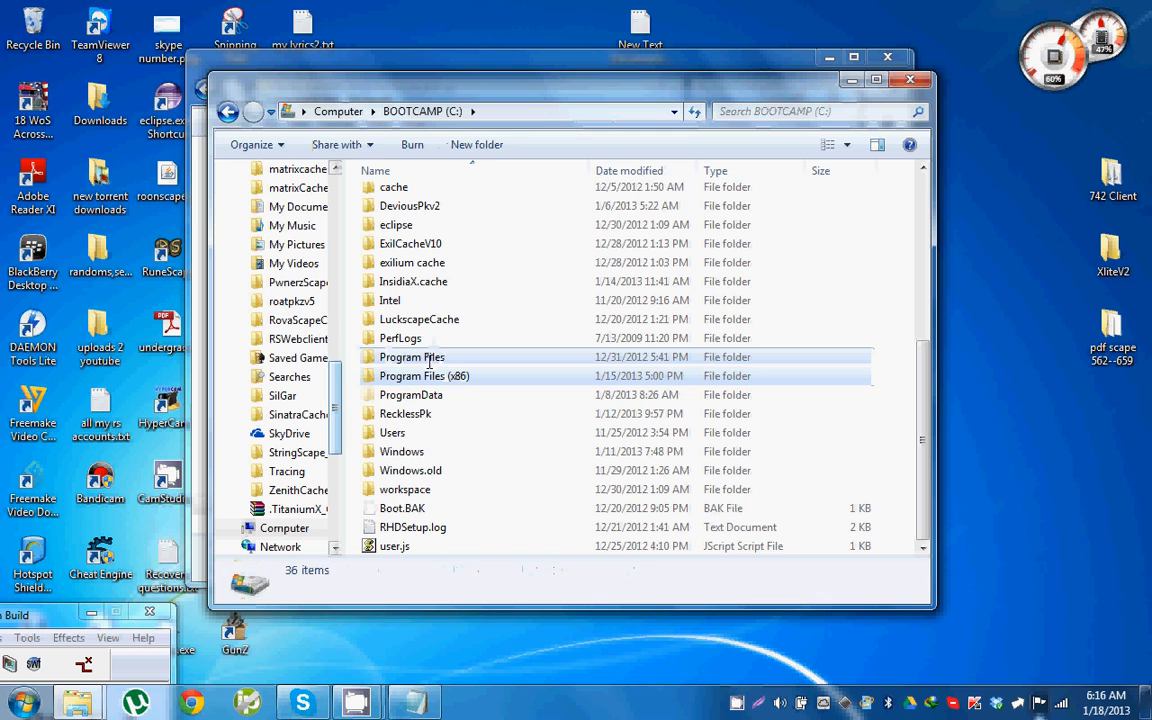
double_click(412, 356)
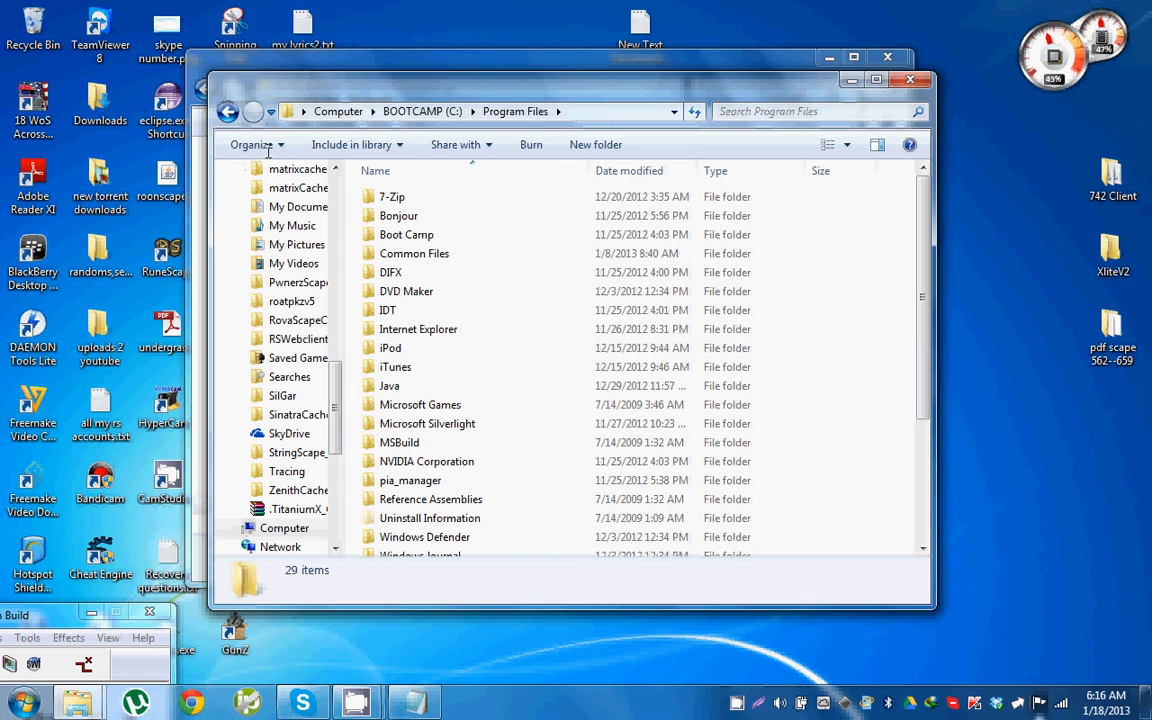
left_click(242, 112)
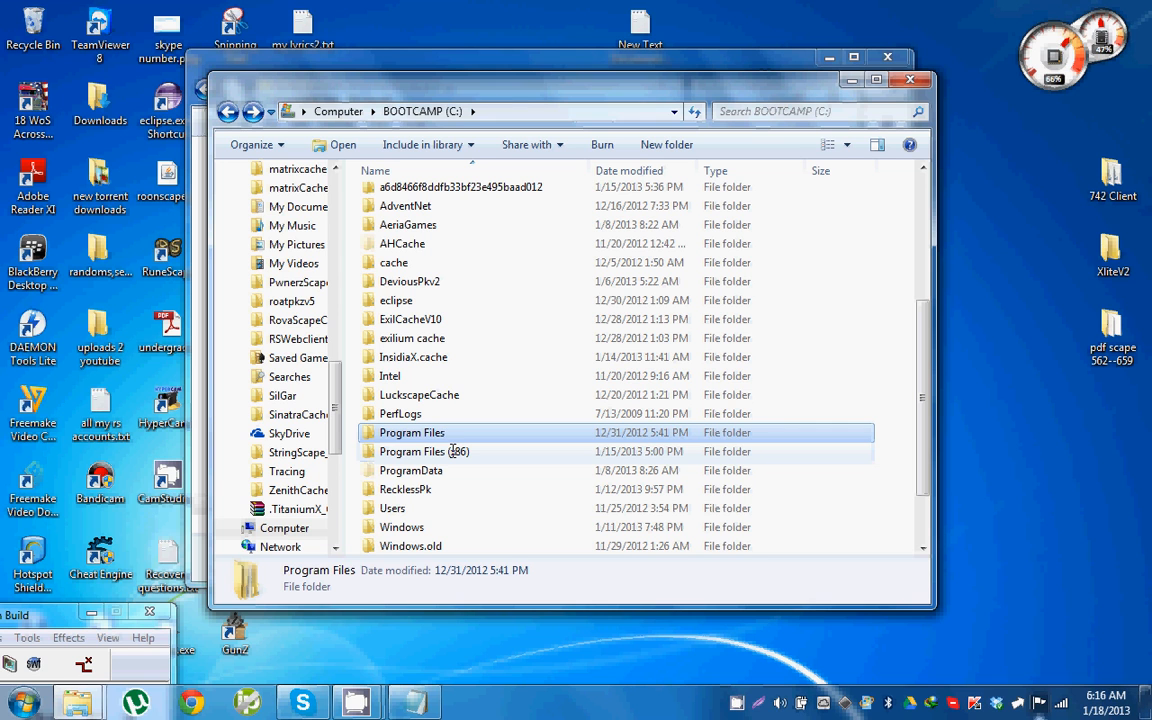
double_click(414, 452)
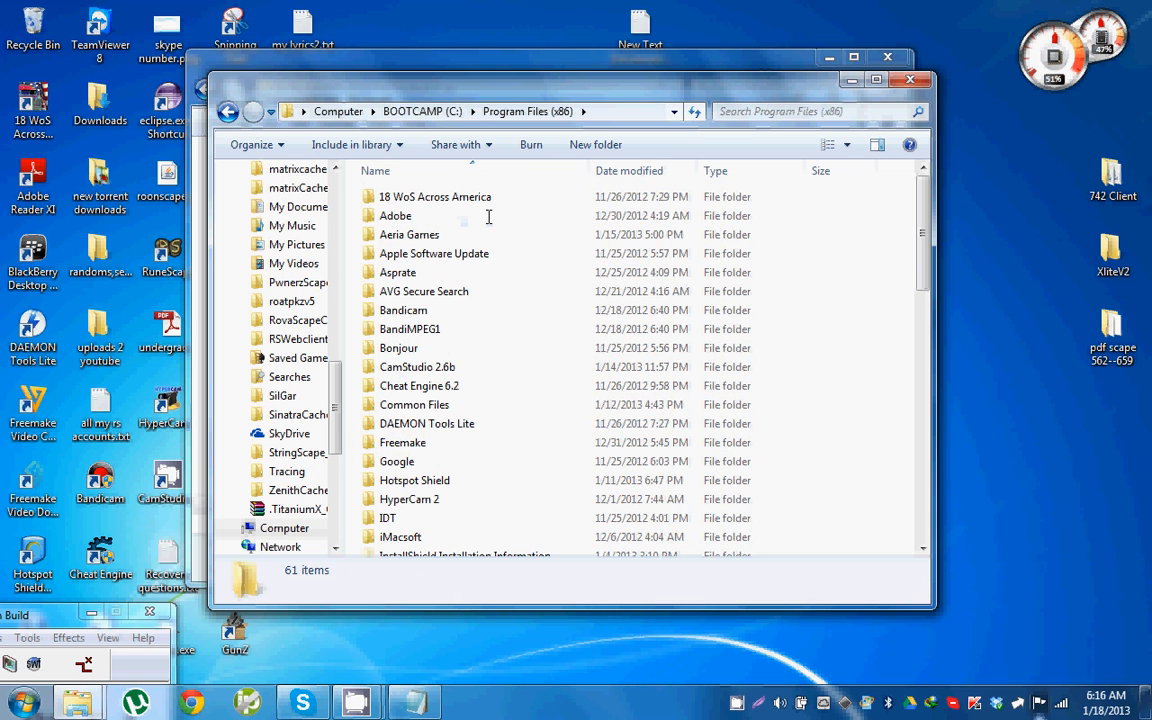
scroll("down", 3)
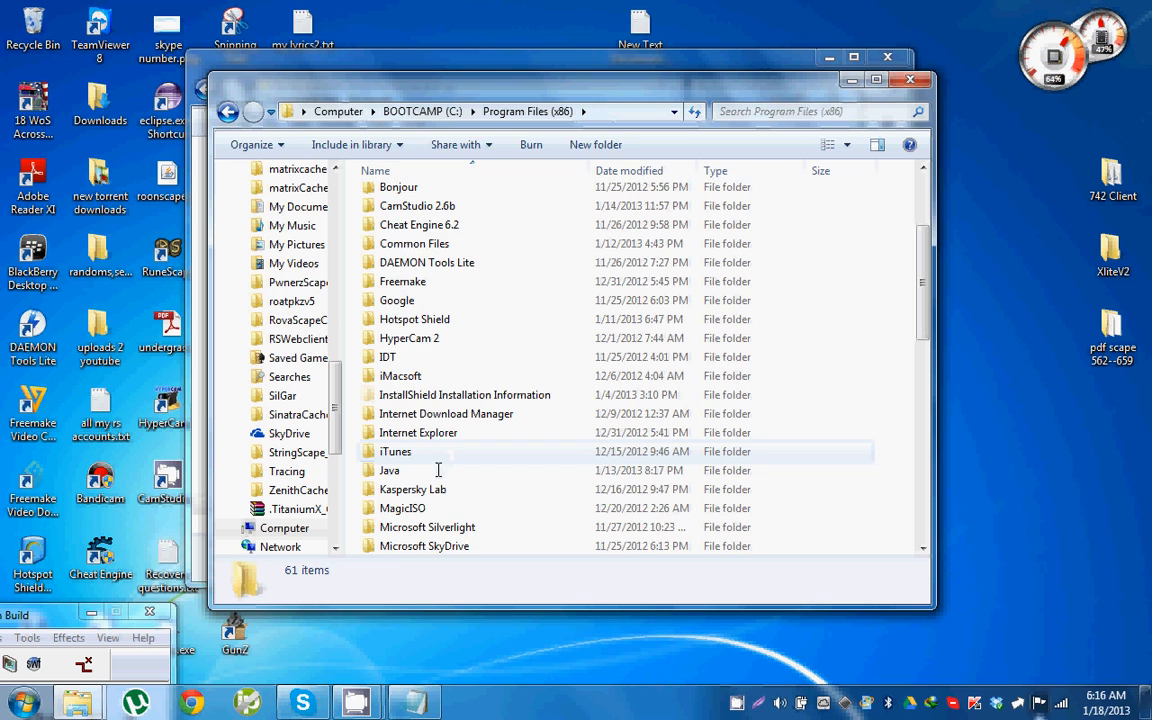
double_click(388, 470)
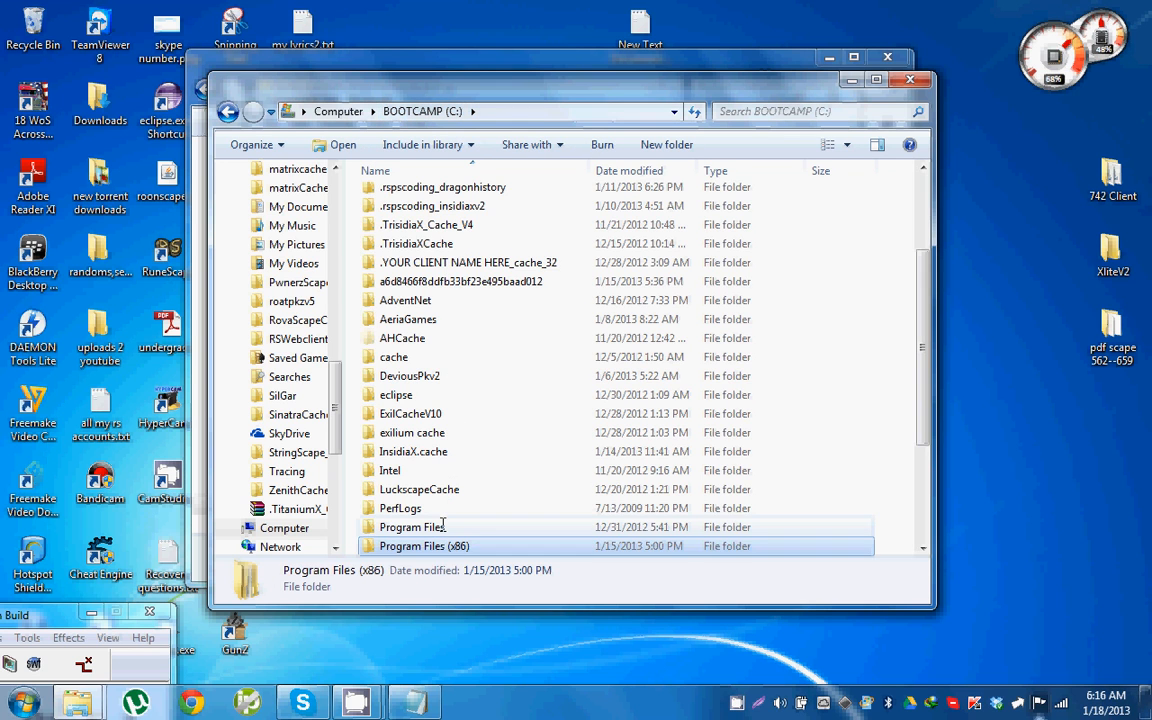
- Go into Program Files > Java to check the installed JDK versions
double_click(416, 528)
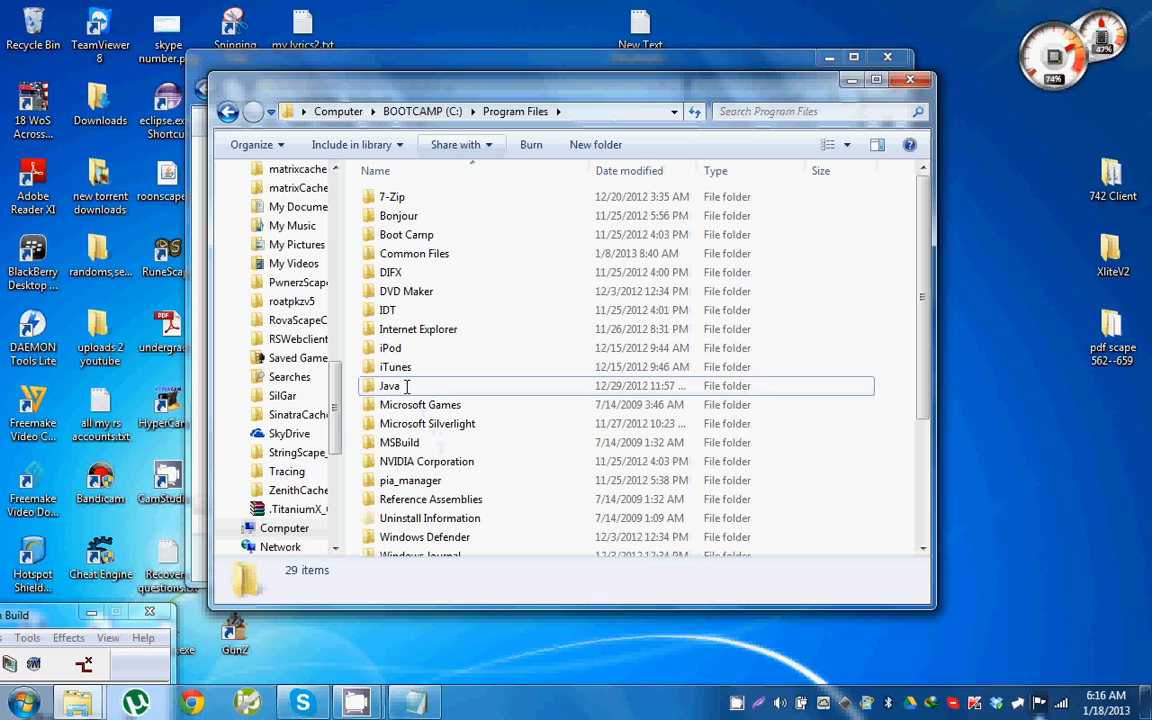
double_click(388, 386)
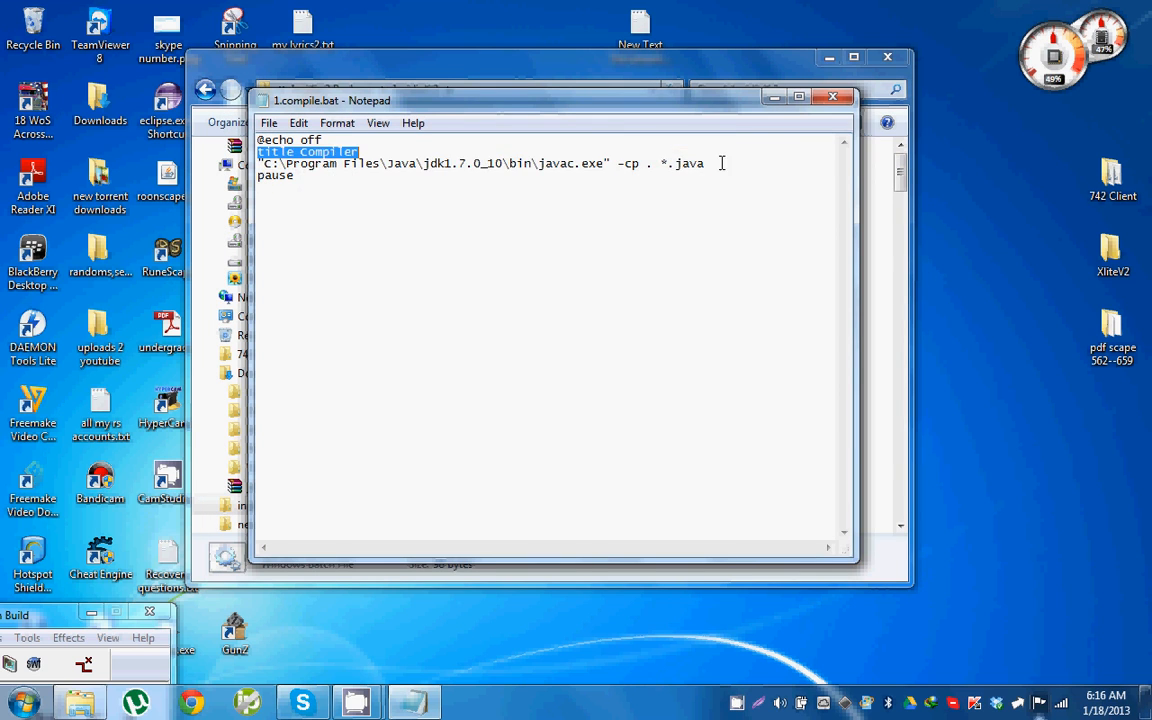
- Close the 1.compile.bat script, returning to the InsidiaX 2 folder
left_click(558, 192)
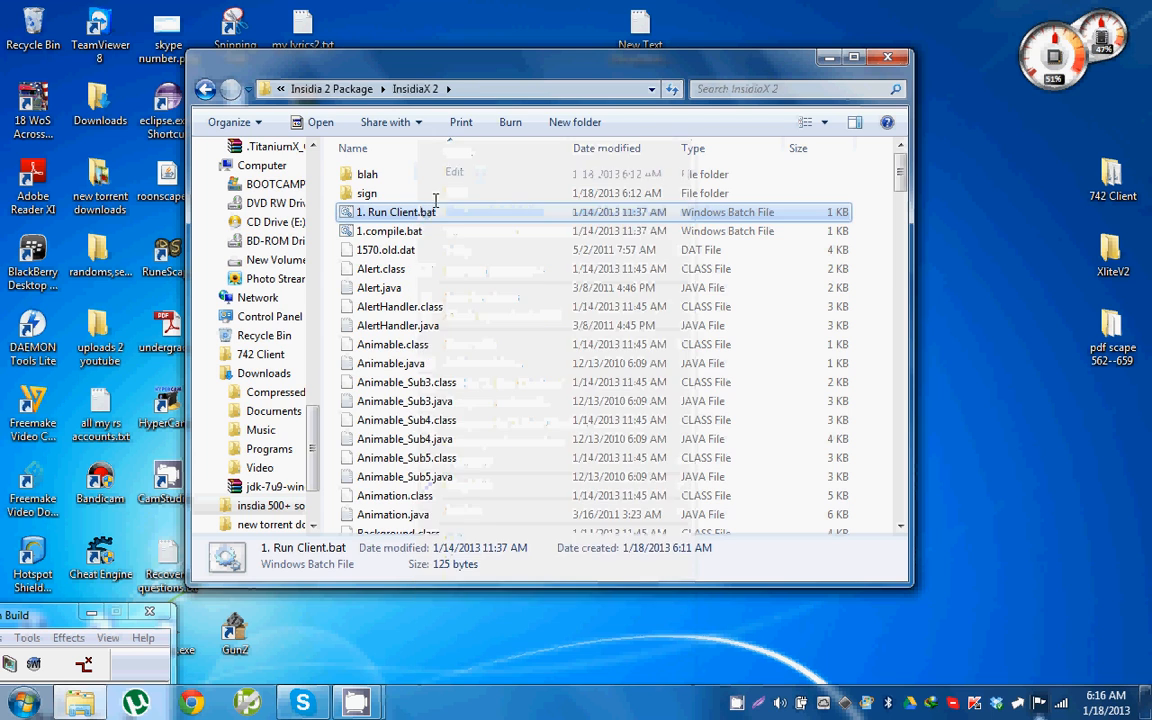
- Run 1.compile.bat to compile the client, then go up to Insidia 2 Package
double_click(394, 212)
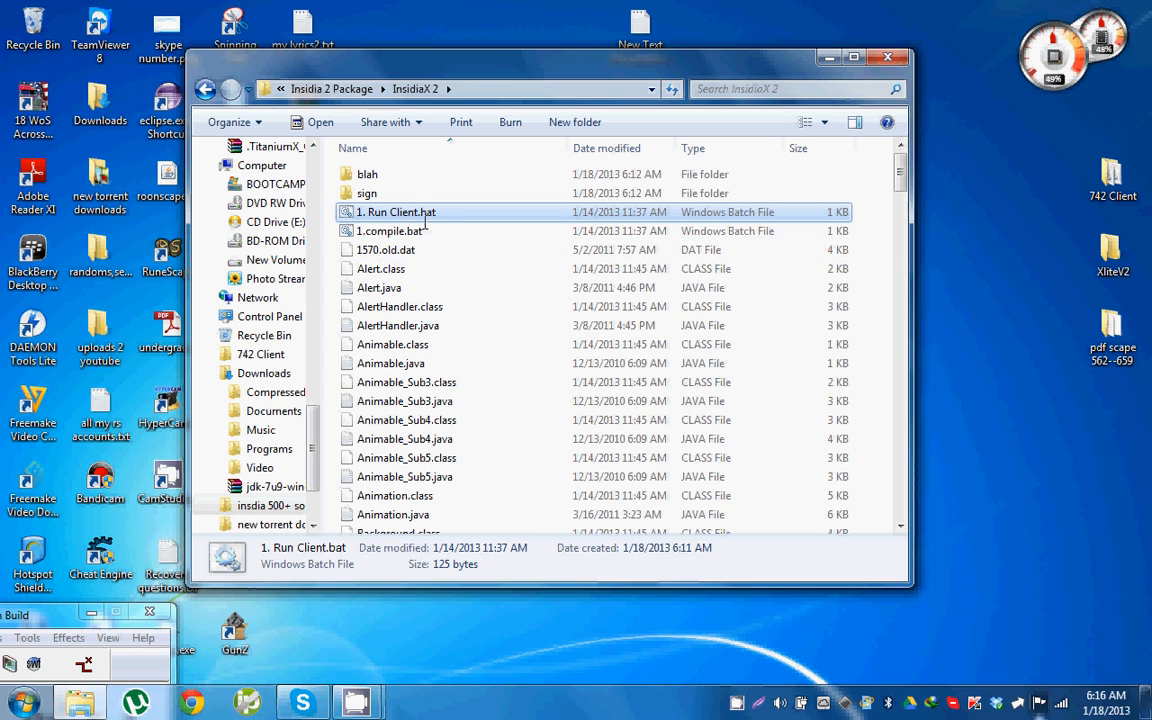
double_click(388, 230)
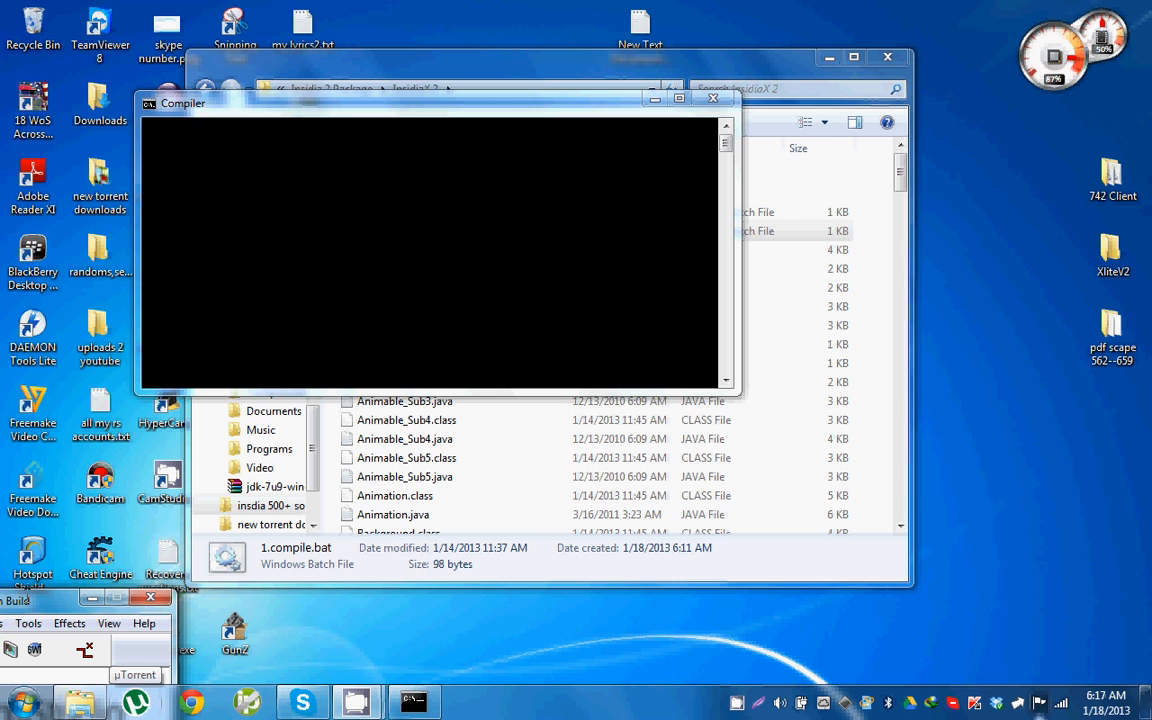
mouse_move(400, 100)
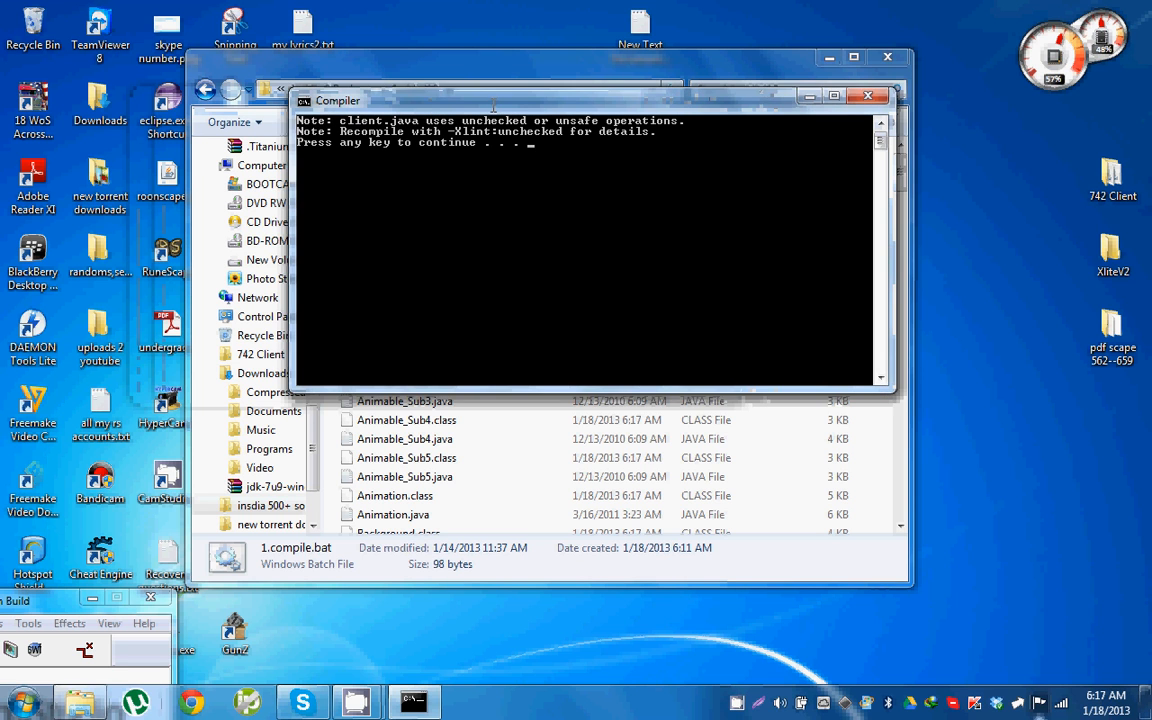
left_click(868, 96)
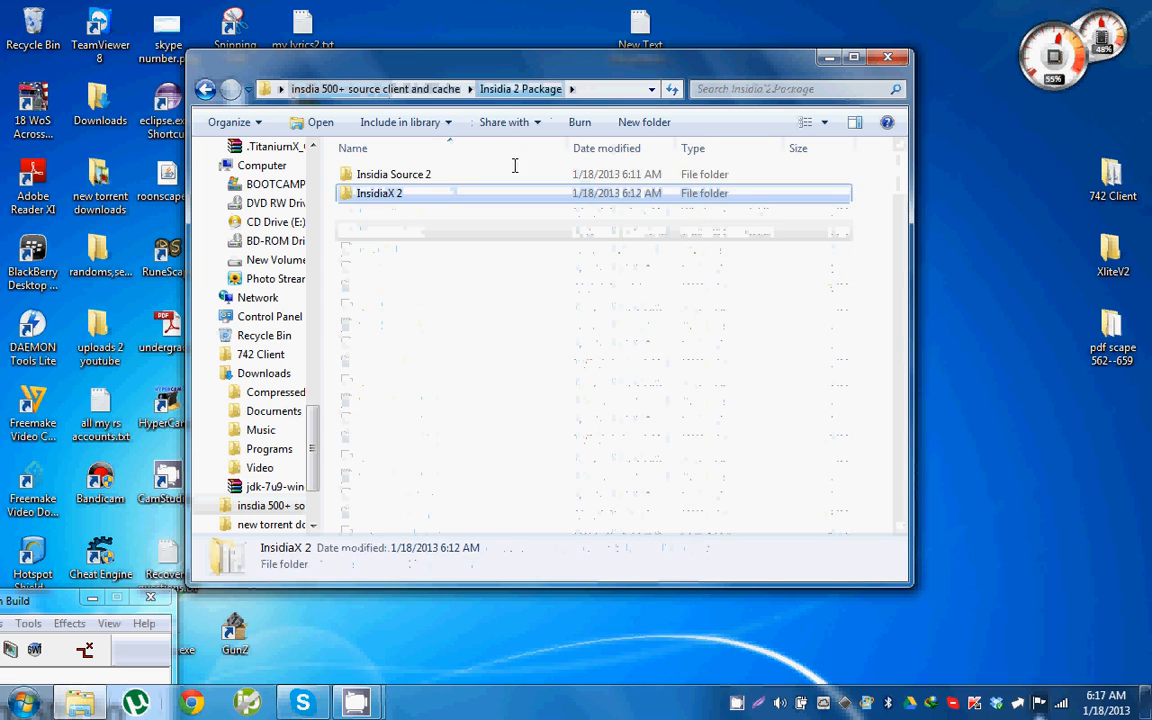
- Enter Insidia Source 2 and view run.bat's java launch command in Notepad
double_click(394, 172)
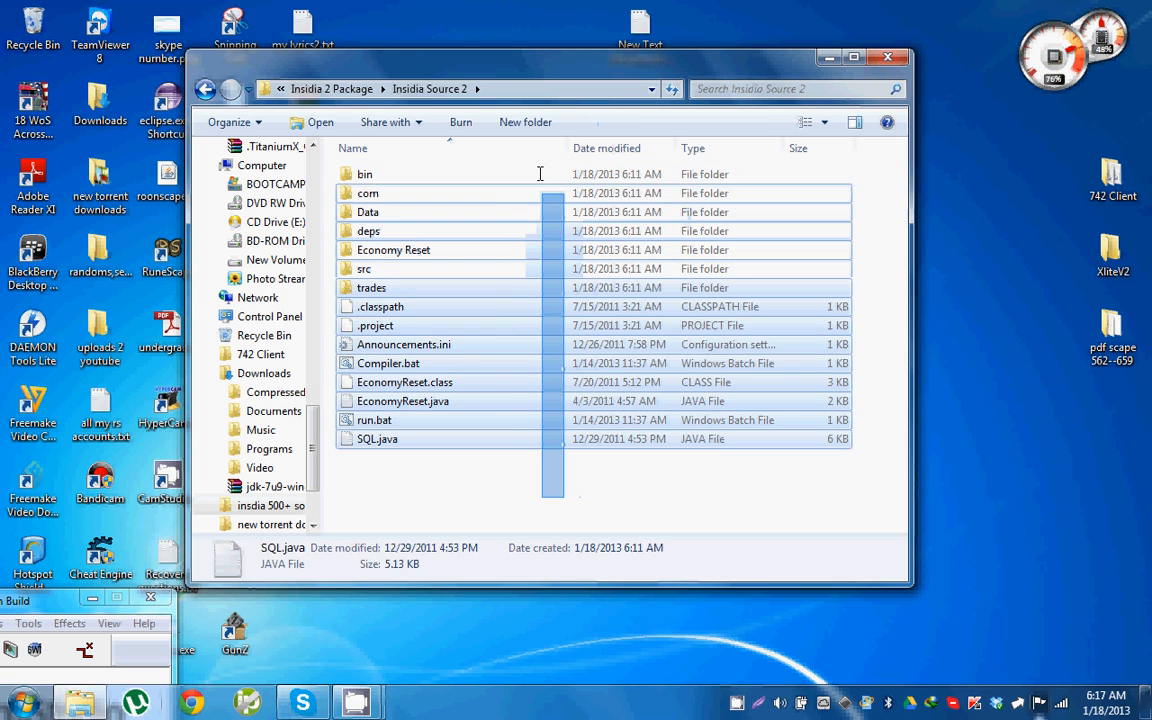
double_click(404, 344)
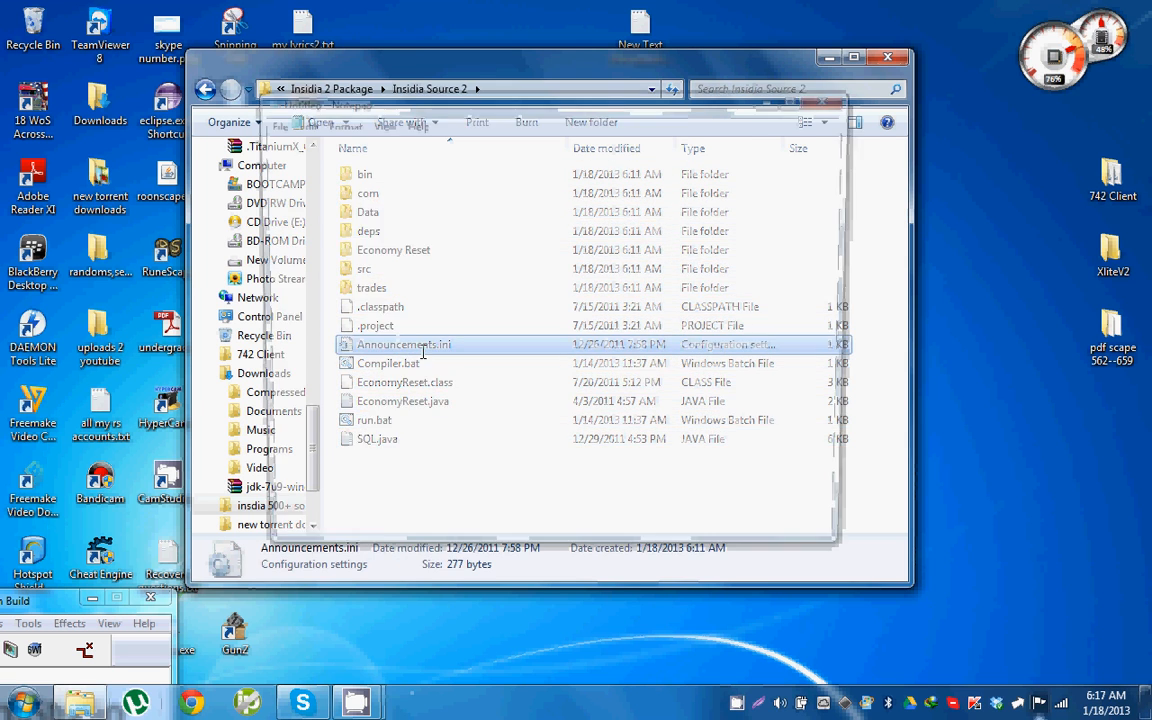
double_click(404, 344)
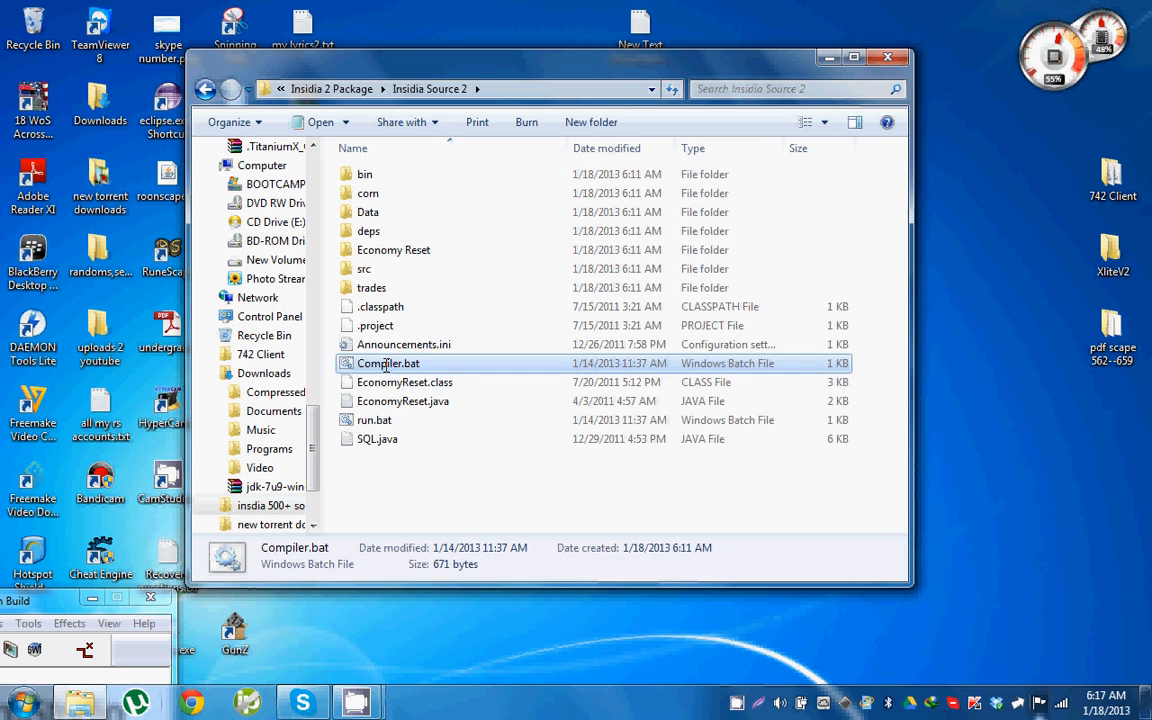
left_click(376, 420)
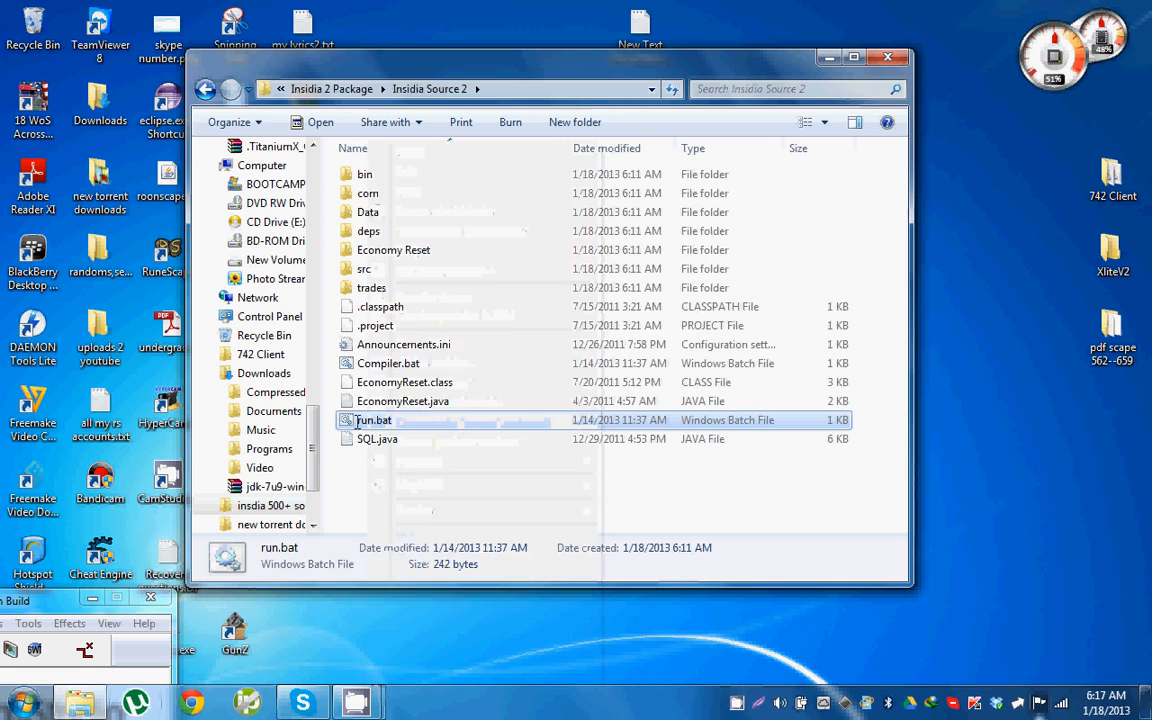
double_click(372, 420)
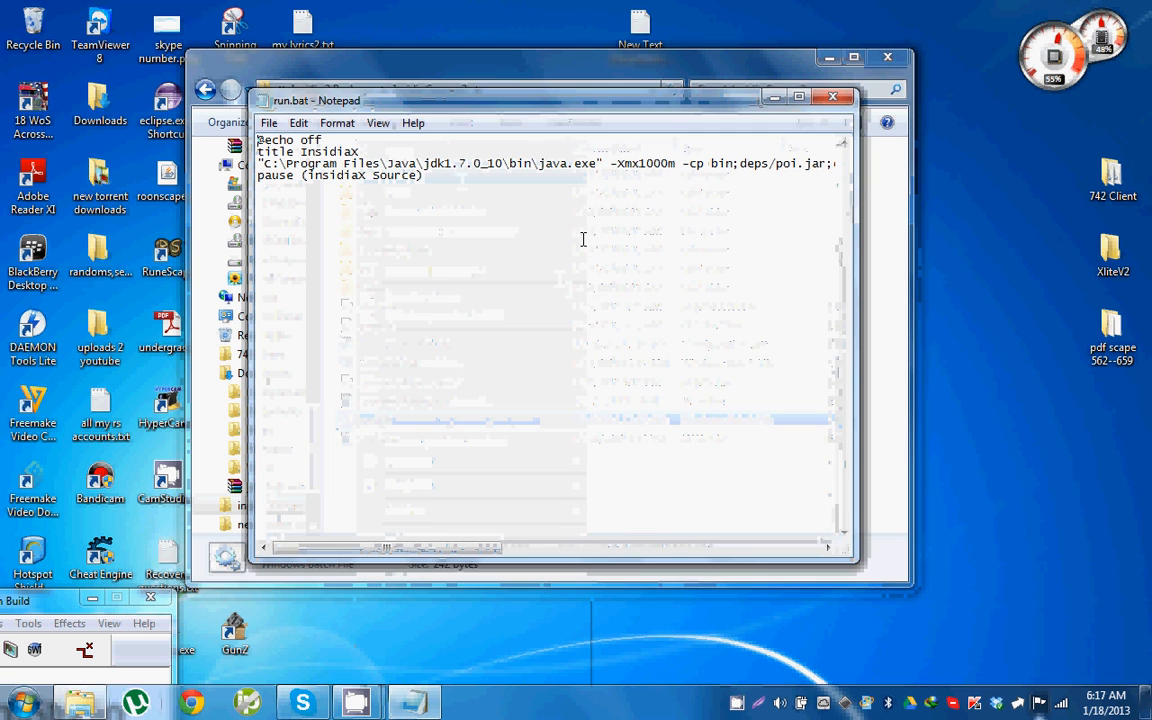
- Highlight the jdk1.7.0_10 version in run.bat's java path, then close the file
double_click(476, 164)
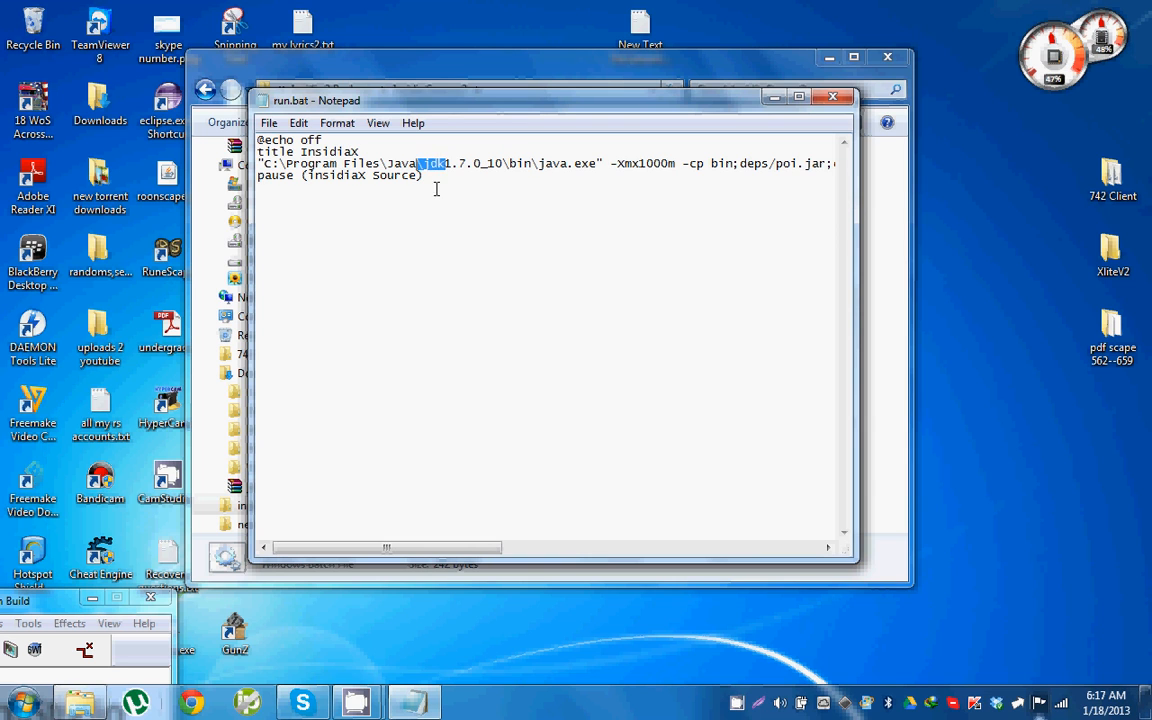
left_click_drag(420, 164, 516, 164)
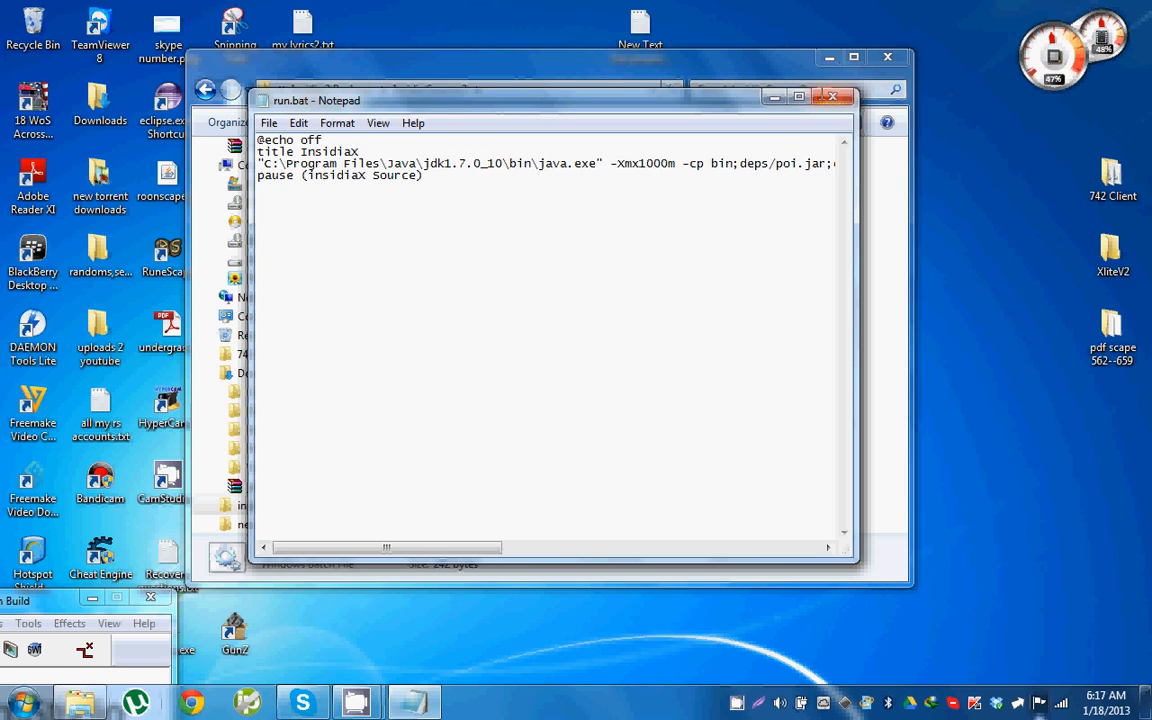
left_click(848, 96)
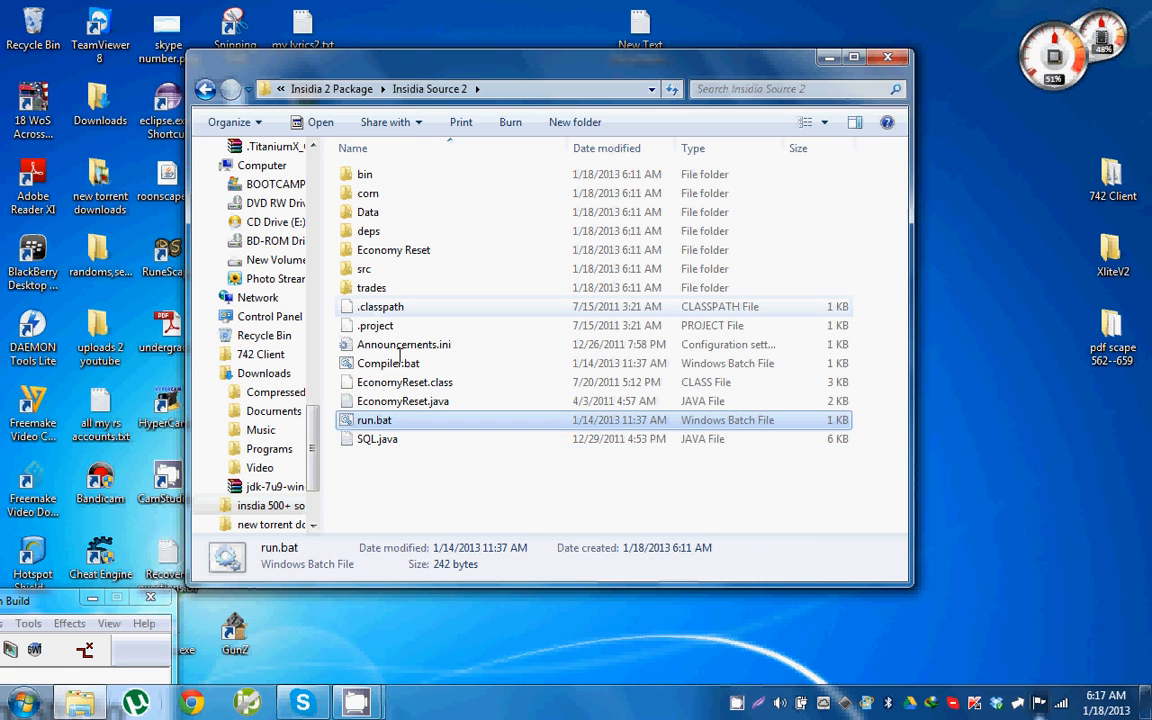
- Run Compiler.bat to compile the server source and dismiss the finished console
left_click(388, 364)
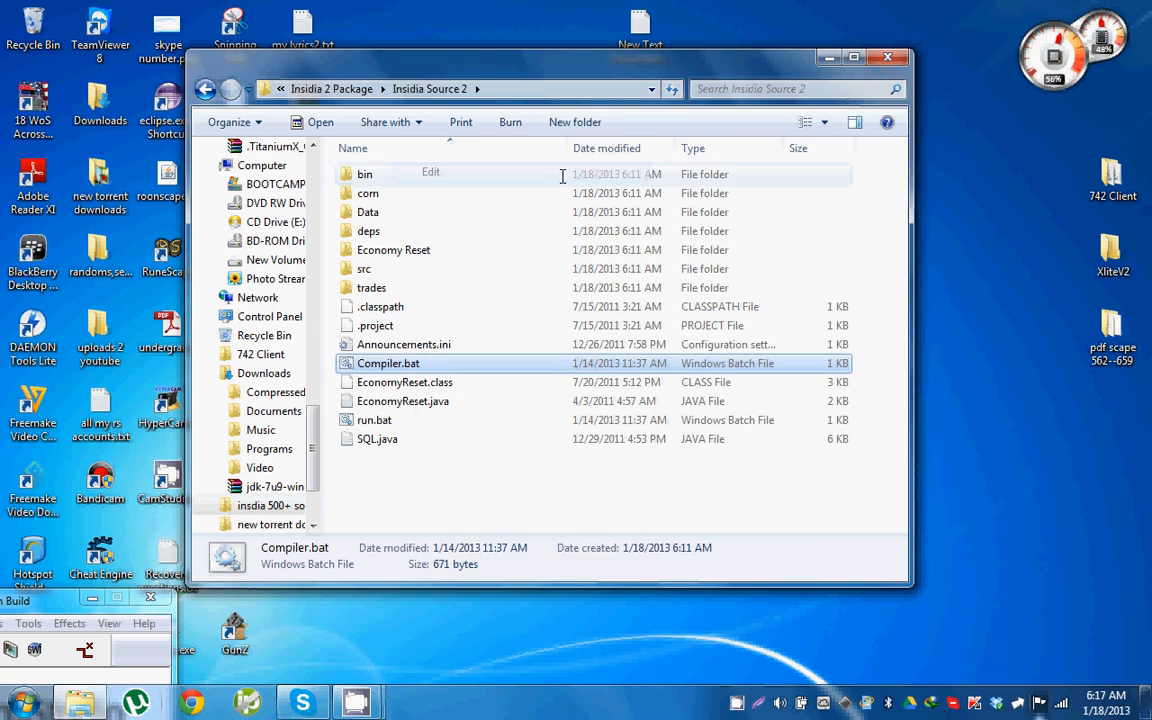
double_click(388, 364)
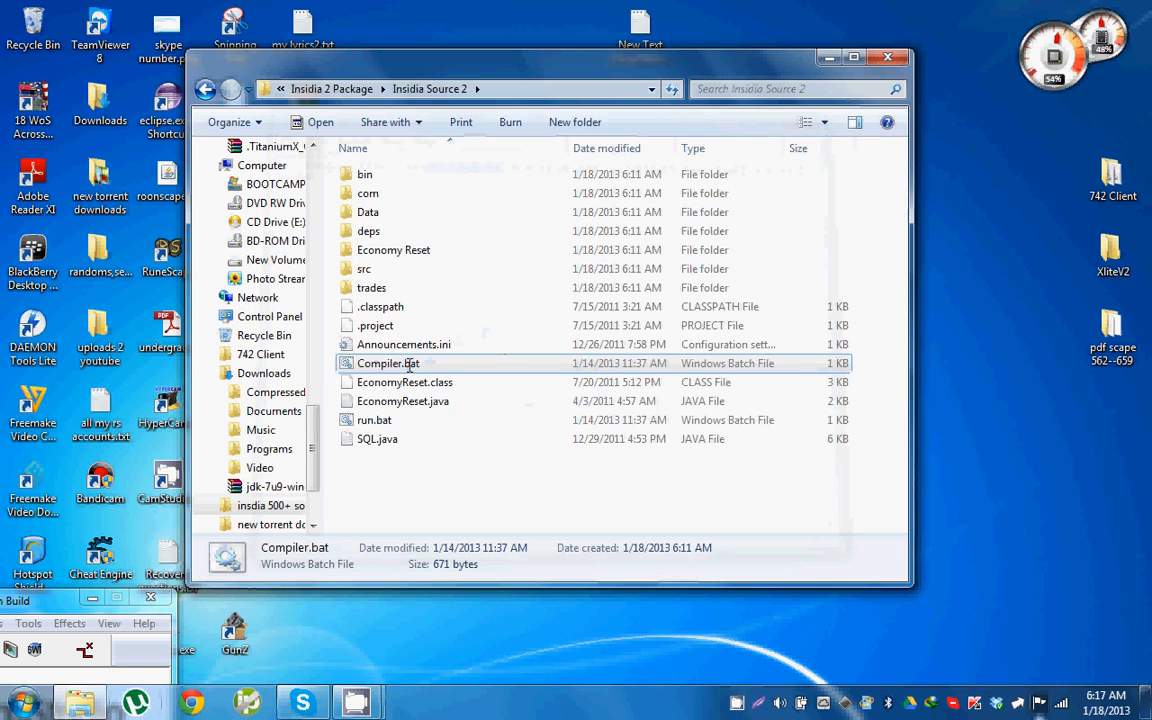
double_click(384, 364)
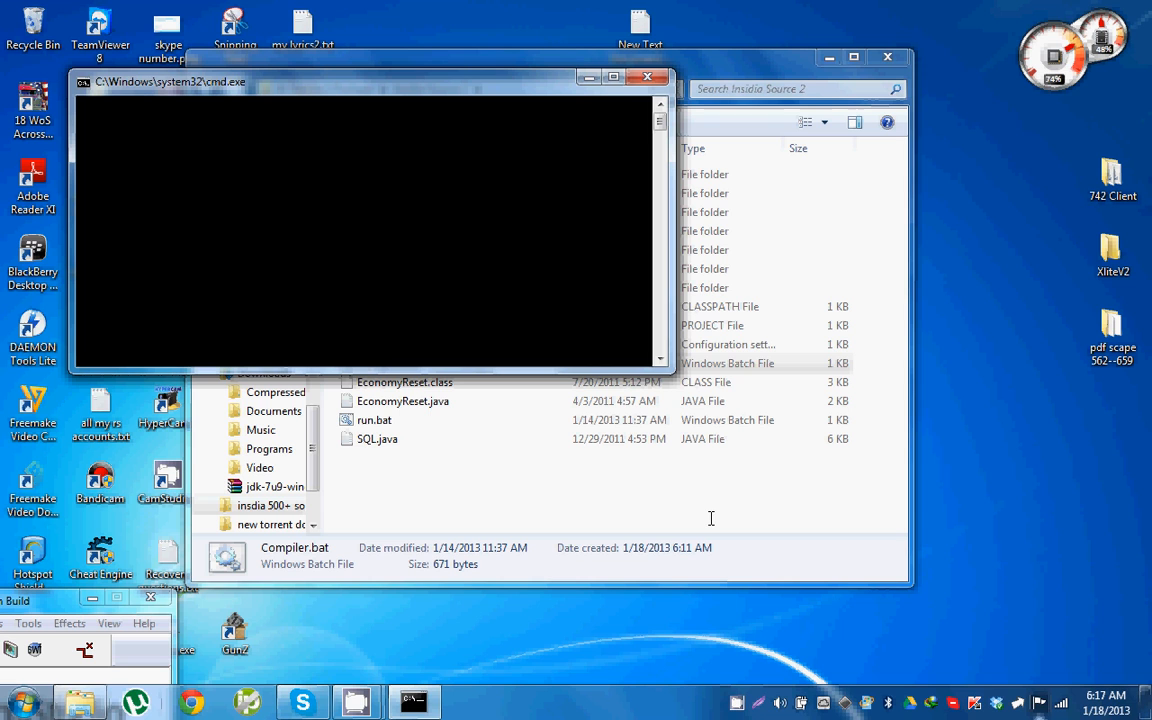
mouse_move(604, 348)
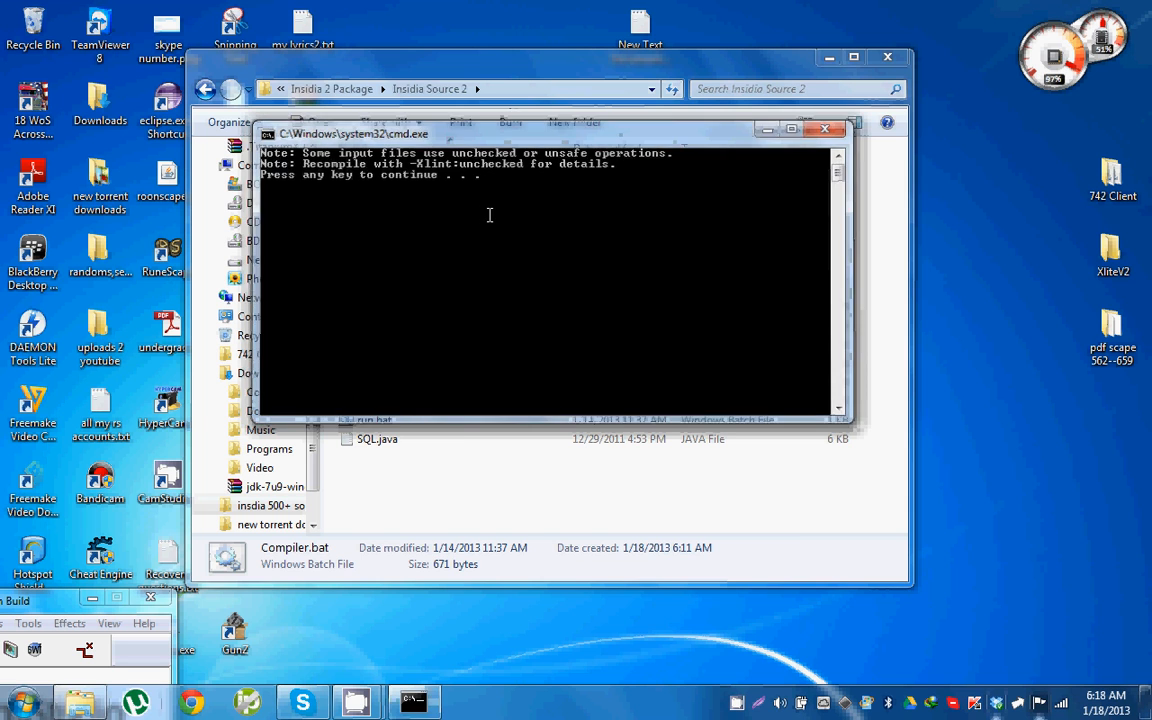
left_click(820, 128)
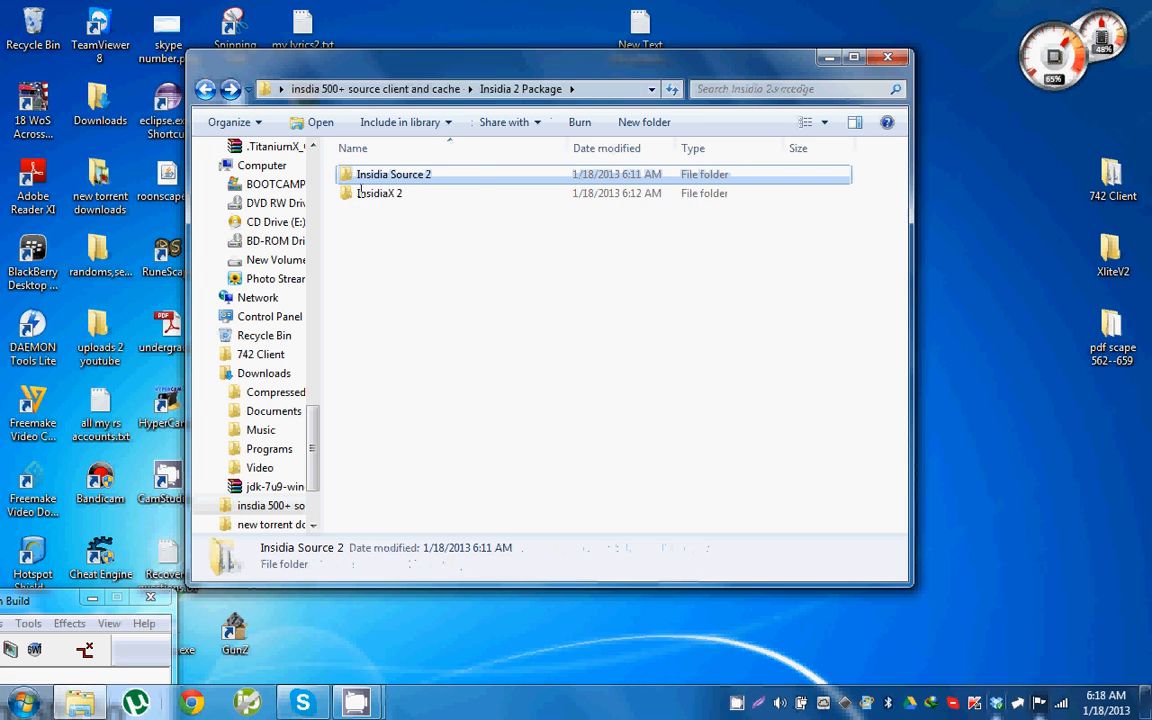
- Search the InsidiaX 2 folder for client.java
double_click(380, 192)
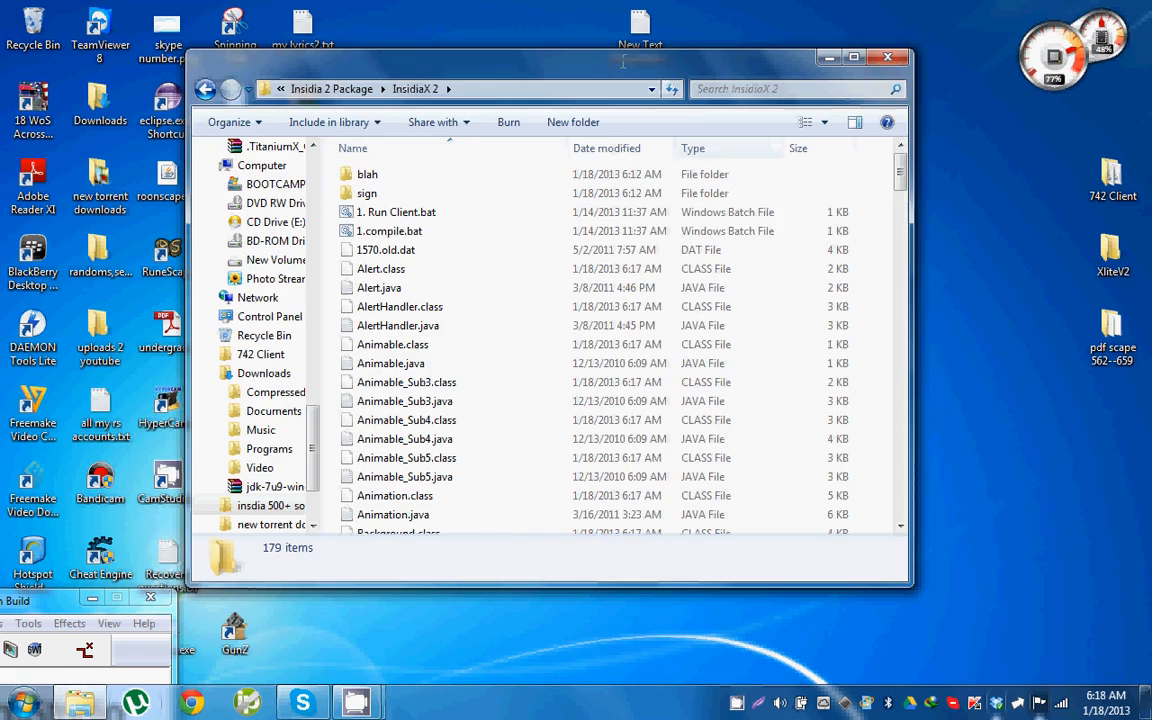
left_click_drag(622, 62, 576, 48)
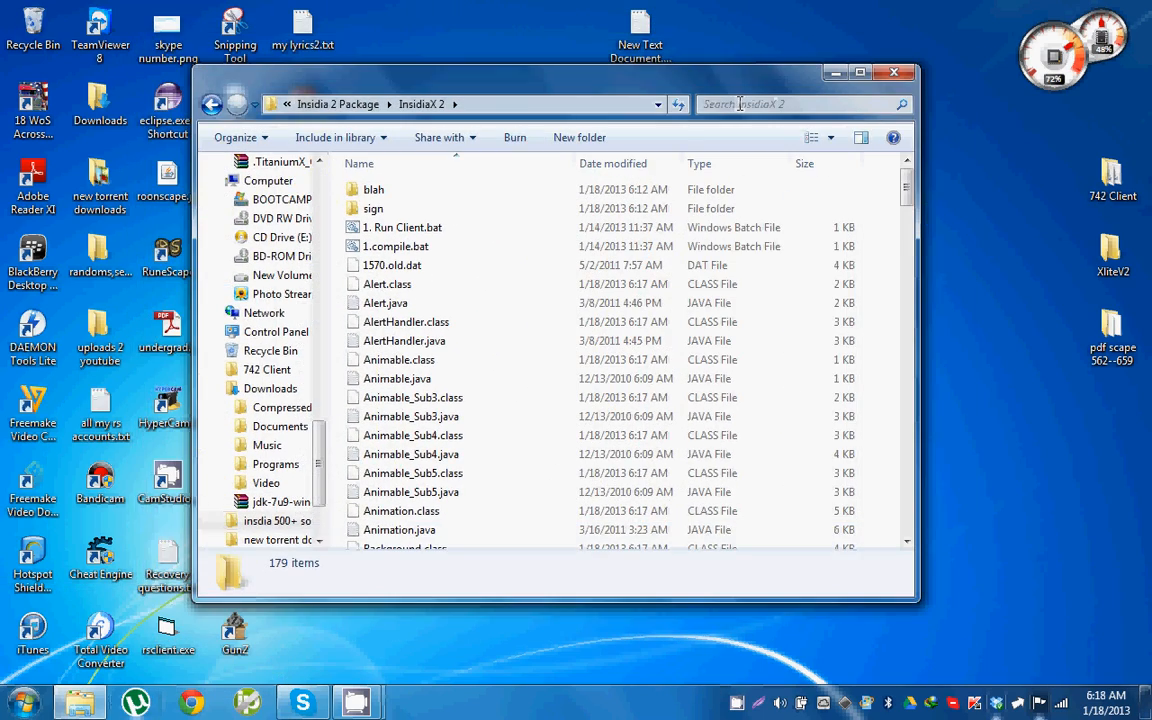
left_click(796, 104)
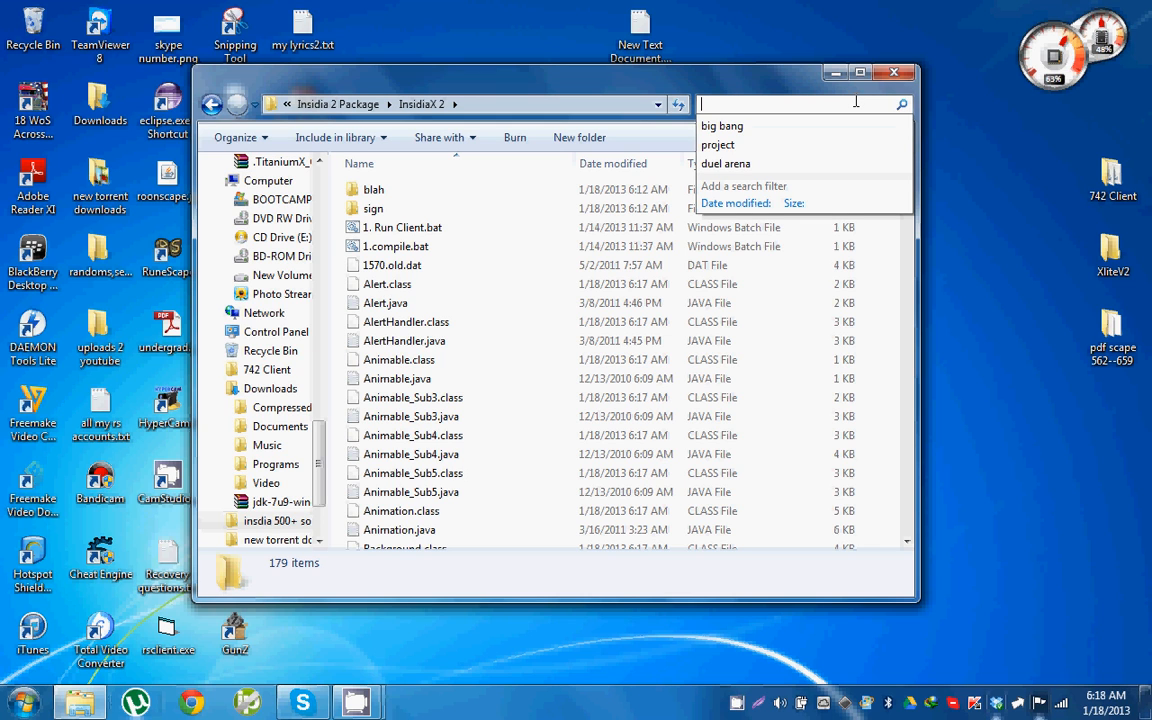
type("clientjava")
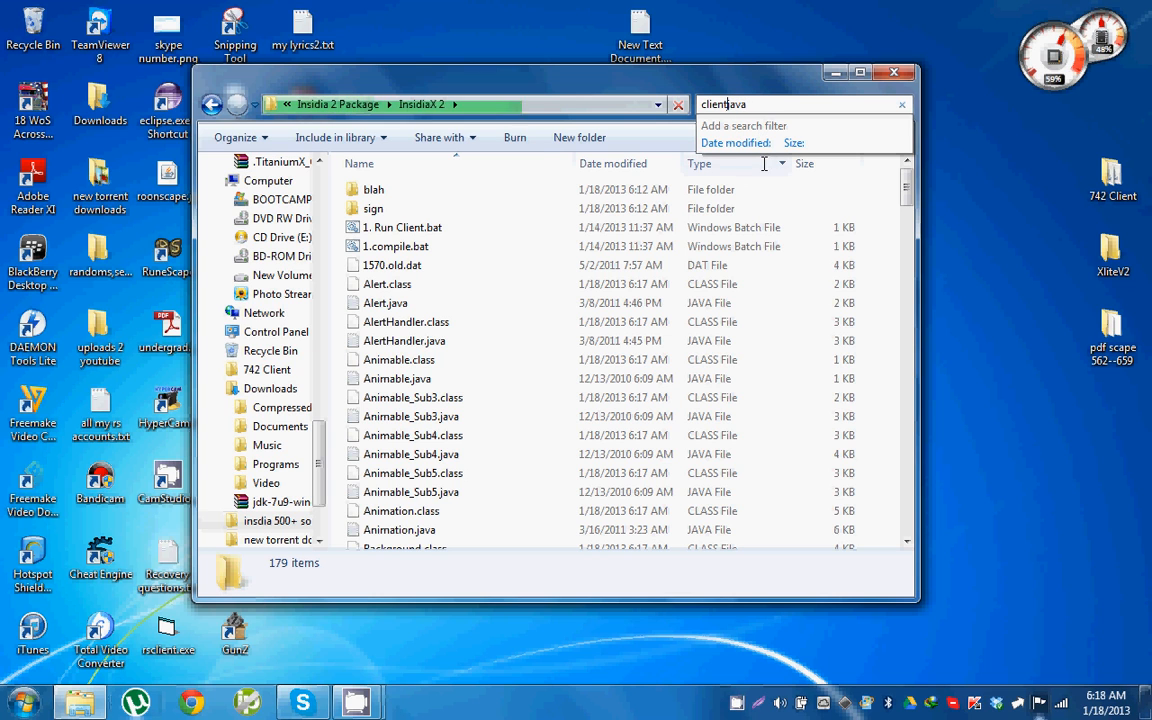
type(".")
key("Enter")
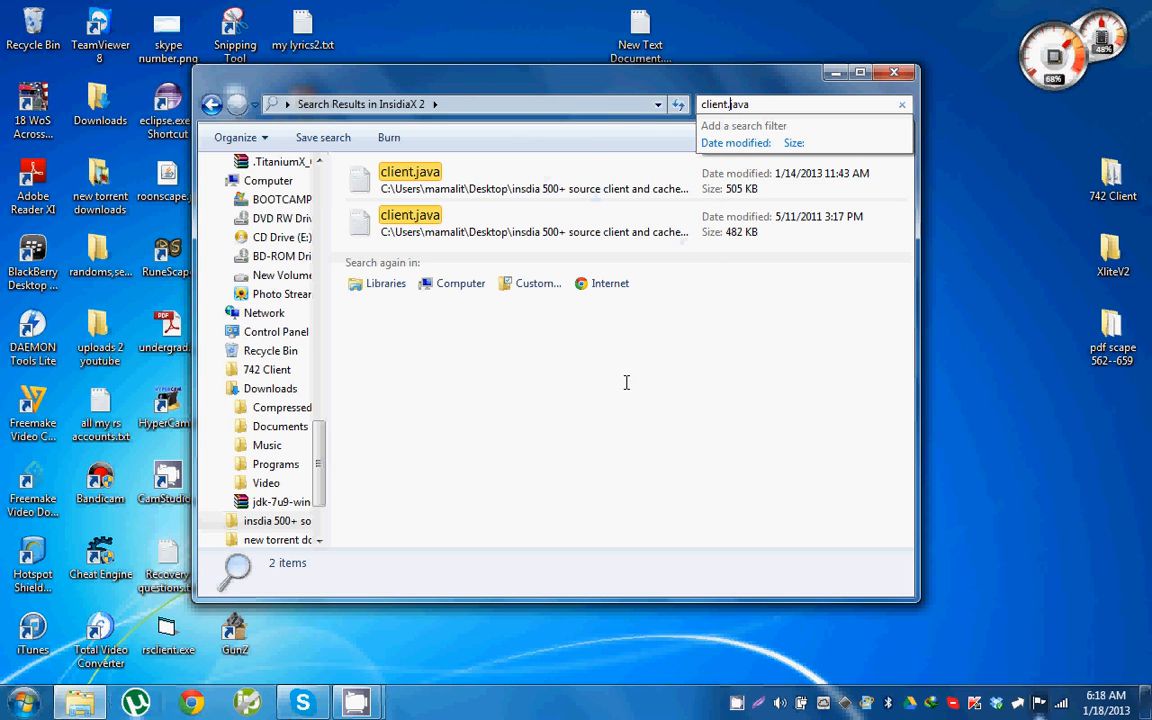
- Load the newer client.java result into Notepad++ for editing
left_click(410, 172)
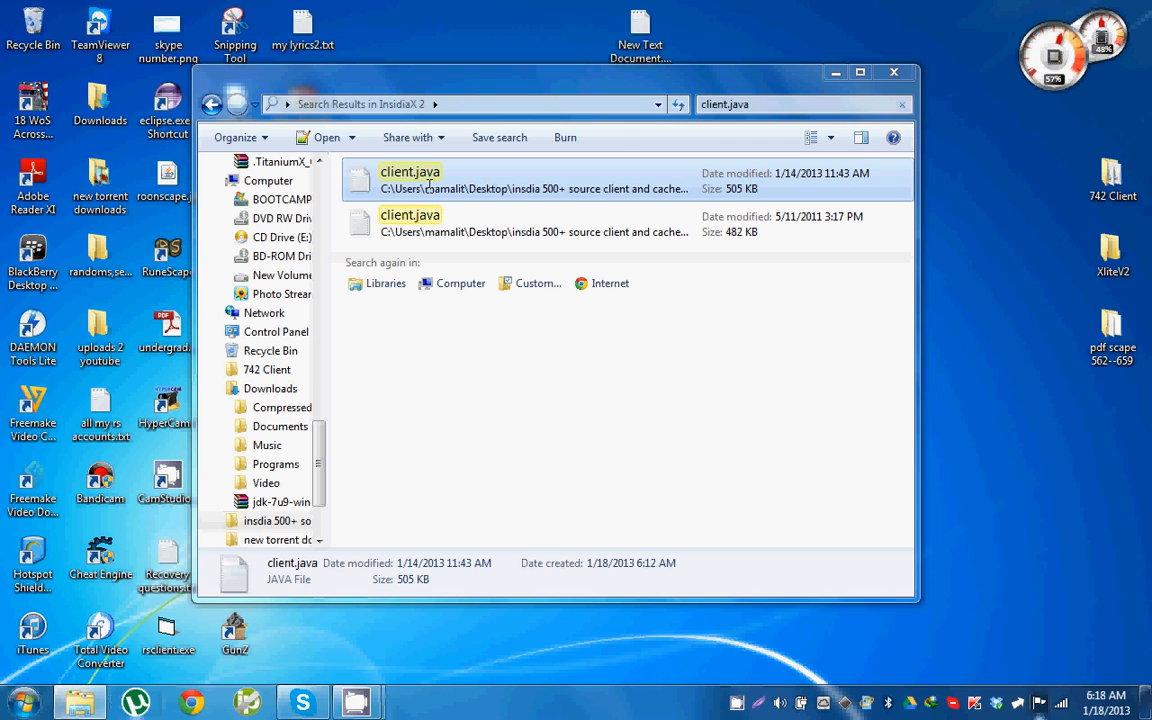
double_click(410, 172)
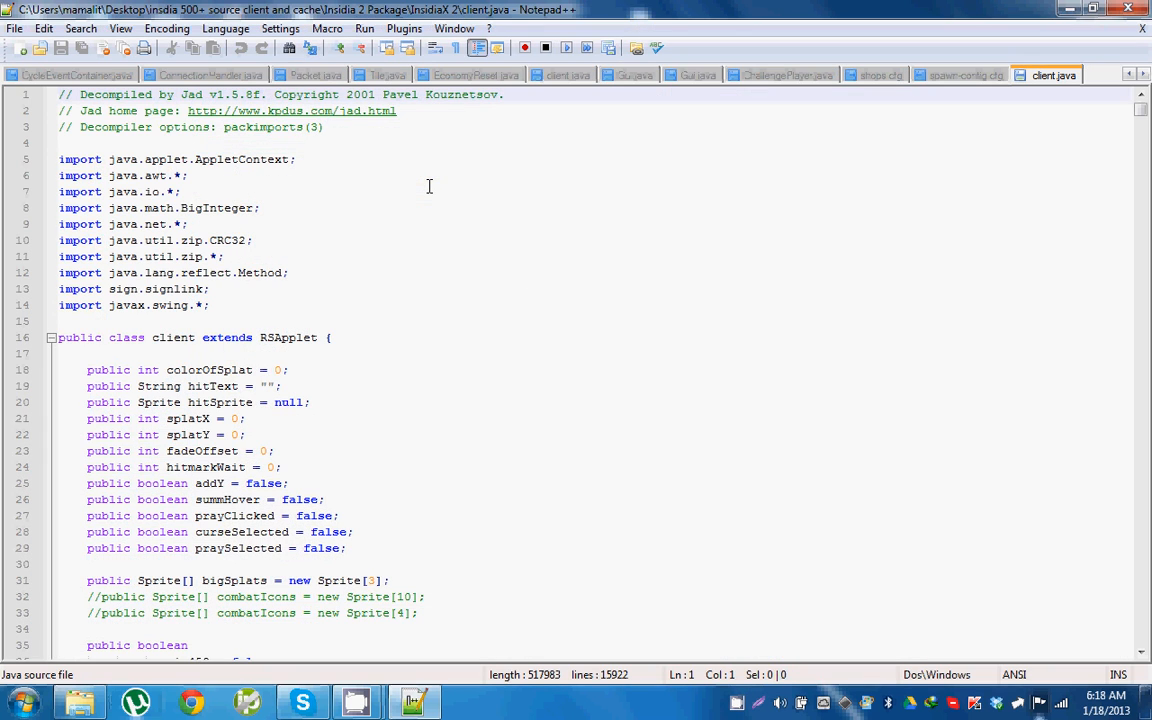
- Find both 'server =' assignments in client.java and set them to 127.0.0.1
key("ctrl+f")
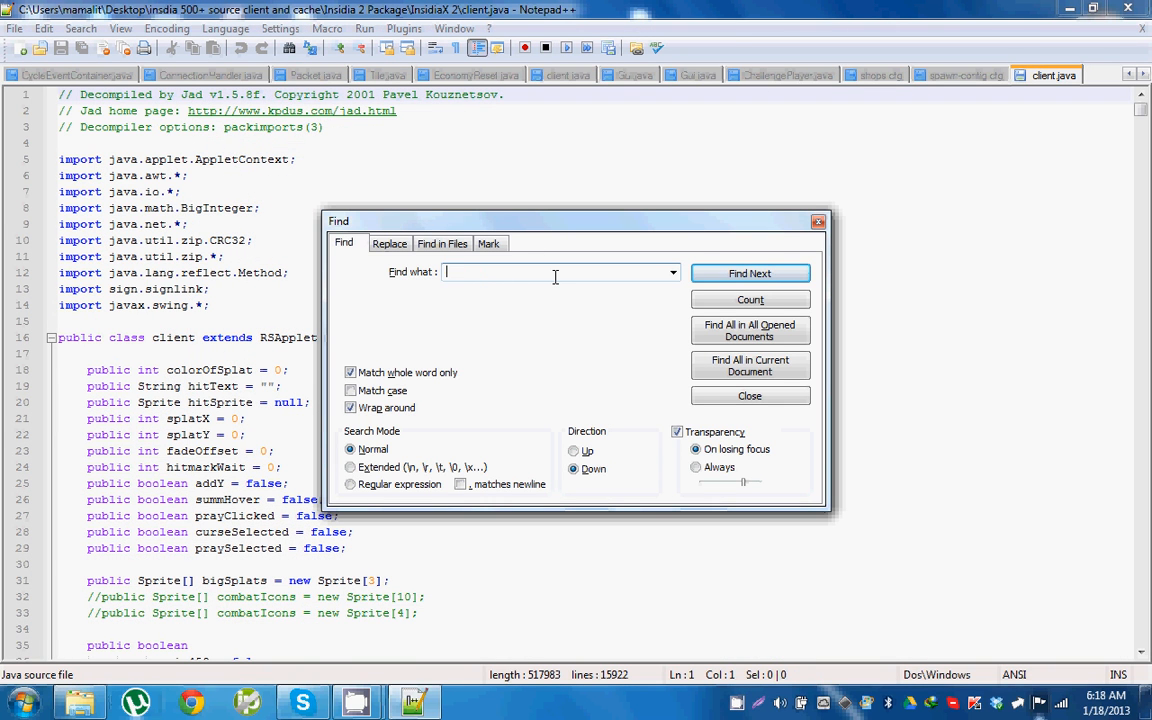
type("server =")
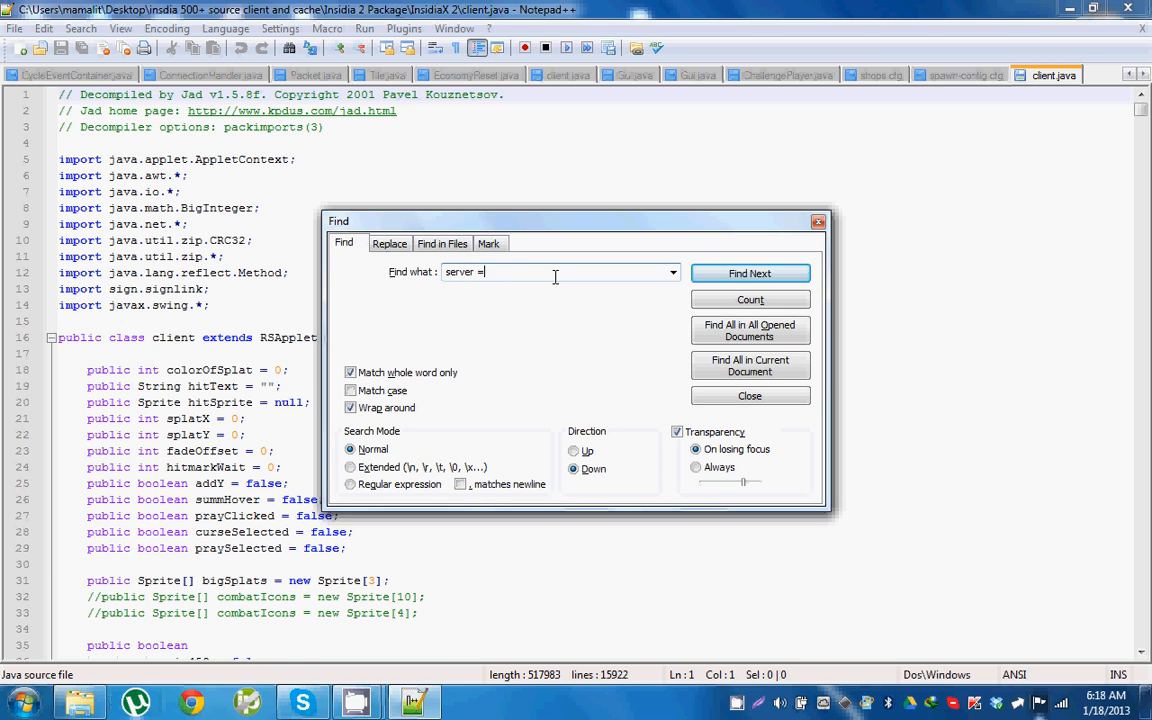
left_click(750, 272)
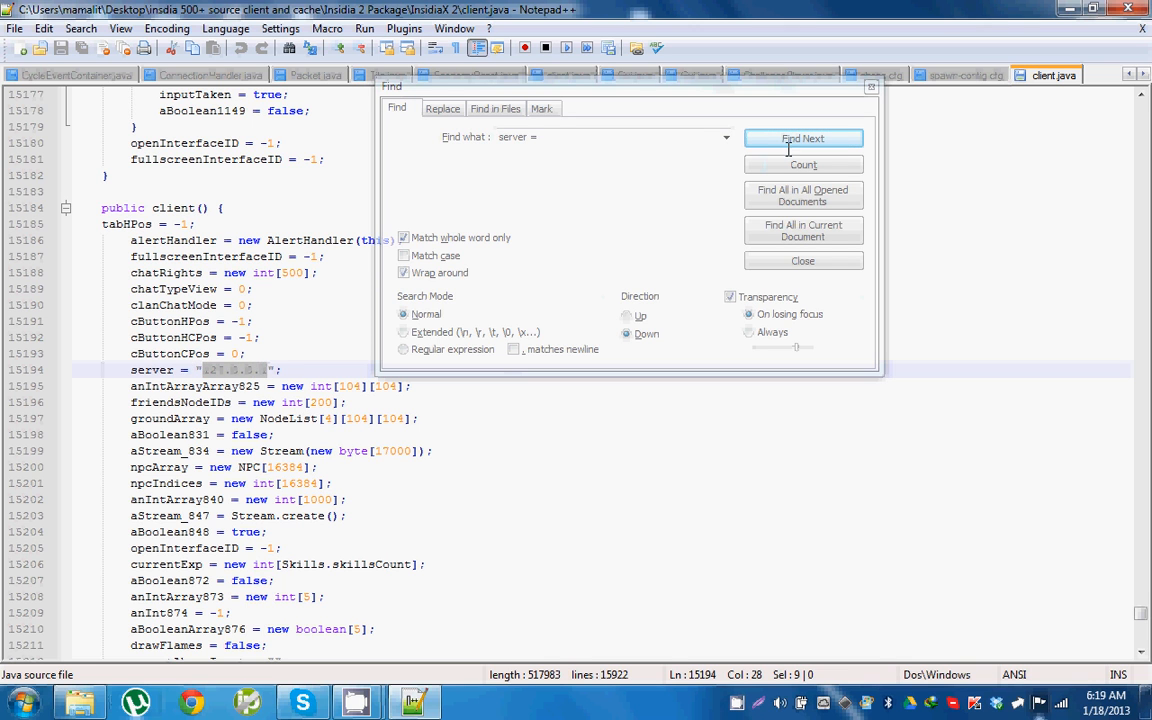
left_click(804, 138)
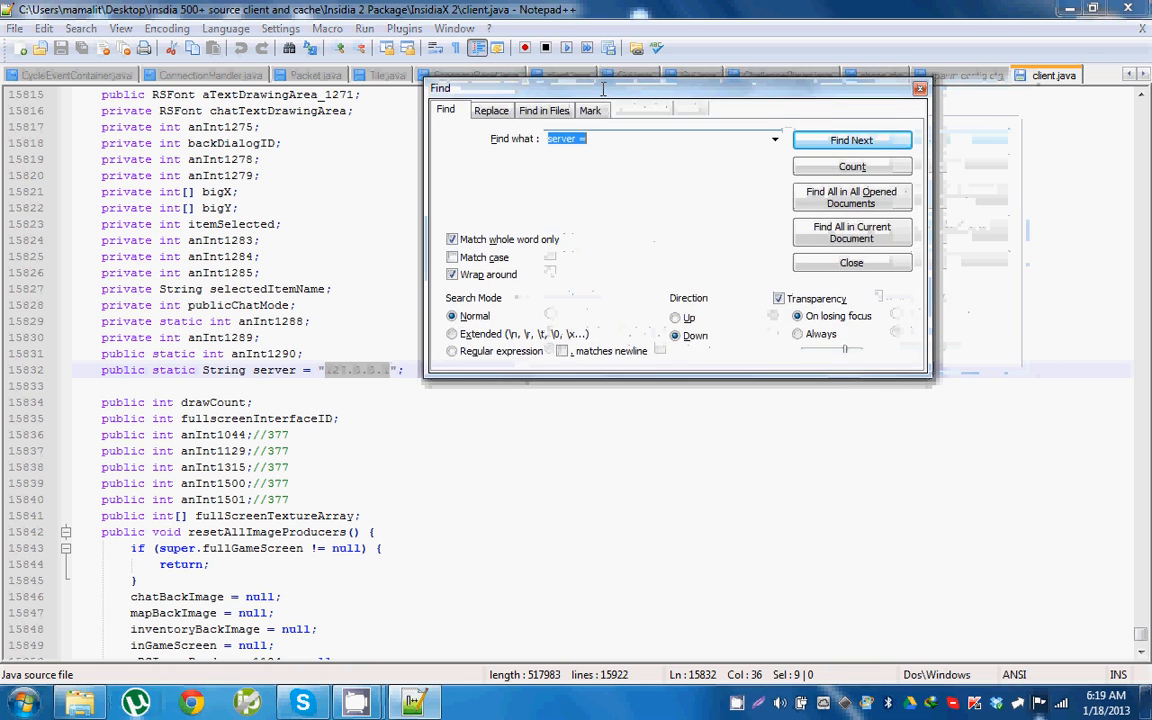
left_click_drag(602, 88, 680, 48)
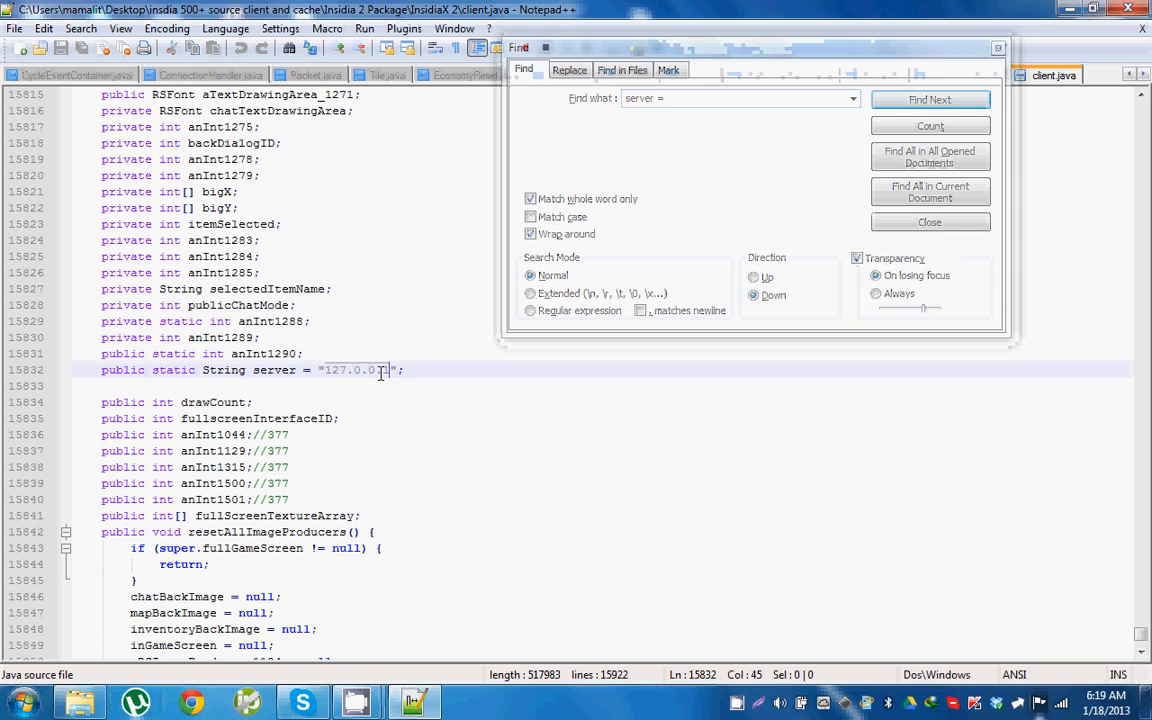
left_click(930, 100)
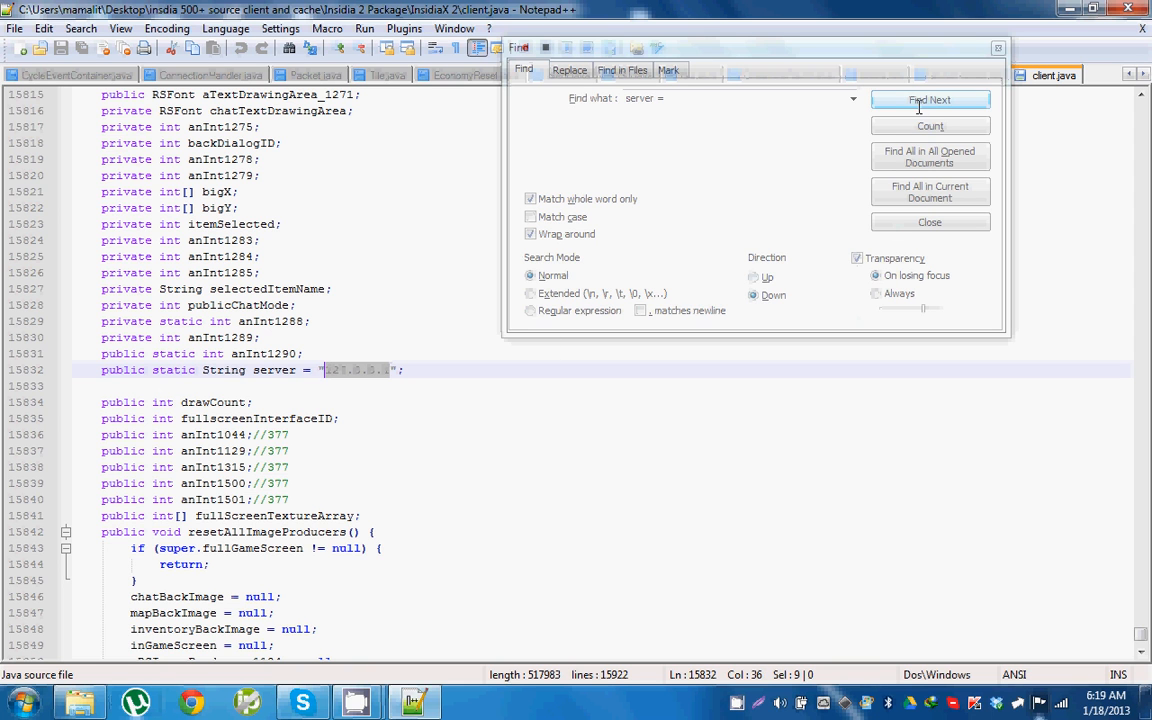
left_click(930, 100)
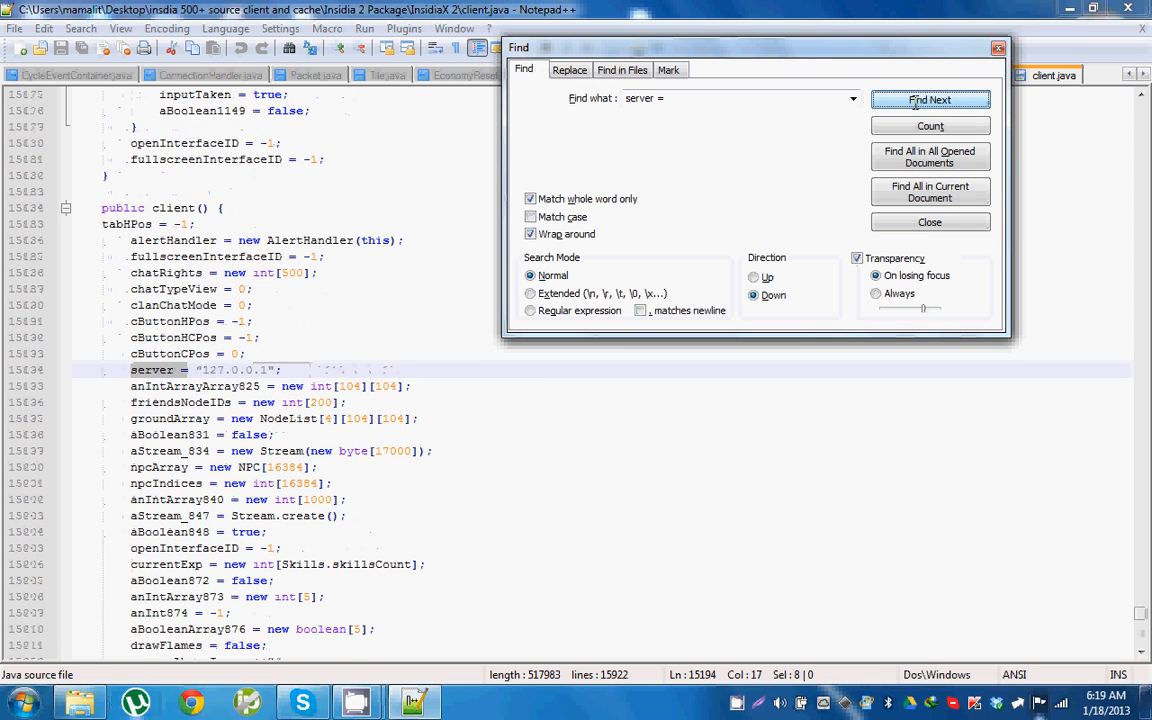
- Back in Explorer, search the InsidiaX 2 folder for gui.java
left_click(930, 220)
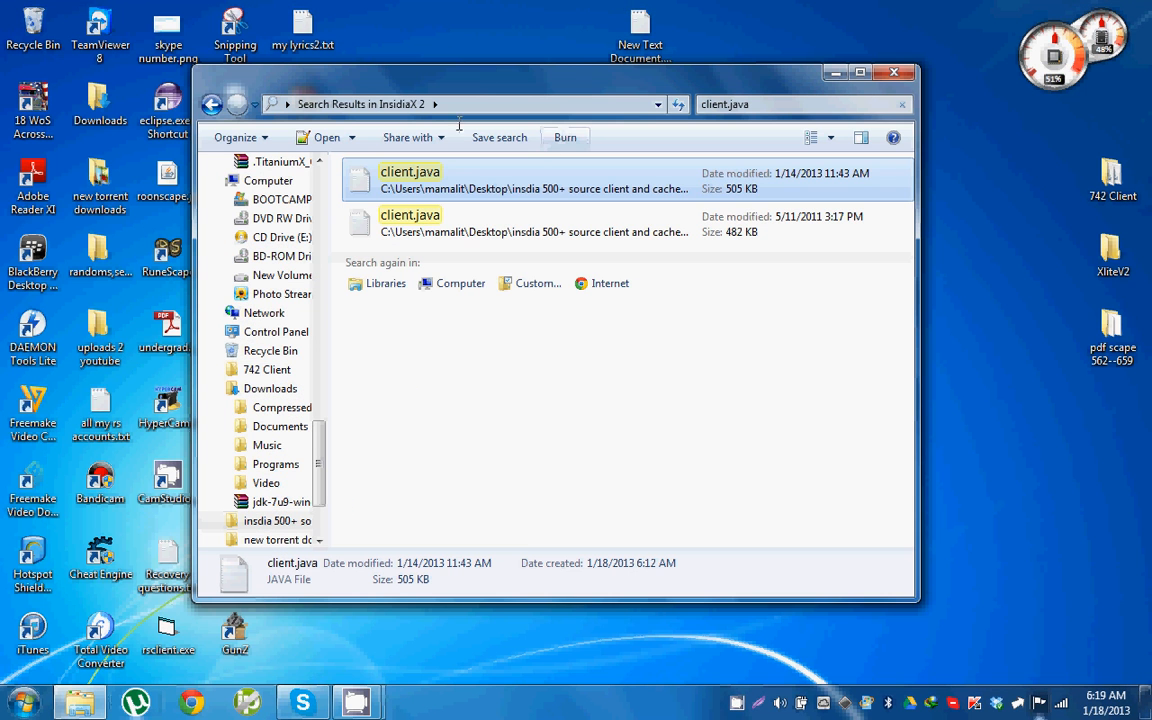
left_click(790, 104)
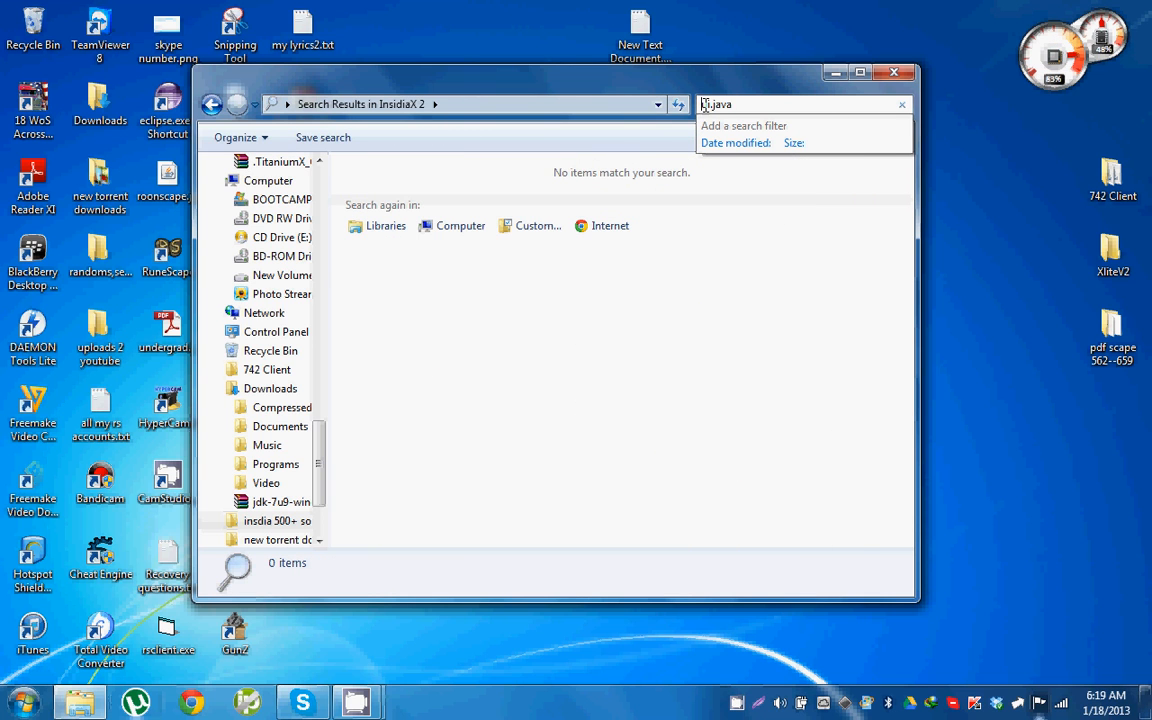
type("gui.java")
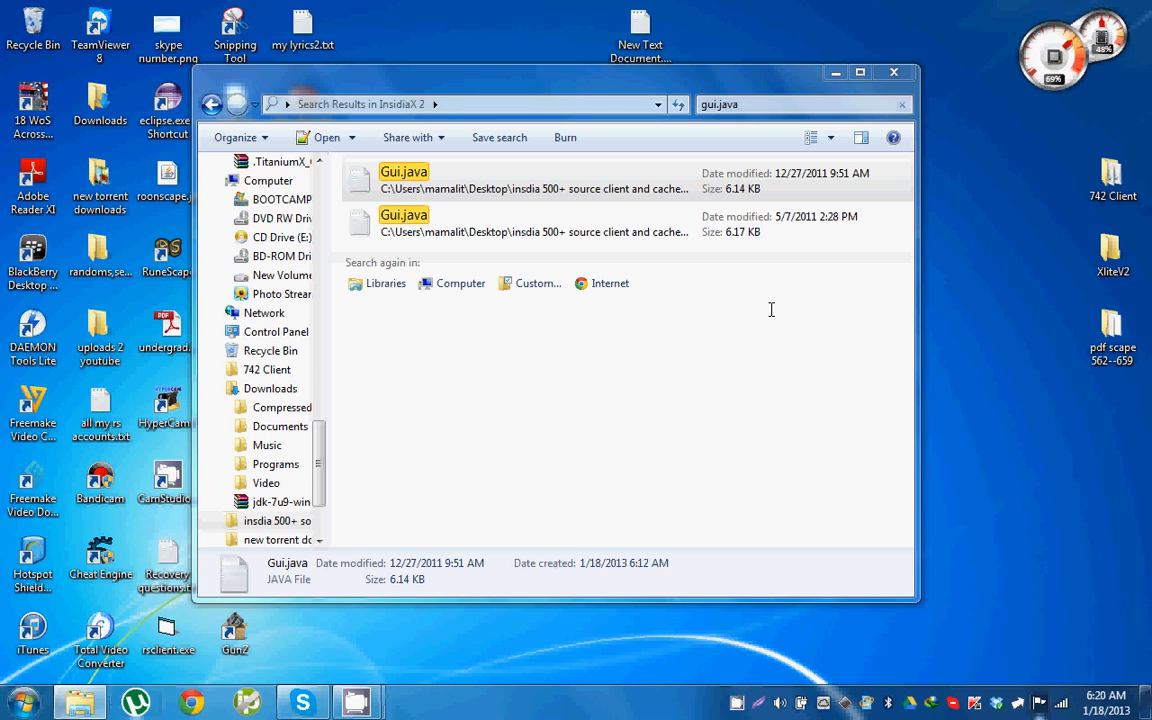
double_click(404, 172)
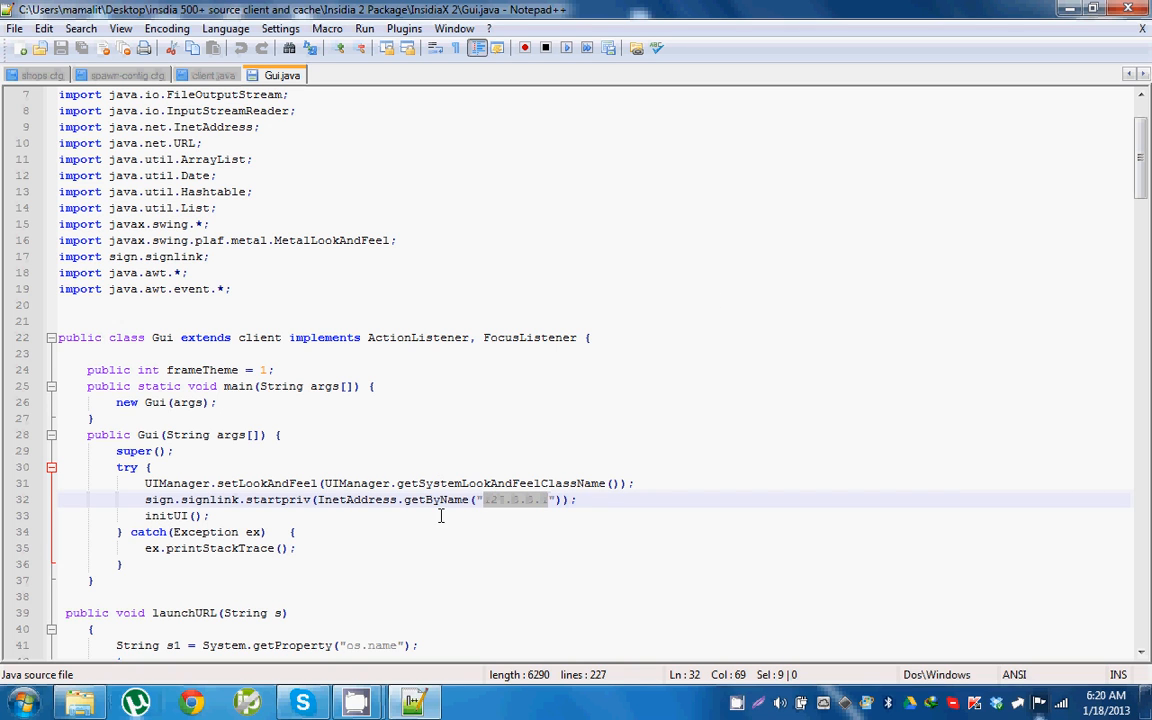
mouse_move(452, 380)
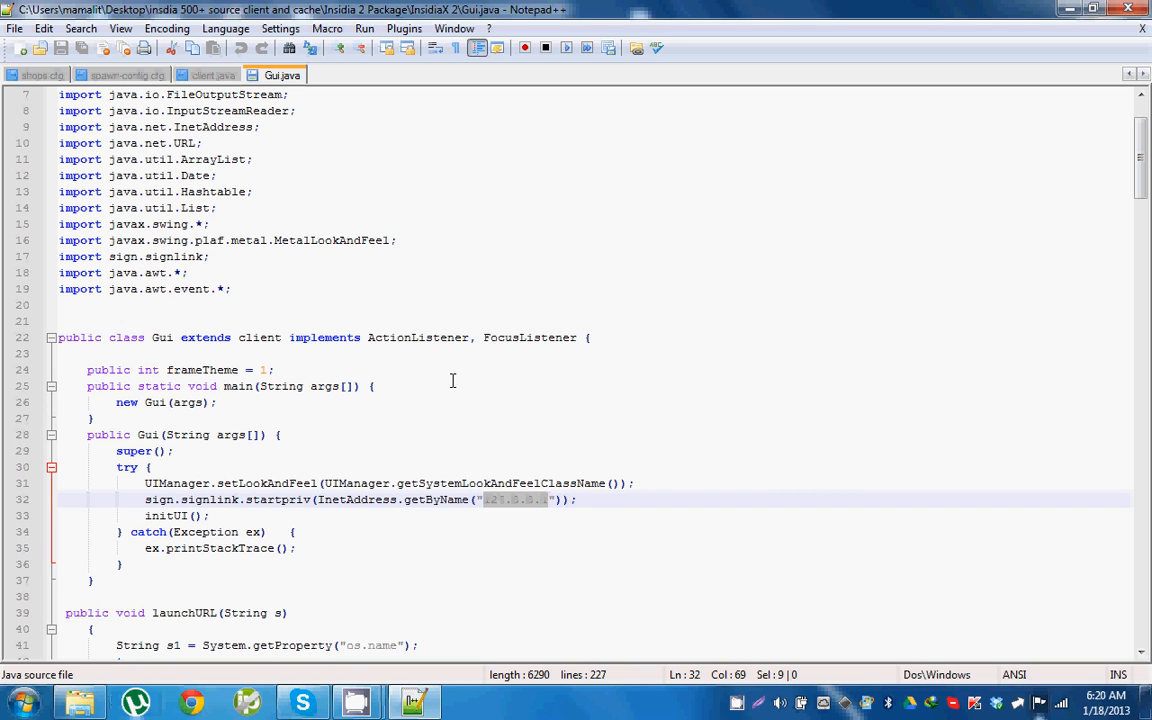
scroll("down", 3)
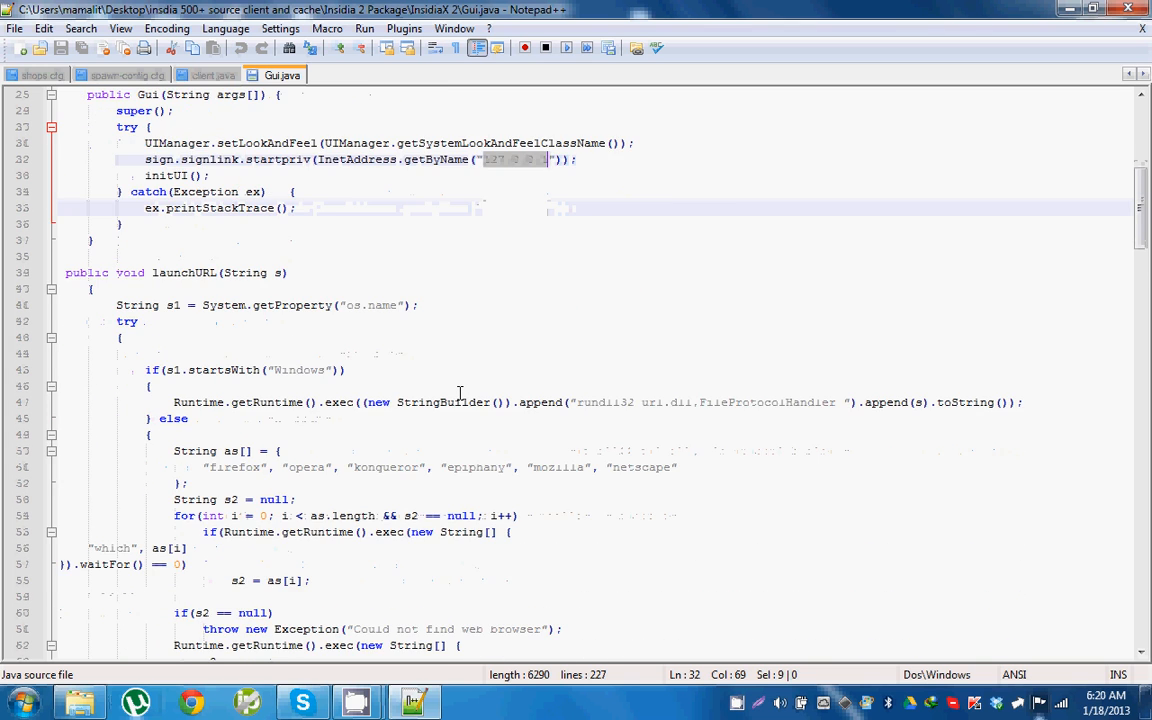
scroll("down", 3)
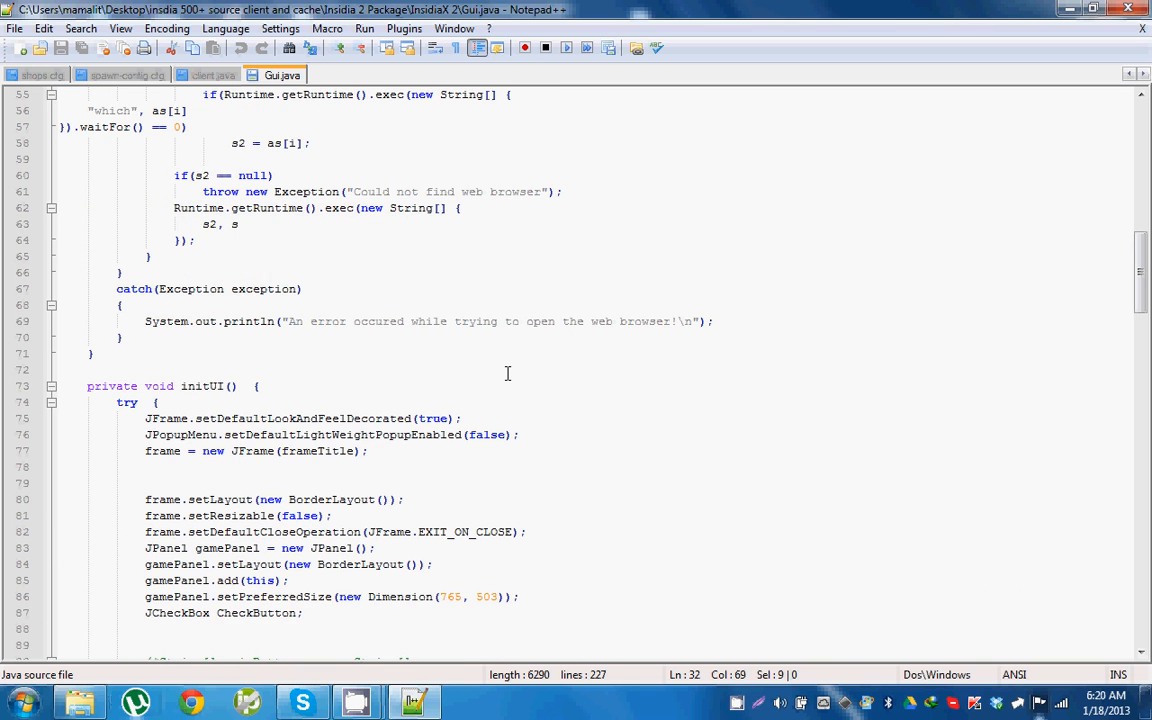
scroll("down", 3)
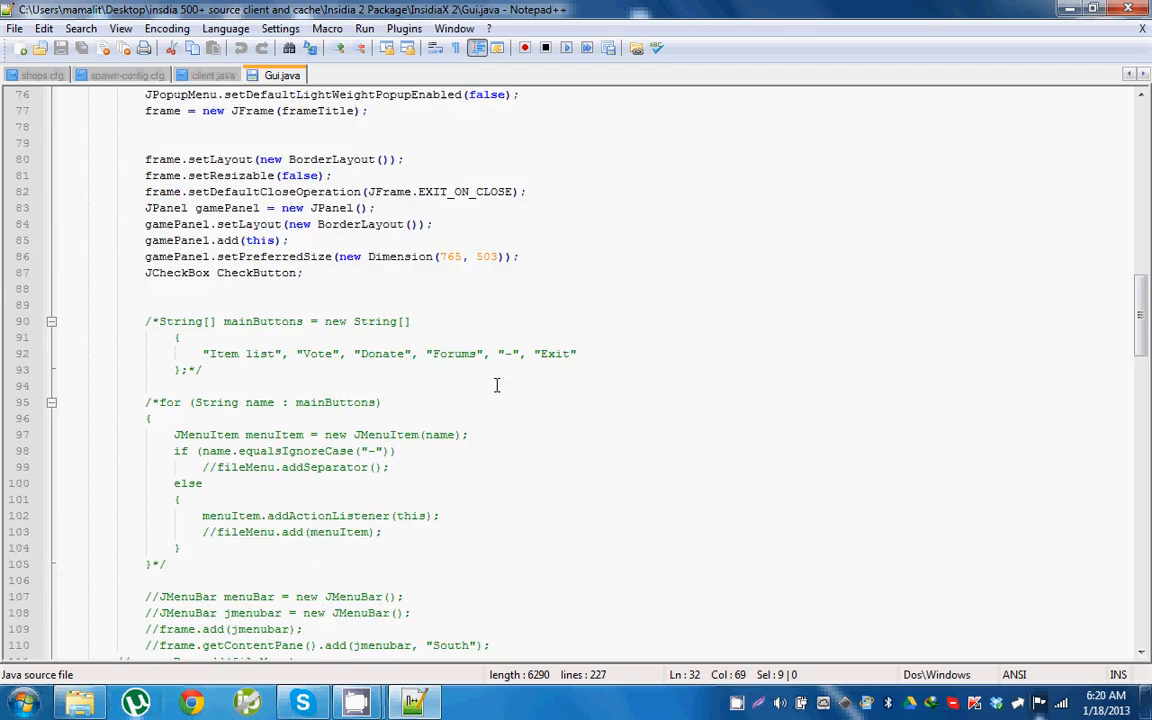
scroll("down", 3)
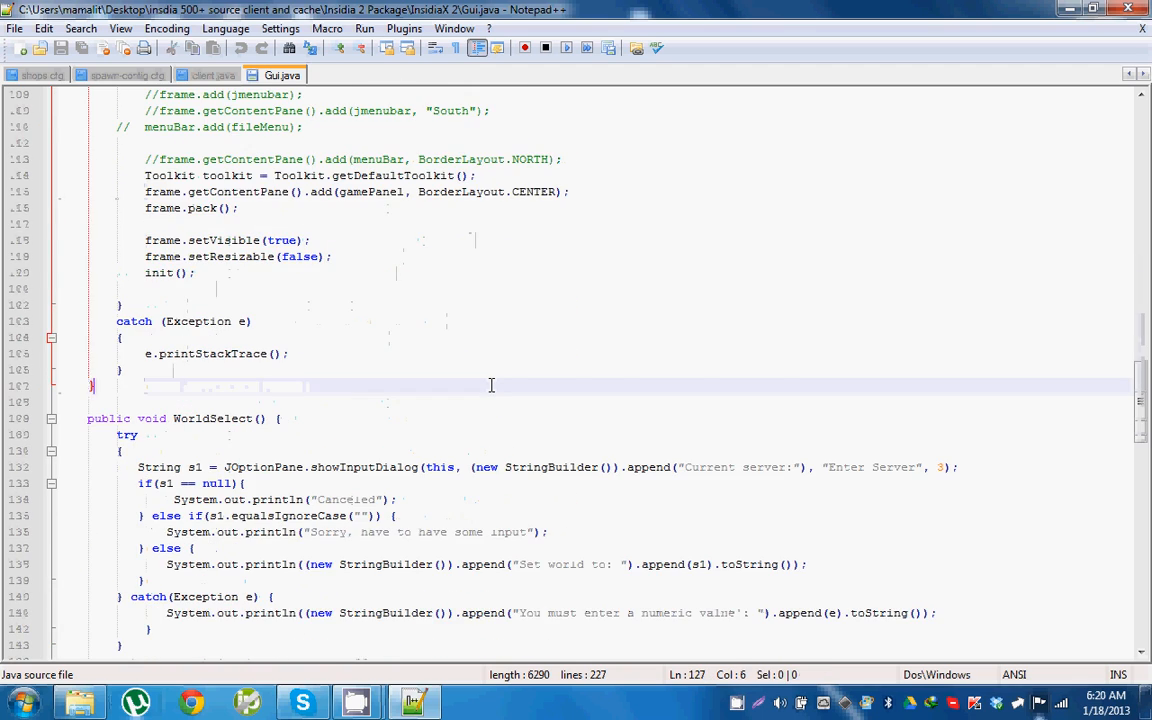
scroll("down", 3)
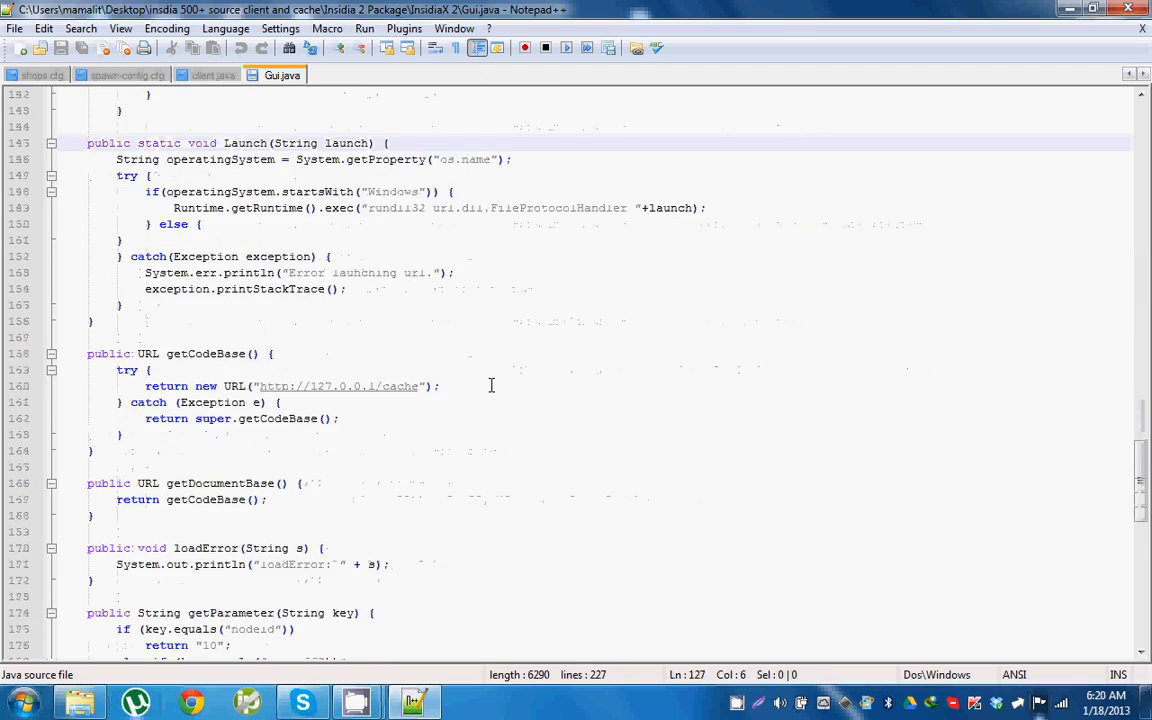
scroll("down", 3)
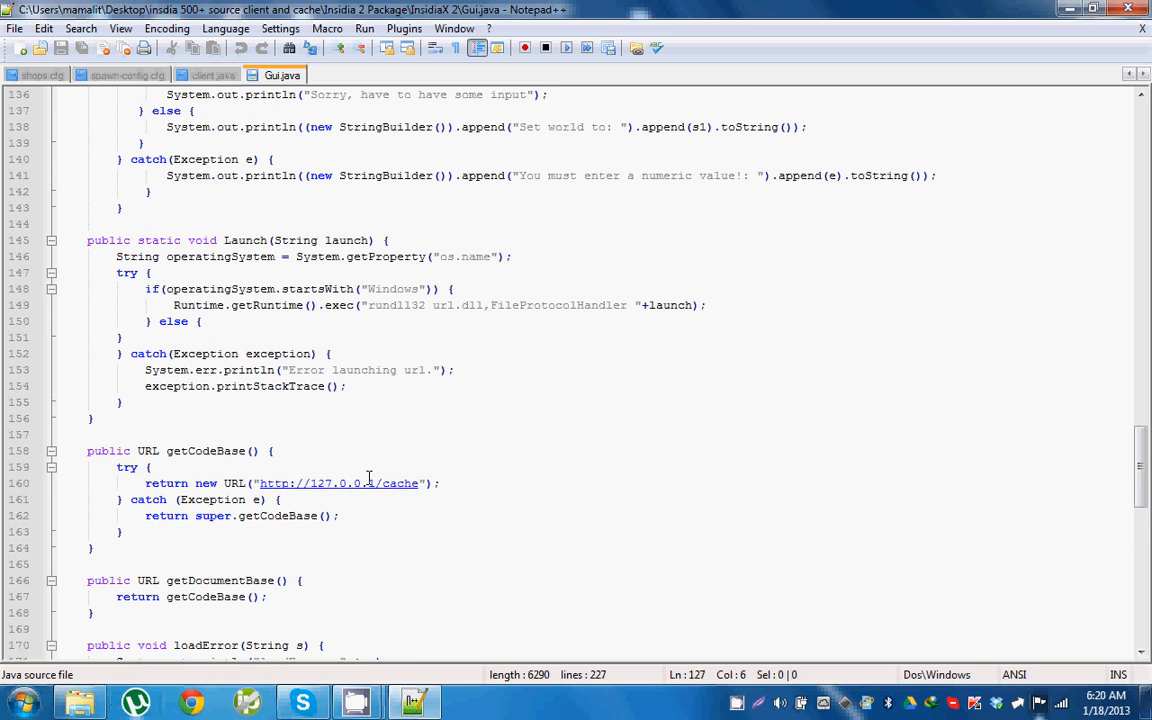
scroll("down", 3)
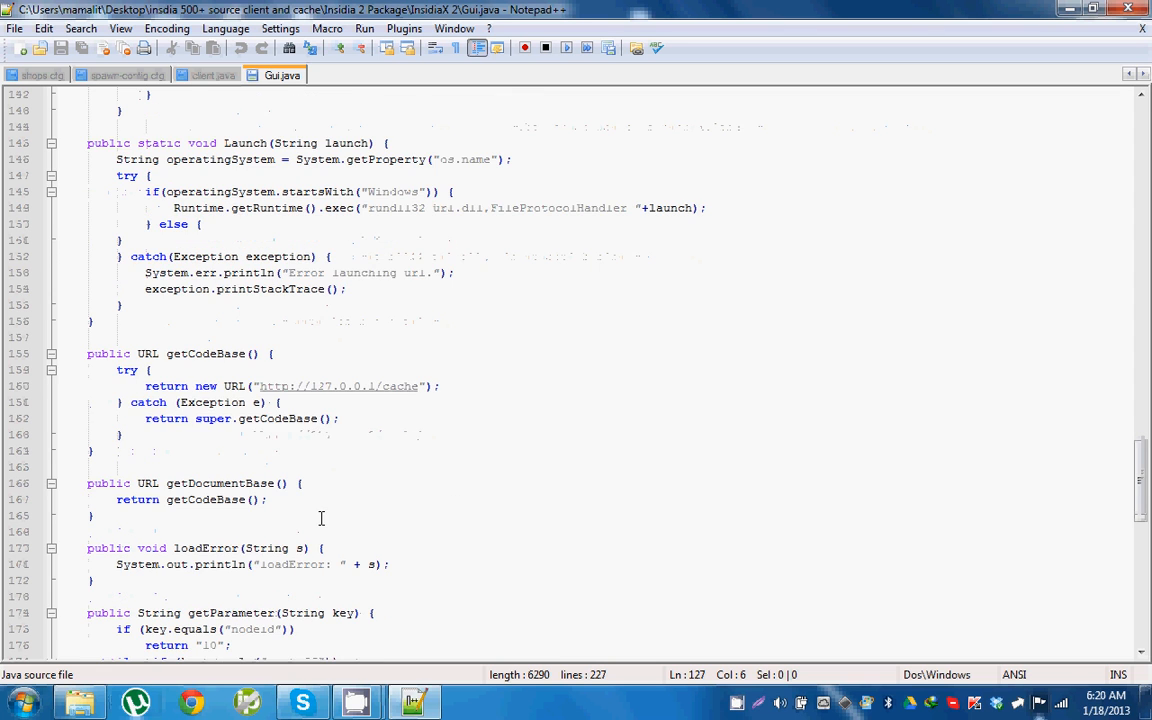
scroll("down", 3)
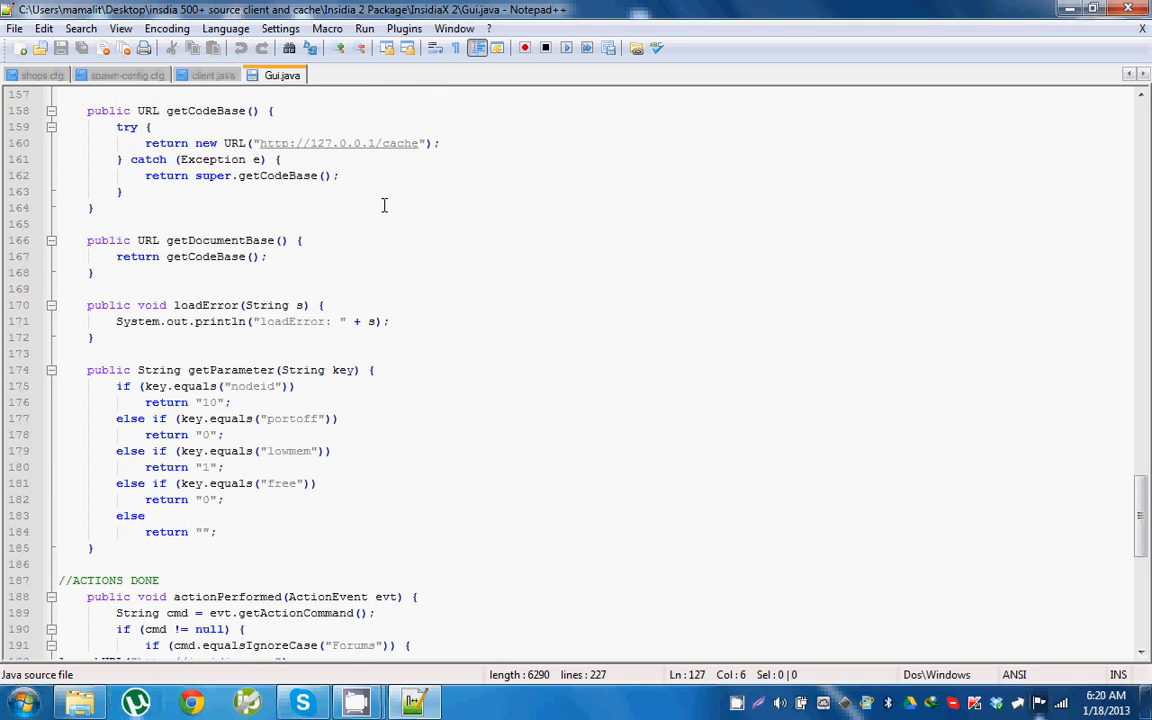
left_click_drag(258, 142, 378, 142)
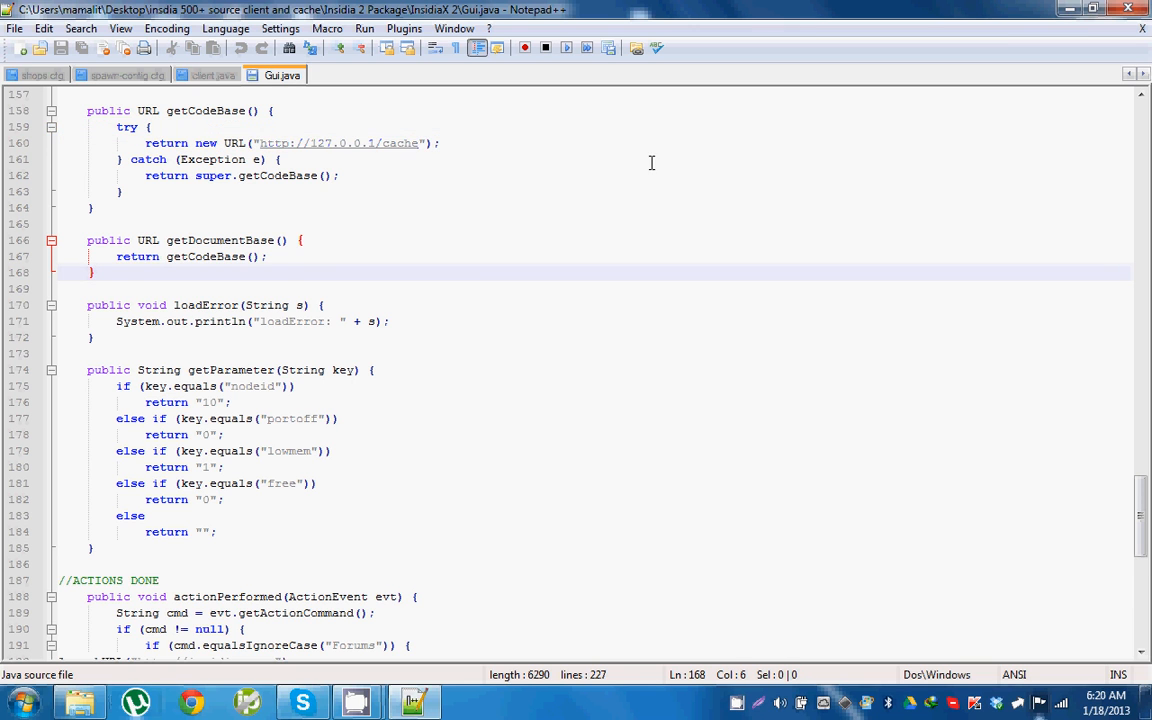
scroll("down", 3)
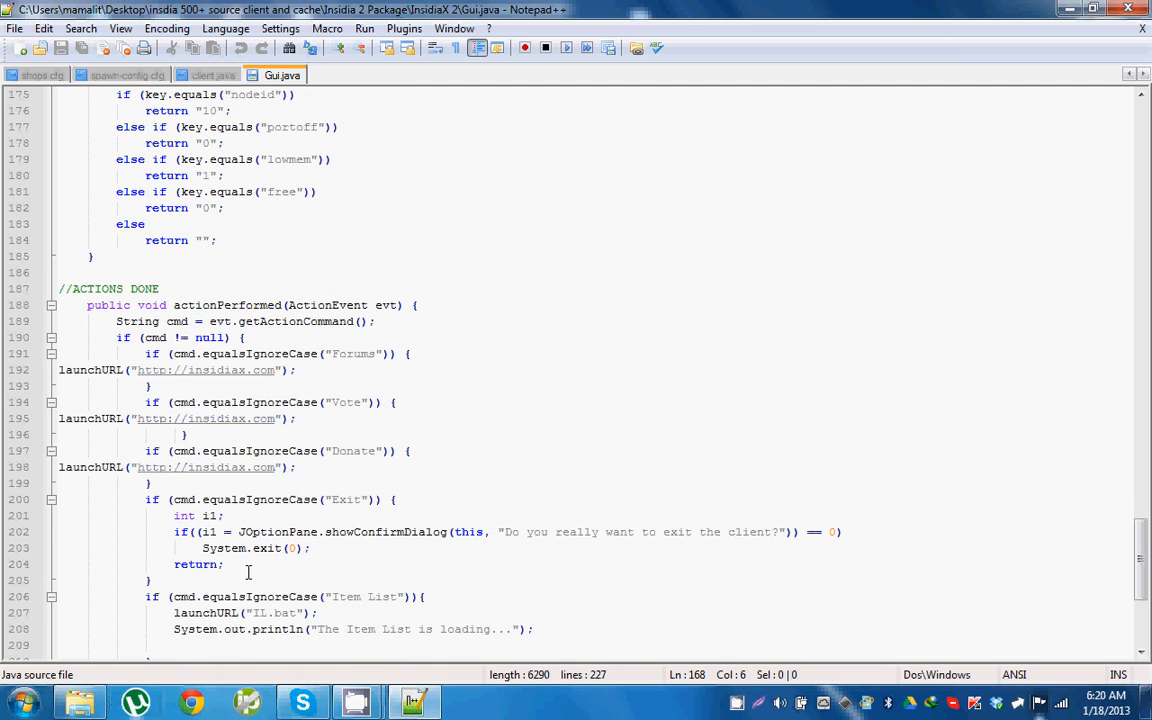
scroll("down", 3)
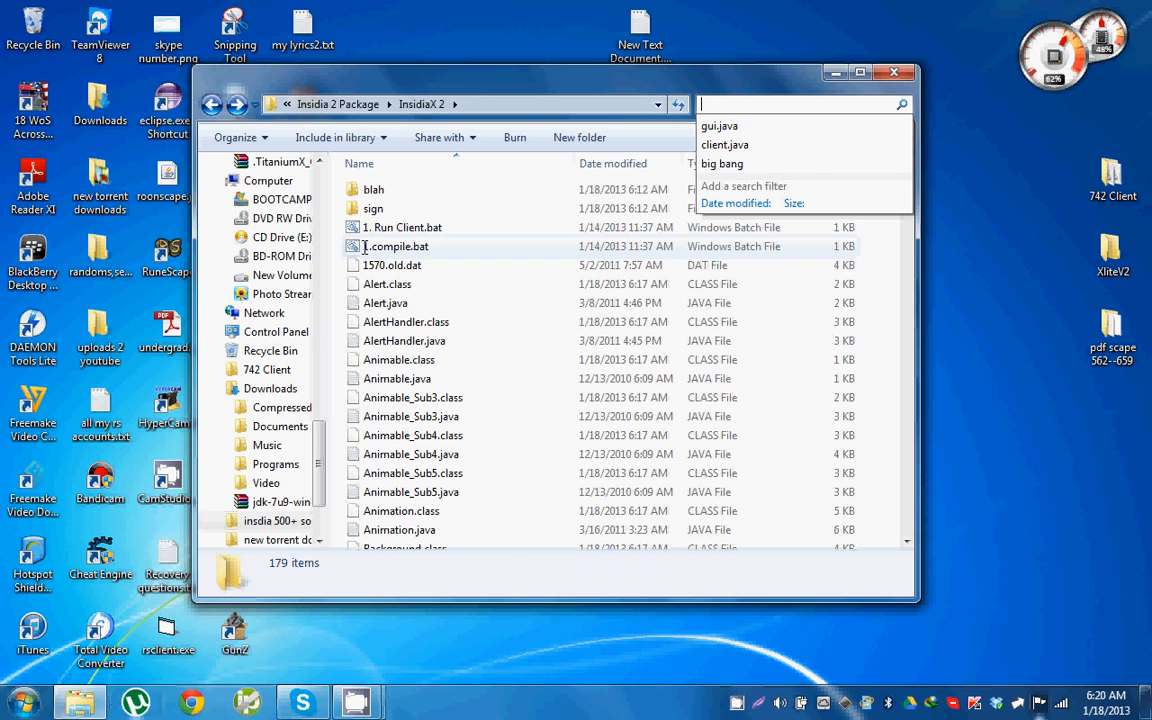
- Run the client compile script again and switch to the Insidia Source 2 folder
double_click(394, 246)
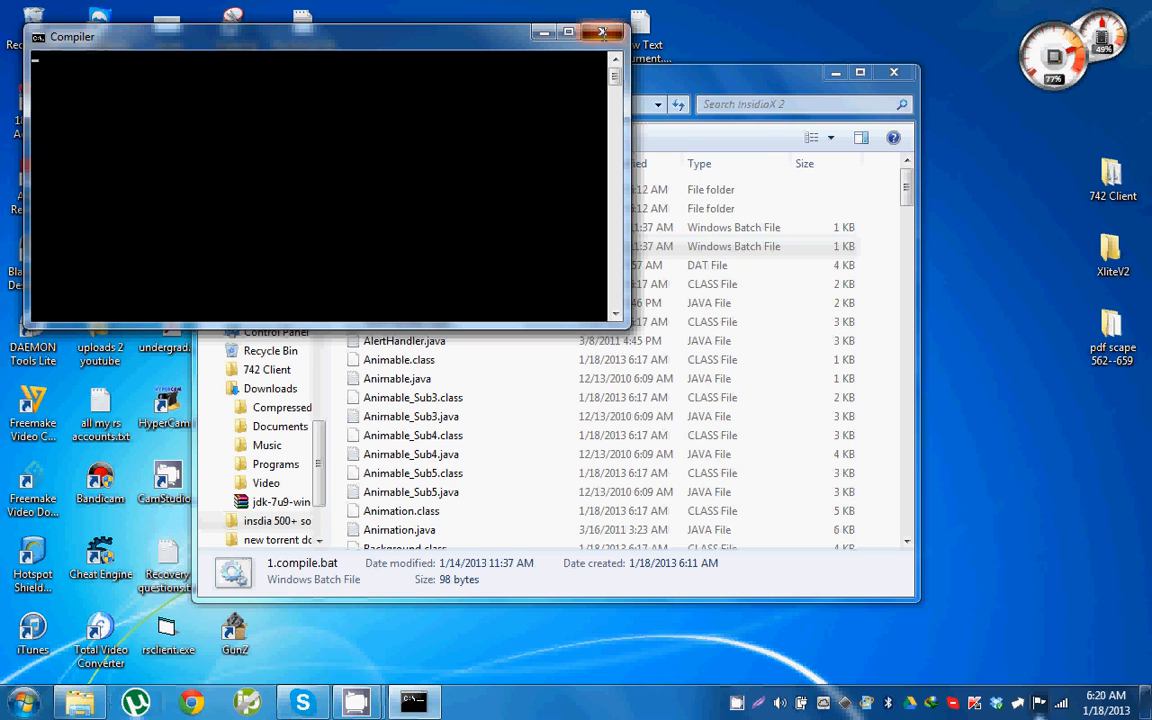
left_click(596, 32)
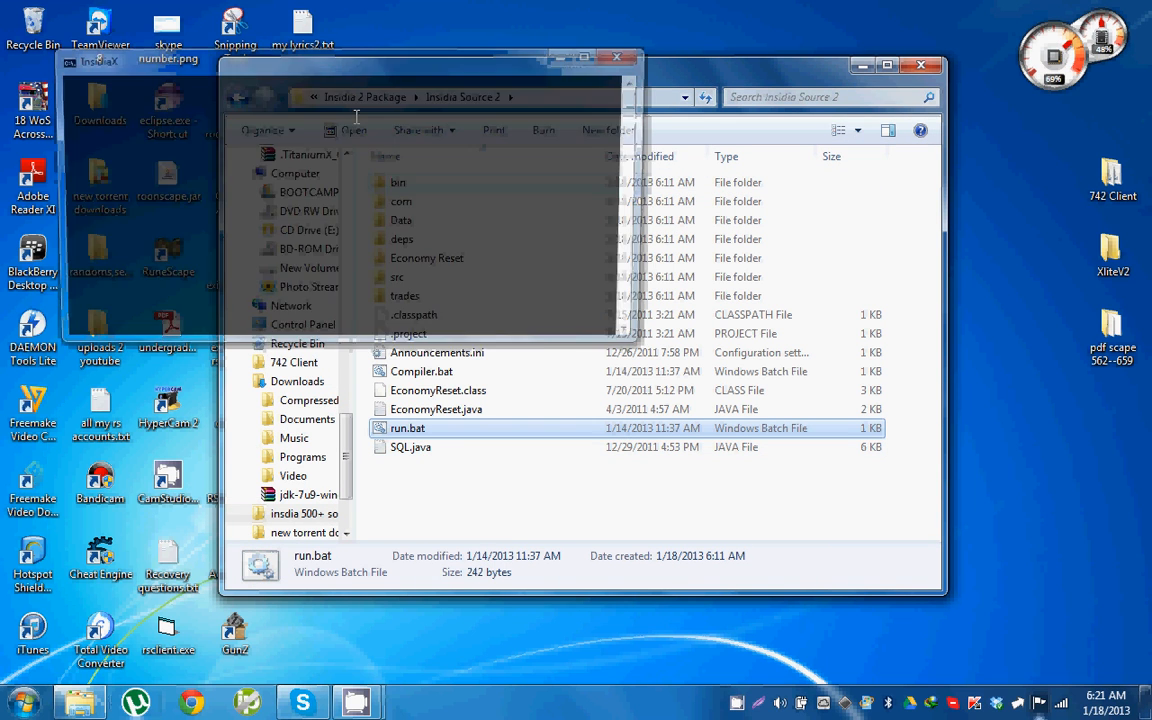
- Launch run.bat so the server starts listening on port 43594
double_click(408, 428)
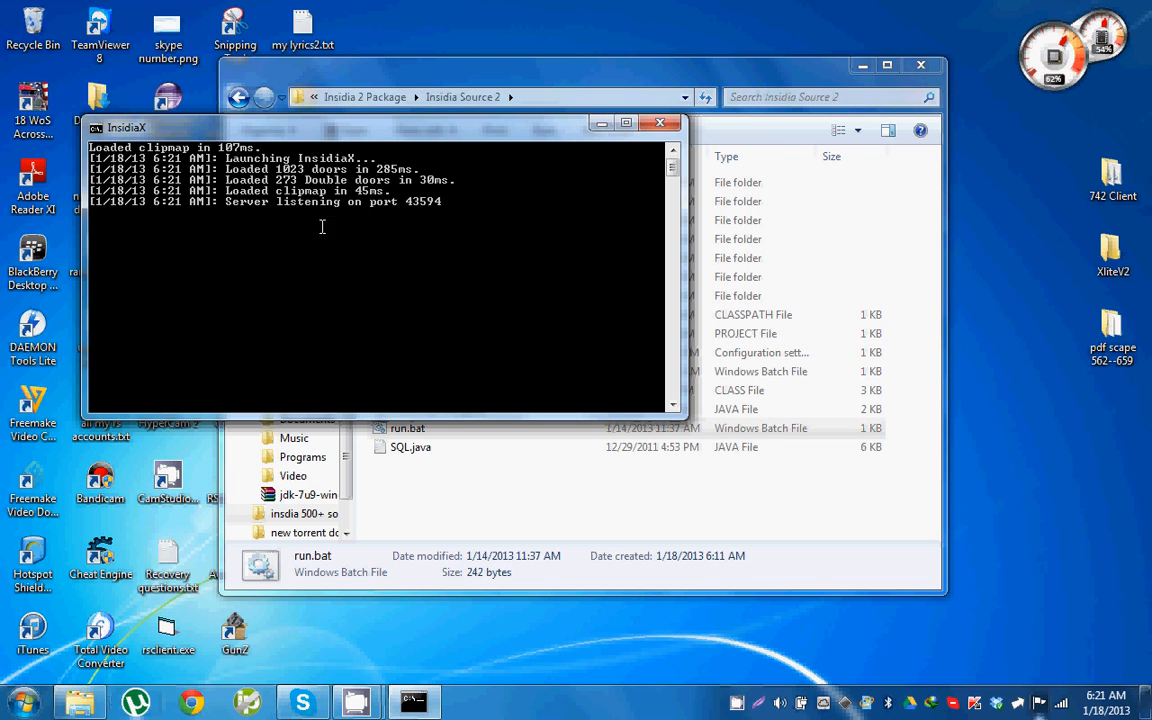
mouse_move(452, 200)
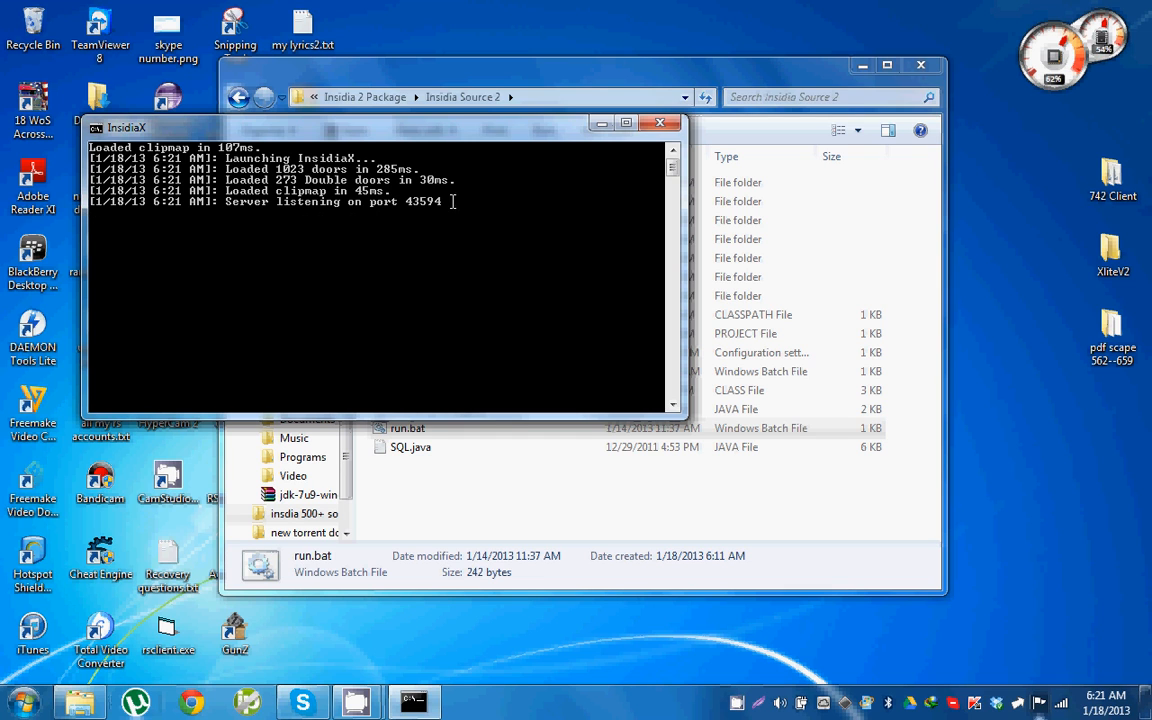
mouse_move(408, 216)
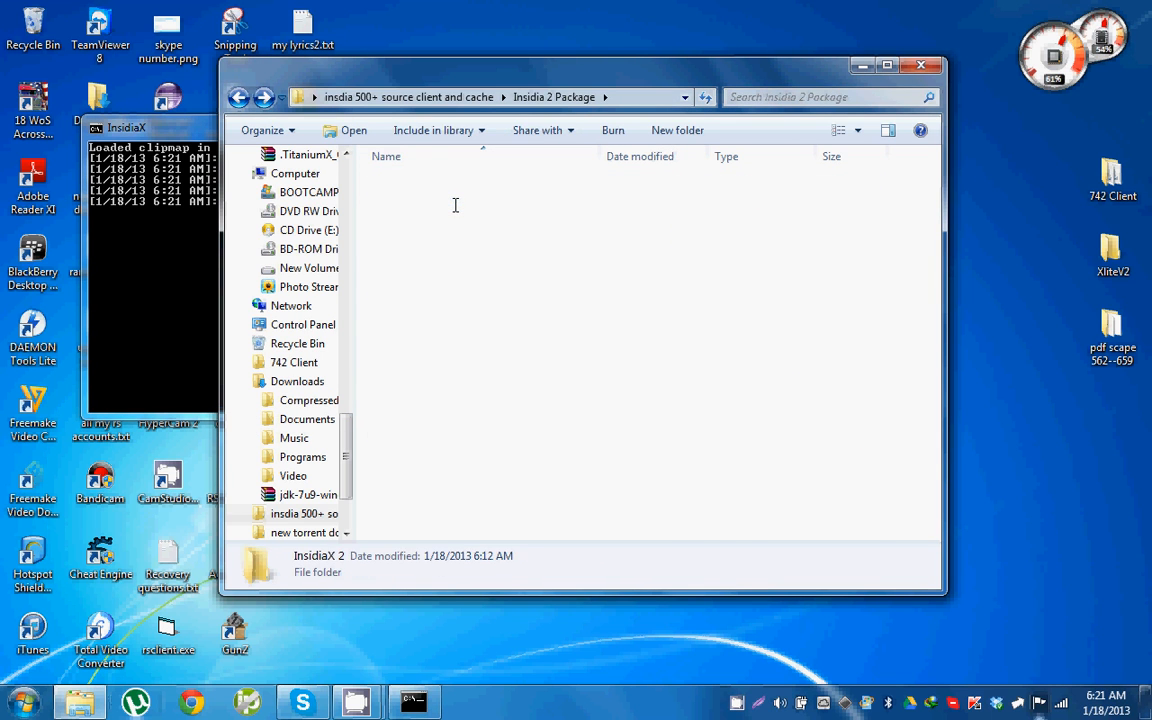
- Launch the game client via '1. Run Client.bat' in the InsidiaX 2 folder
double_click(316, 564)
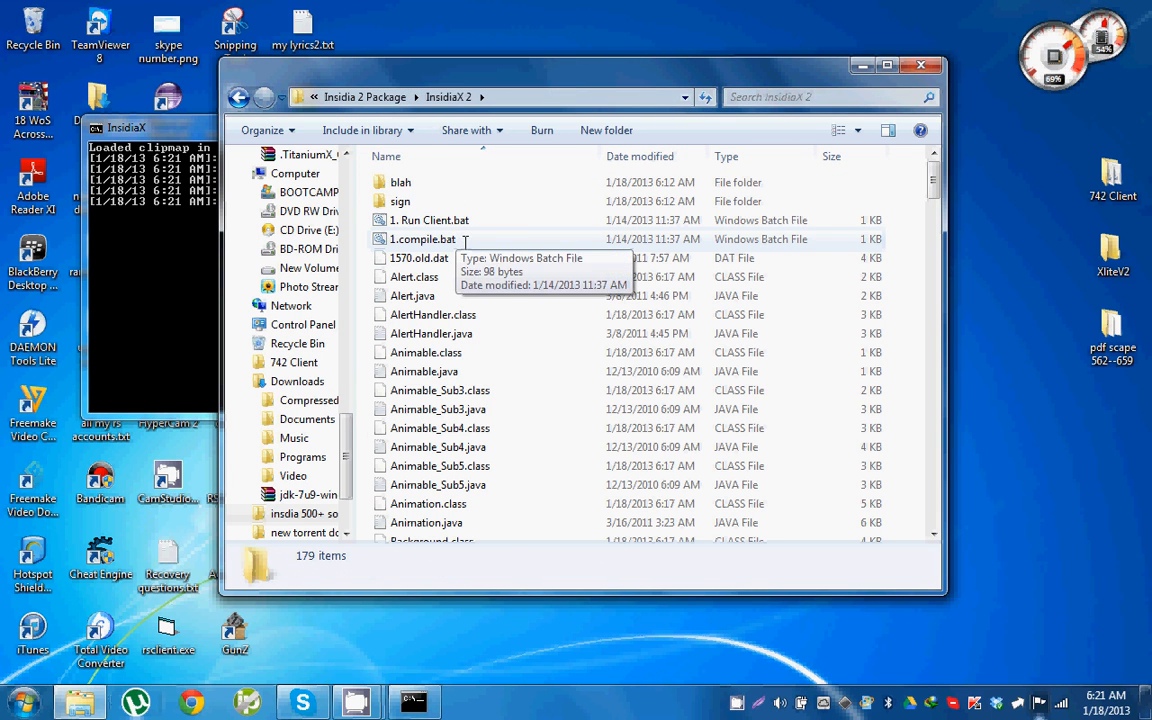
left_click(428, 218)
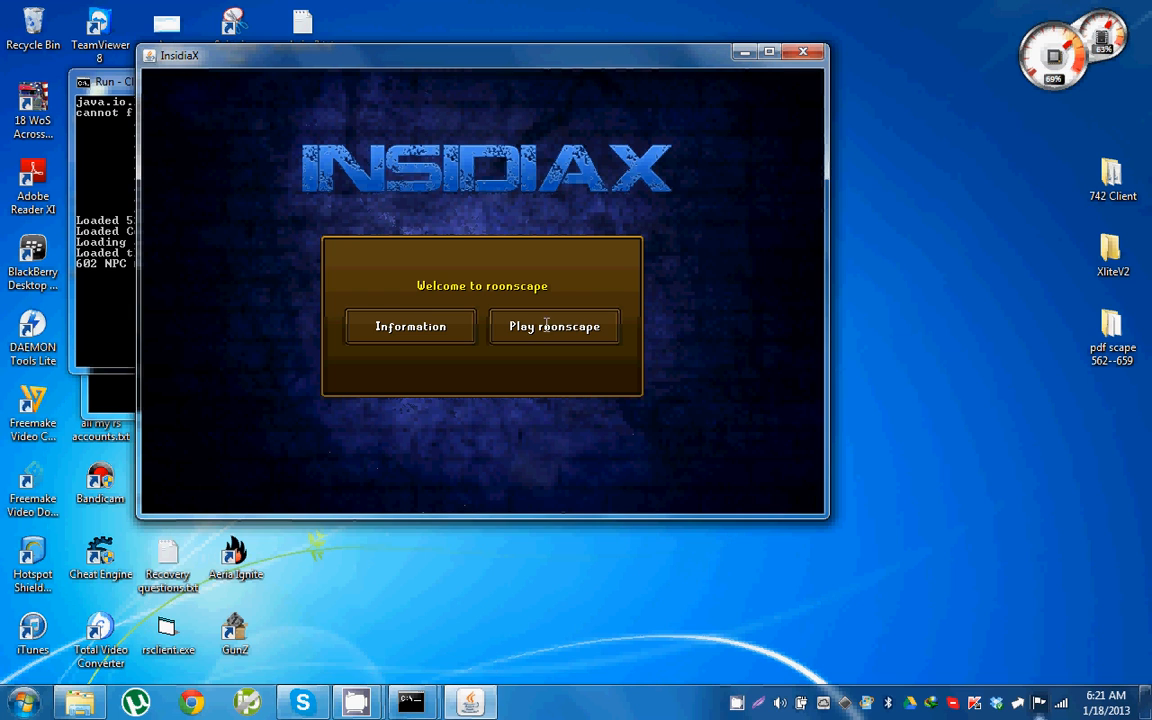
- View the Information screen, return, and proceed to the Play roonscape login form
left_click(410, 326)
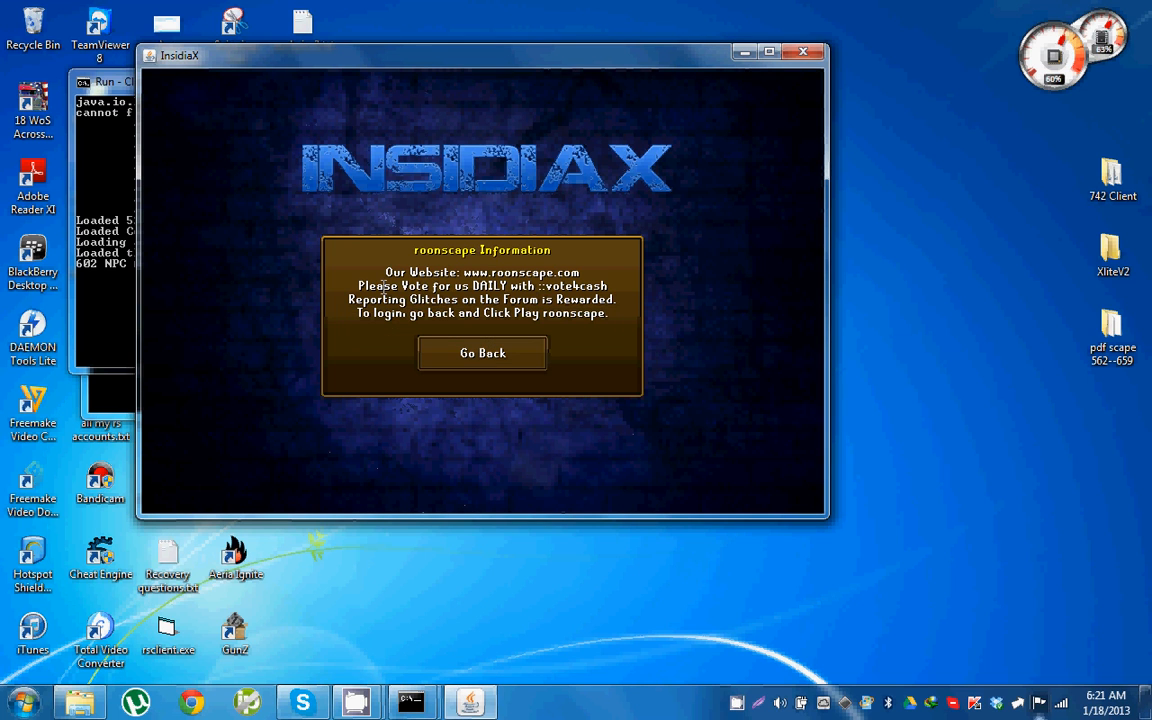
left_click(480, 352)
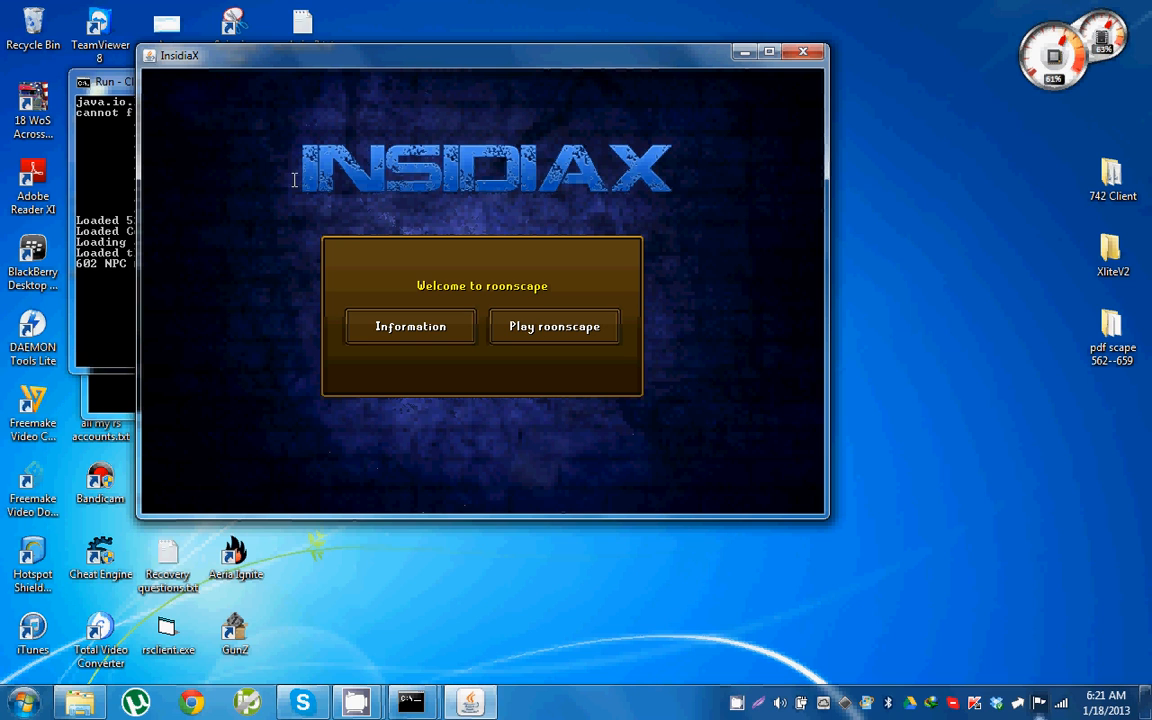
mouse_move(590, 332)
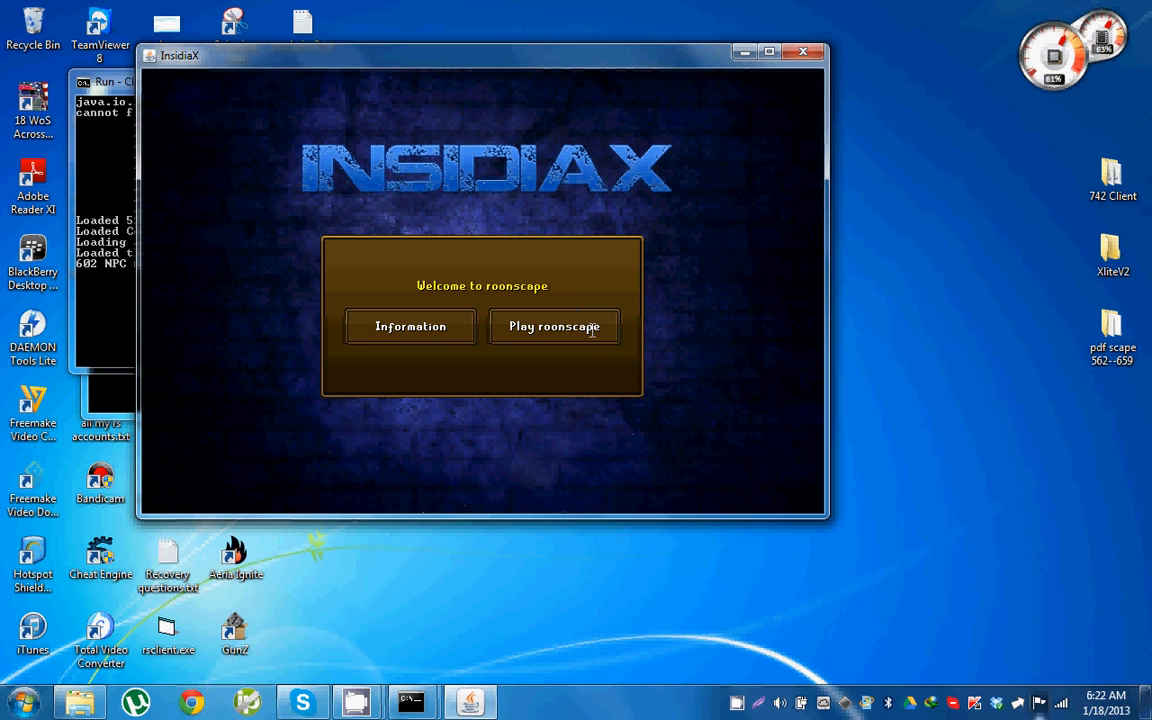
left_click(554, 326)
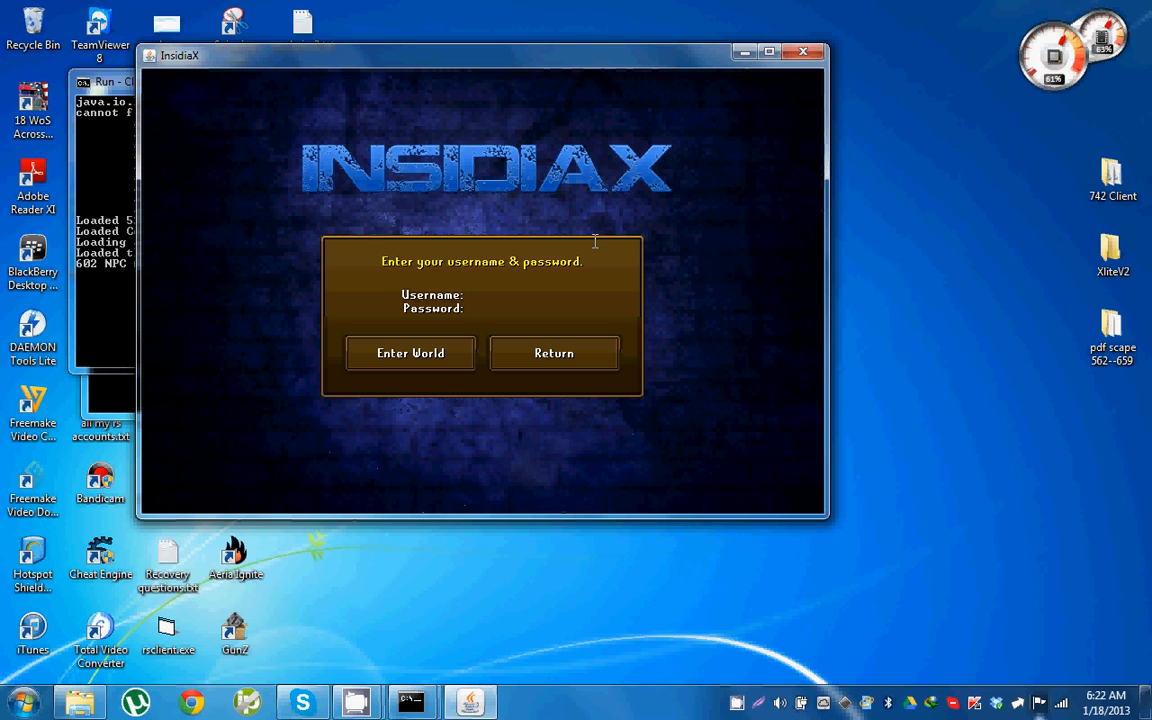
- Log in as username 'Insidiax' with the password and enter the game world
left_click(480, 296)
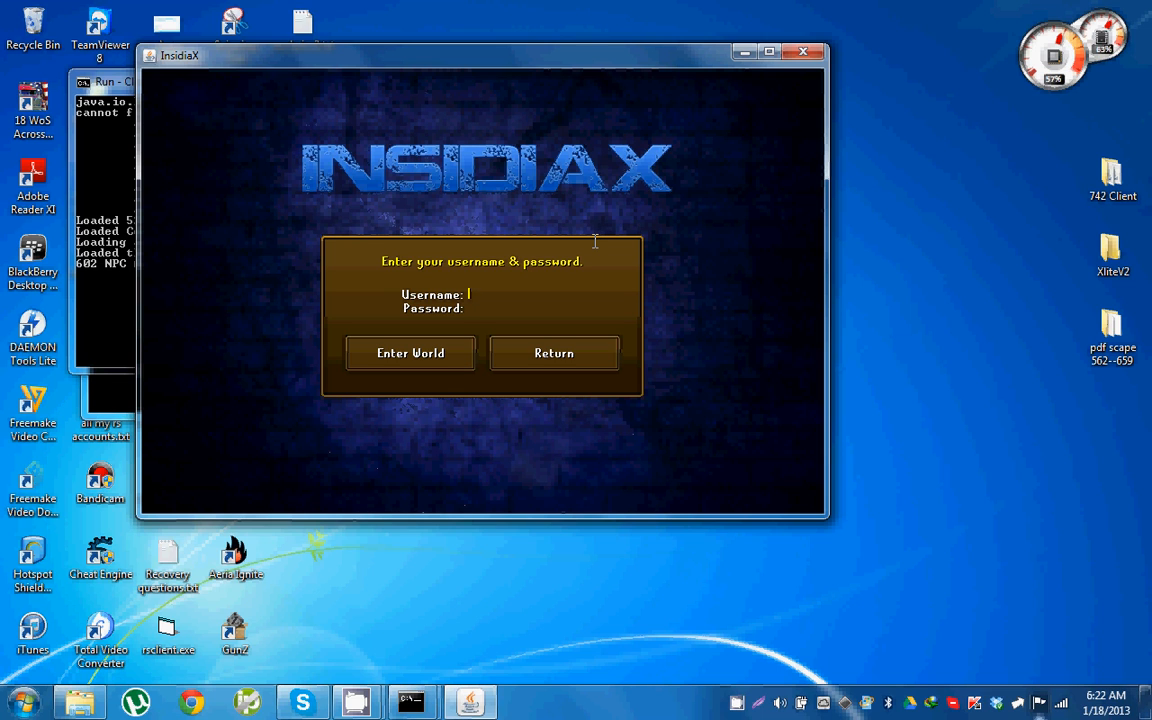
type("Insidi")
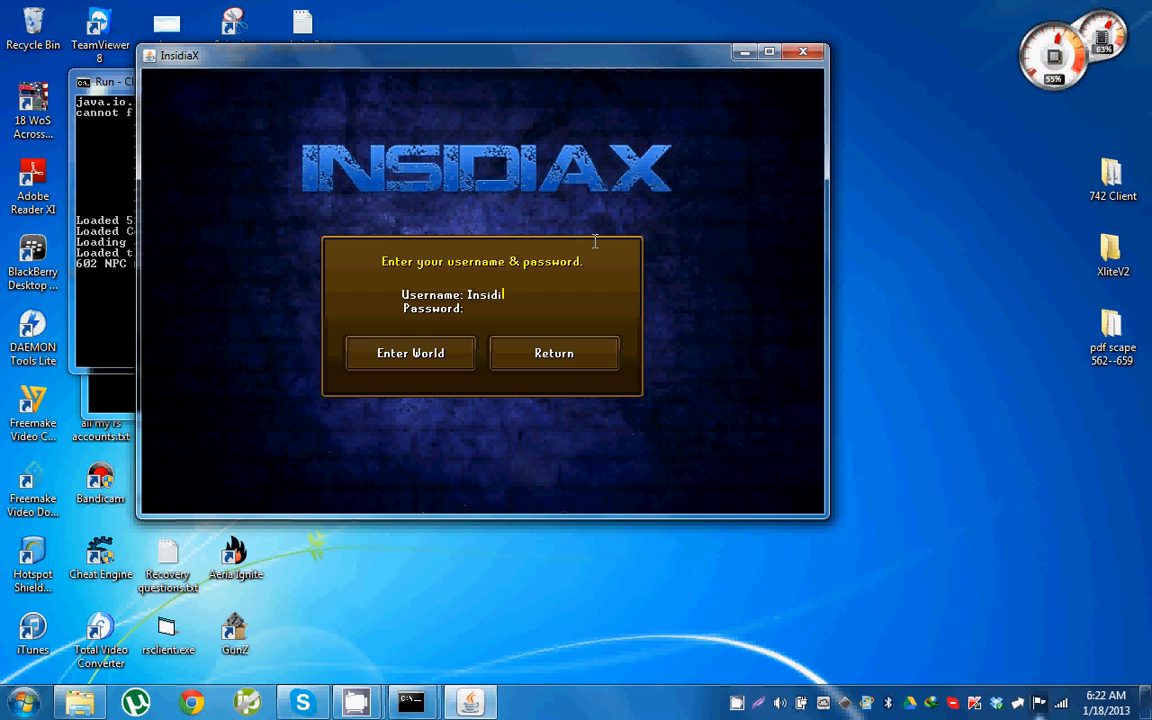
type("ax")
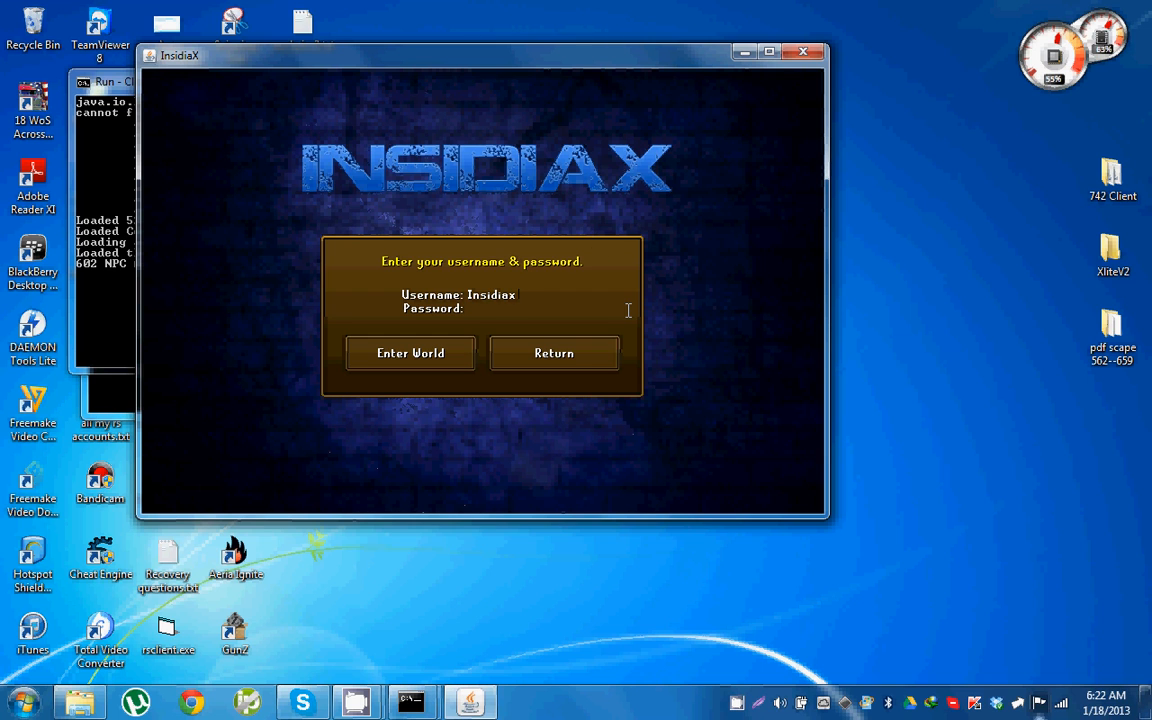
type("***")
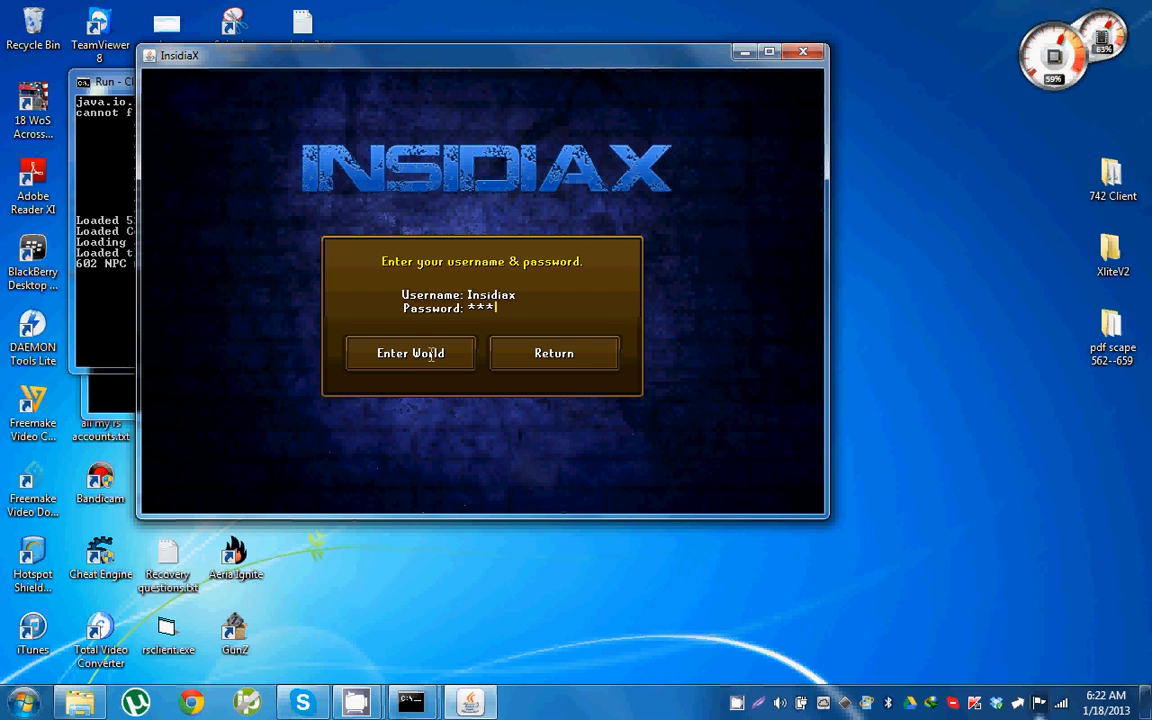
left_click(410, 352)
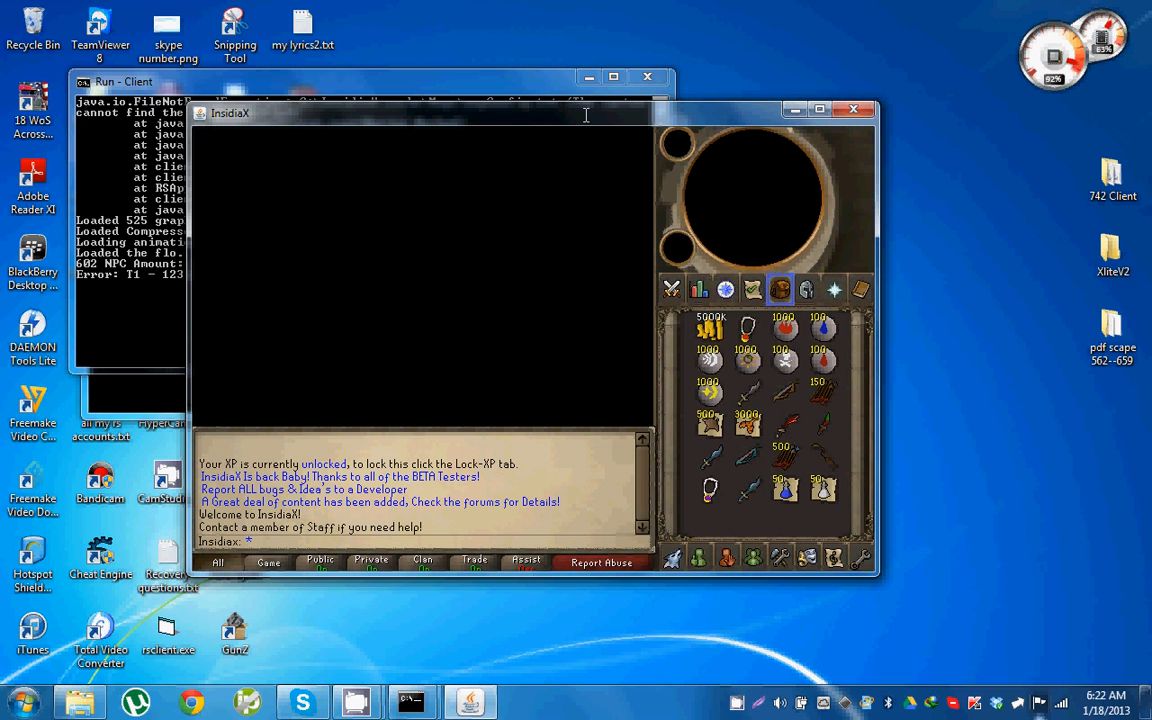
- Accept the default character design and open the Master Pk Store from the shopkeeper
left_click_drag(584, 112, 592, 100)
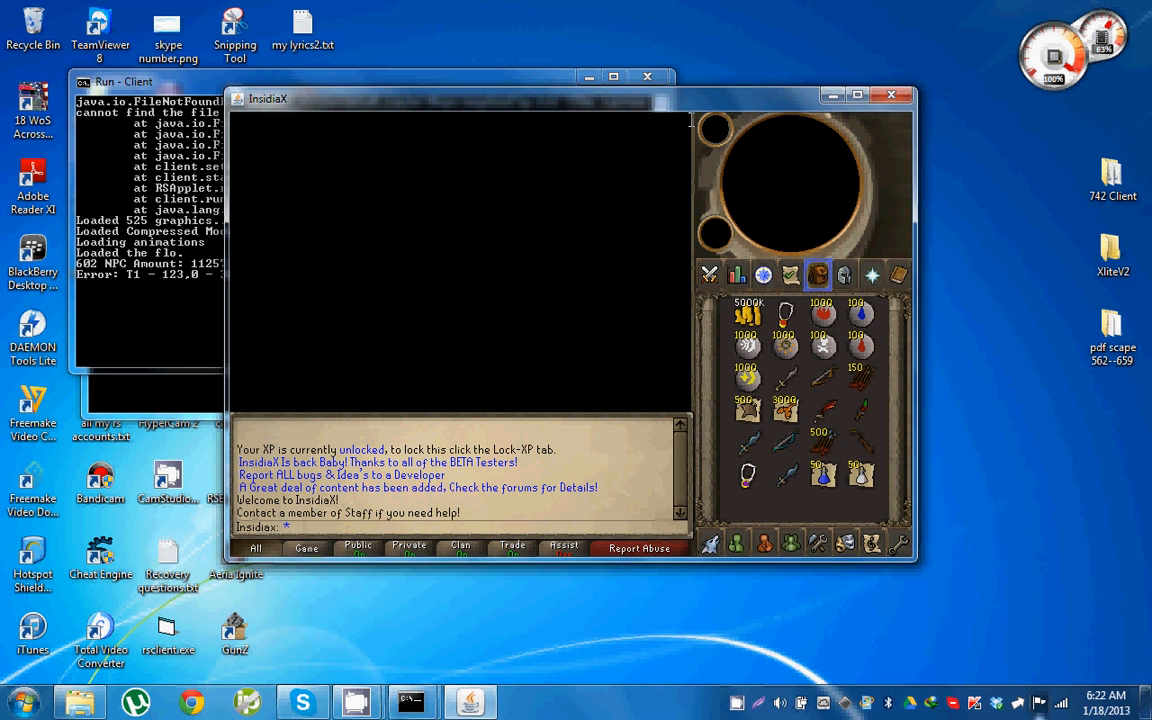
mouse_move(628, 204)
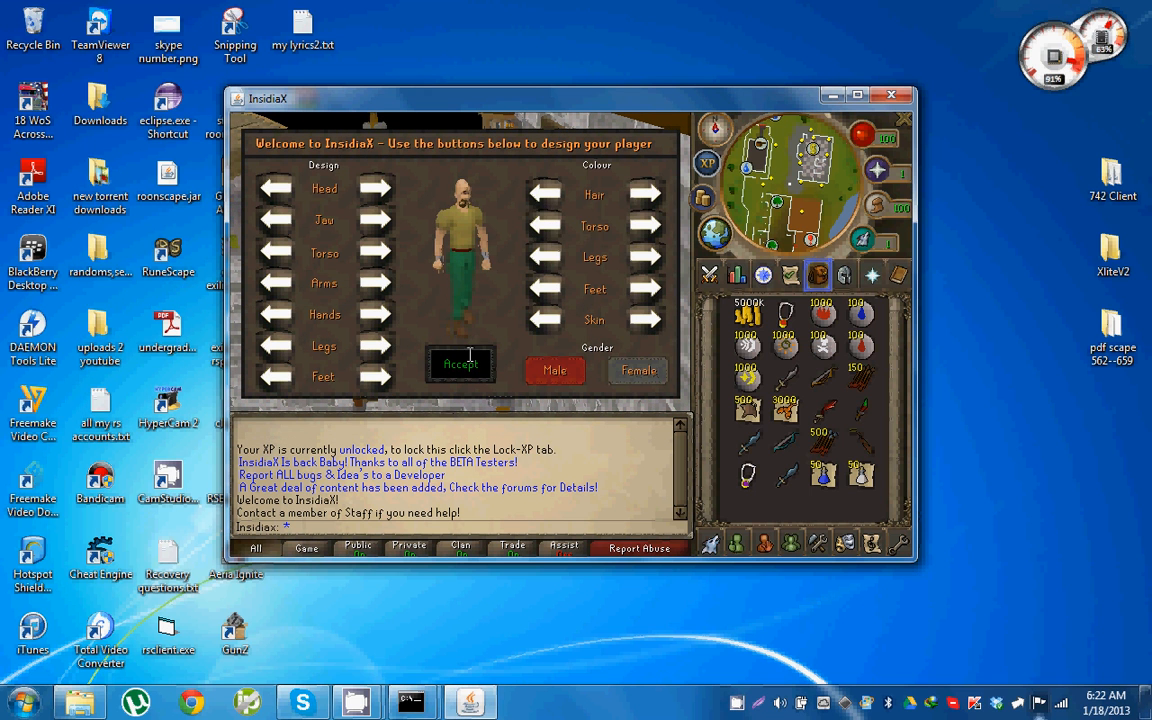
left_click(460, 364)
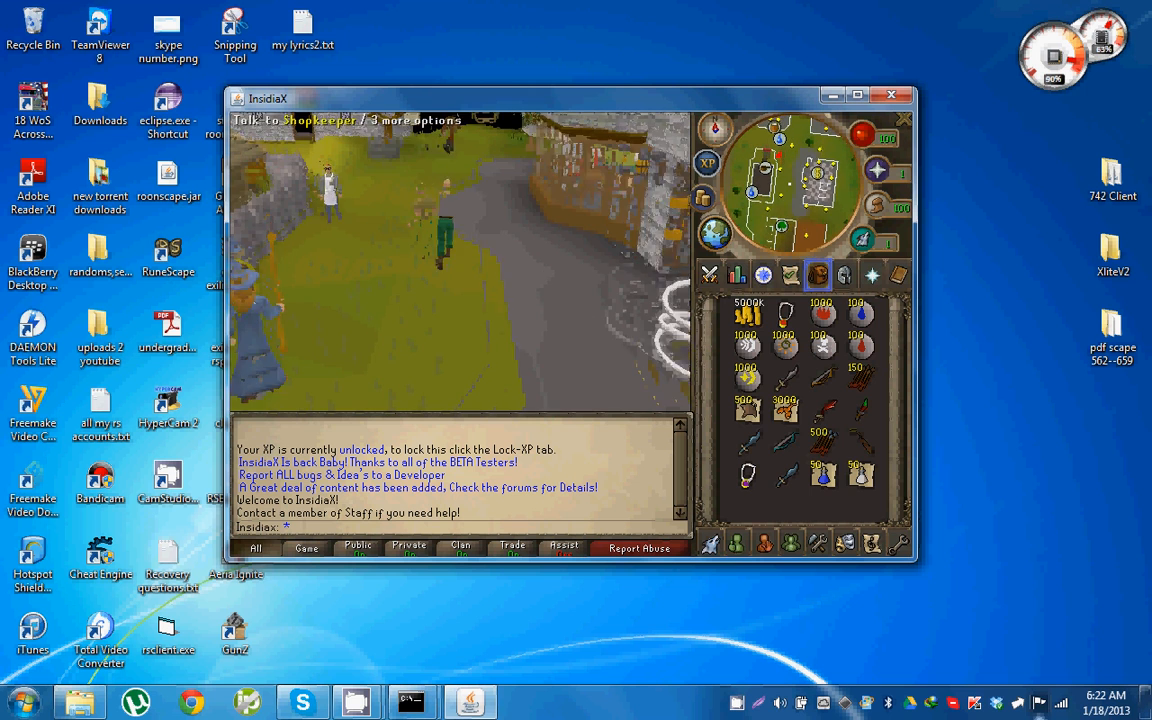
left_click(328, 190)
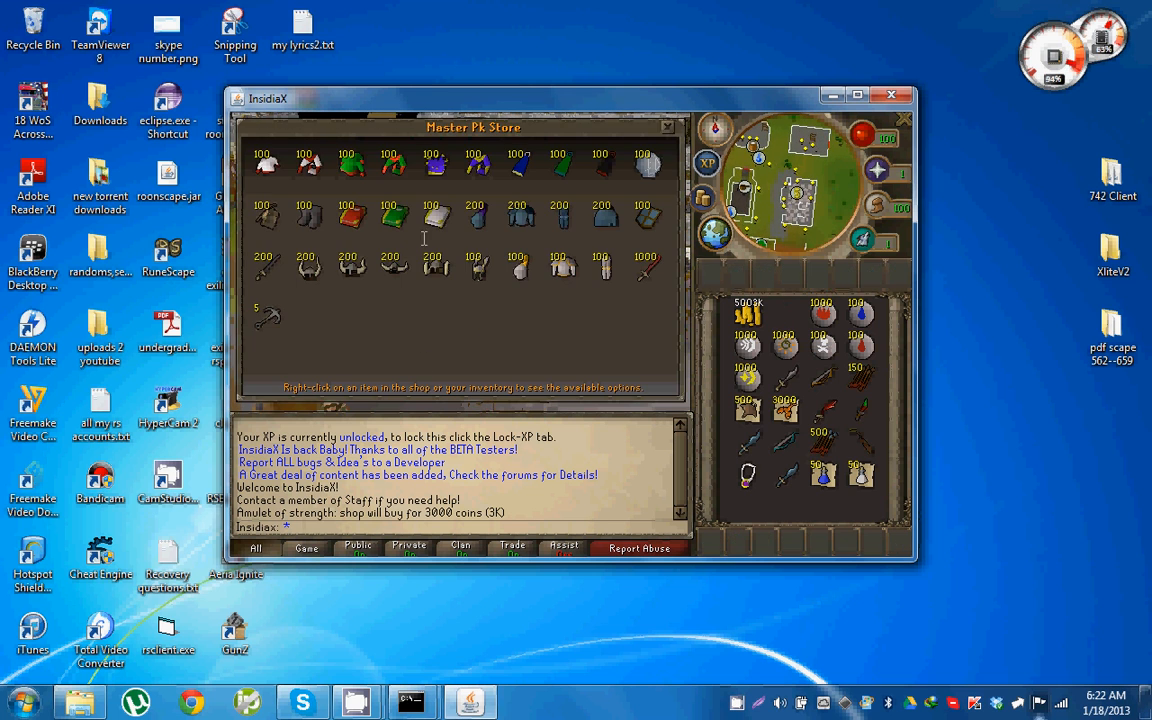
mouse_move(452, 180)
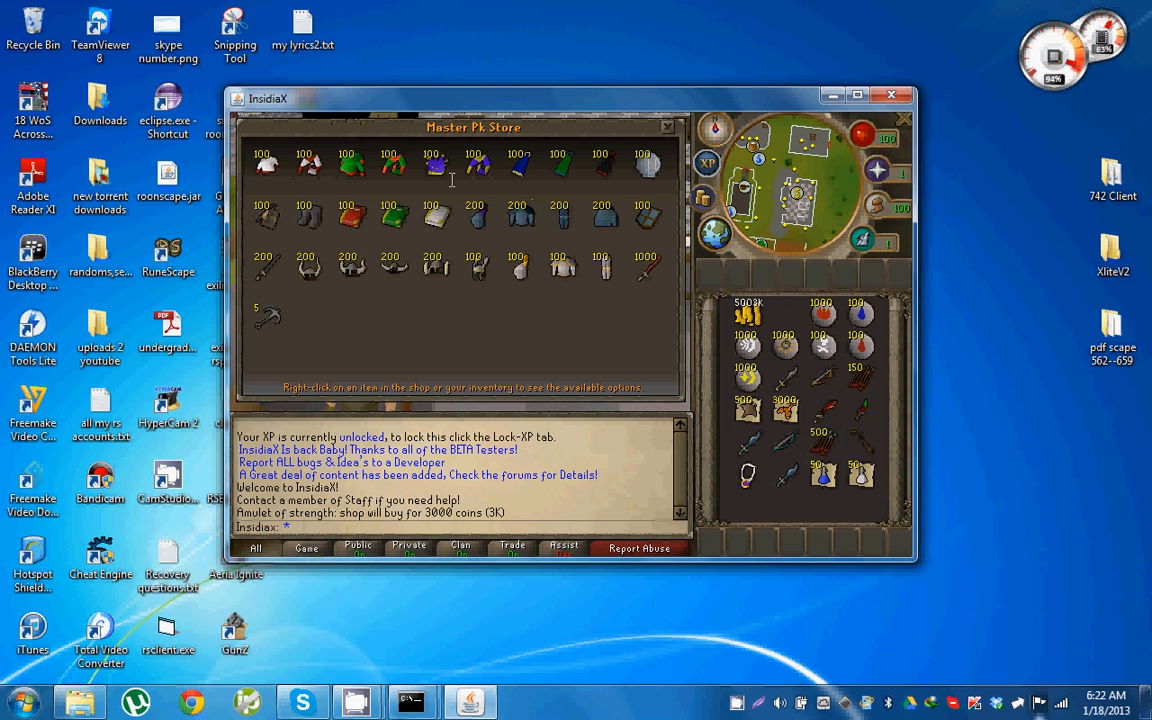